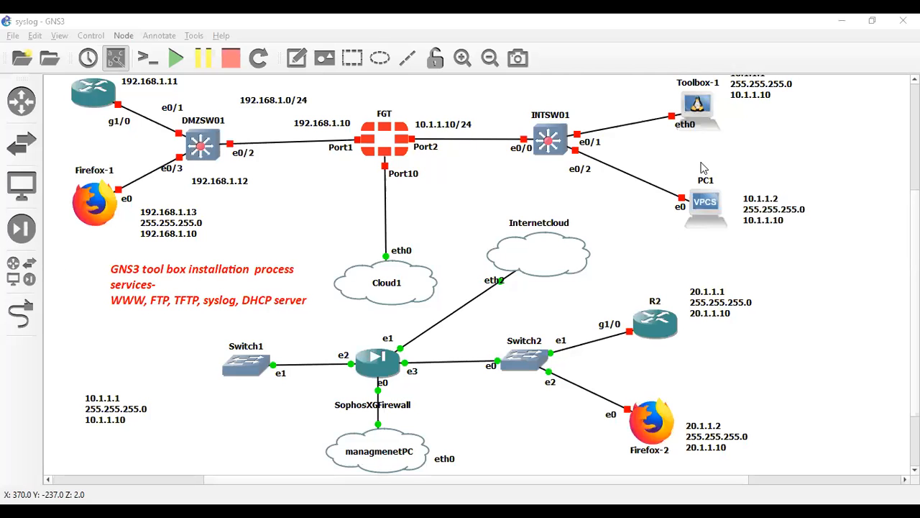
{"action": "mouse_move", "coordinate": [495, 282]}
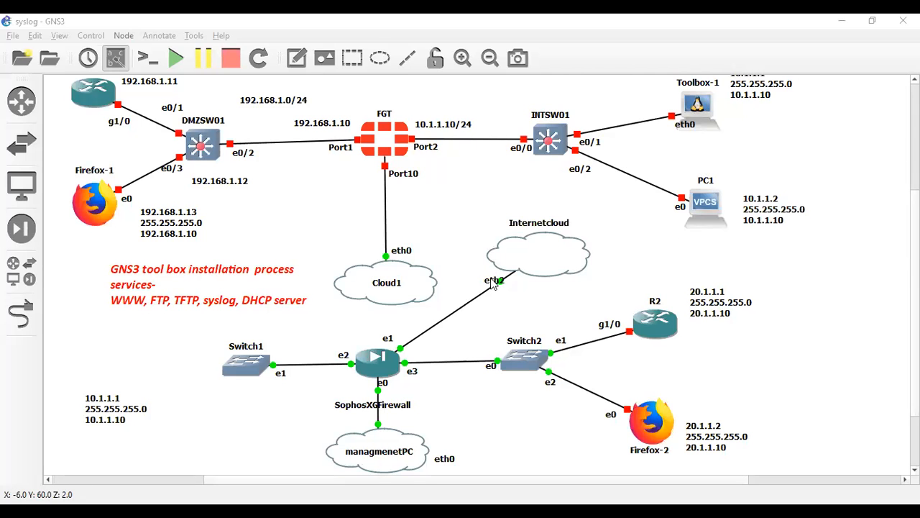
{"action": "mouse_move", "coordinate": [538, 295]}
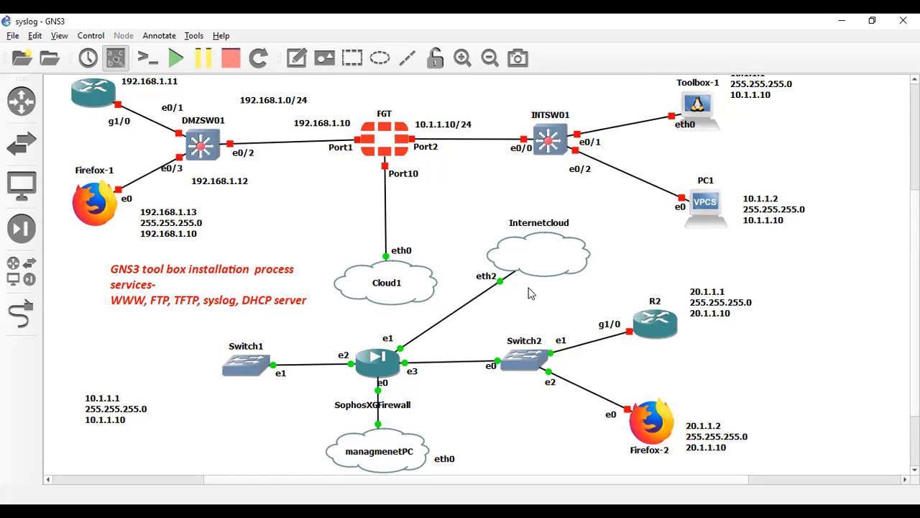
{"action": "mouse_move", "coordinate": [494, 298]}
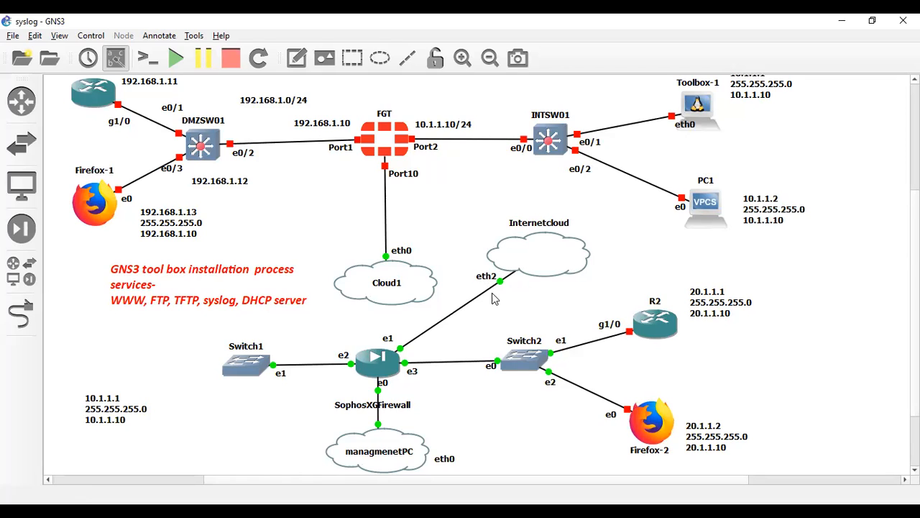
{"action": "mouse_move", "coordinate": [178, 308]}
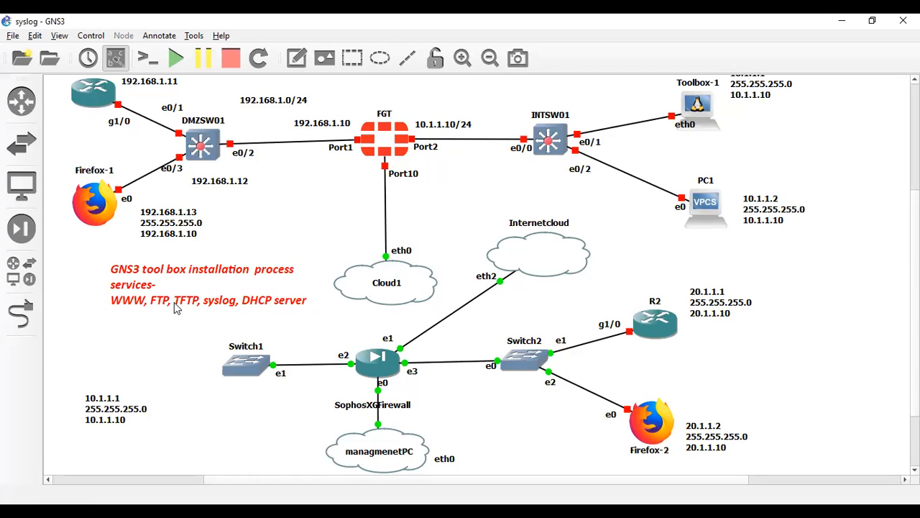
{"action": "mouse_move", "coordinate": [158, 309]}
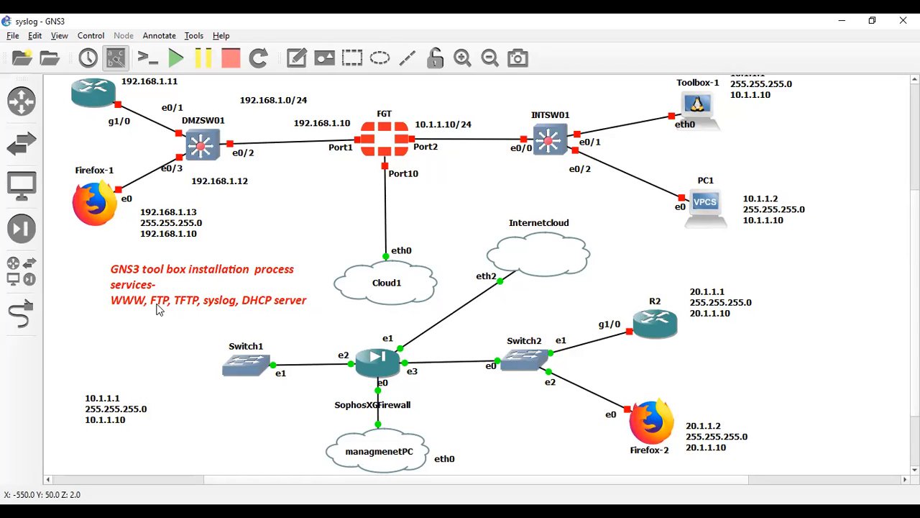
{"action": "mouse_move", "coordinate": [231, 314]}
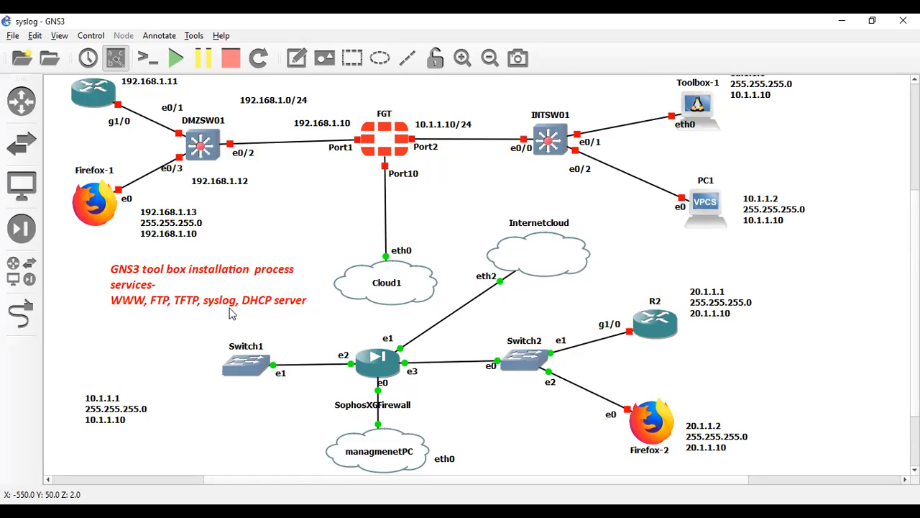
{"action": "mouse_move", "coordinate": [243, 314]}
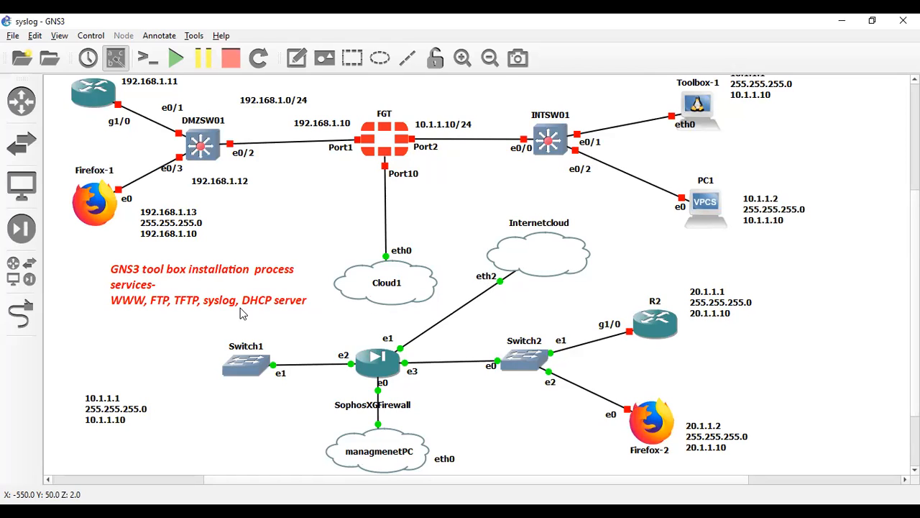
{"action": "mouse_move", "coordinate": [243, 313]}
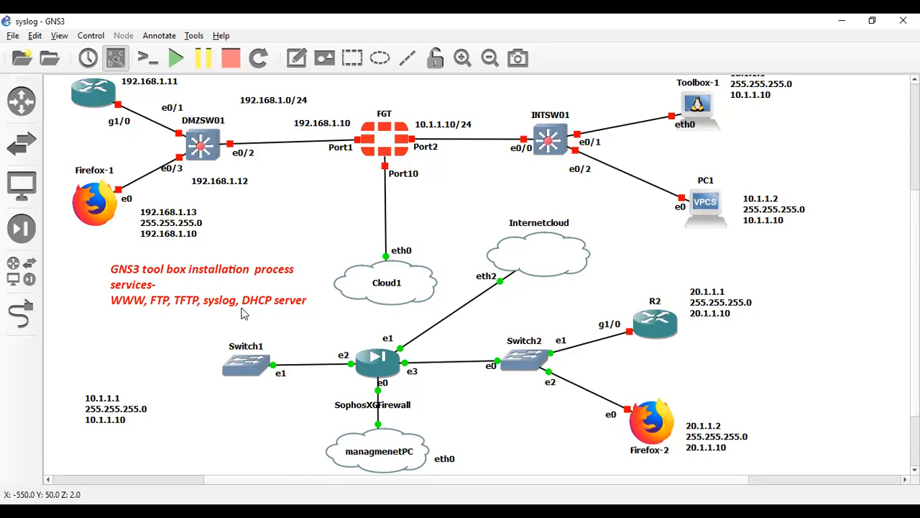
{"action": "mouse_move", "coordinate": [172, 319]}
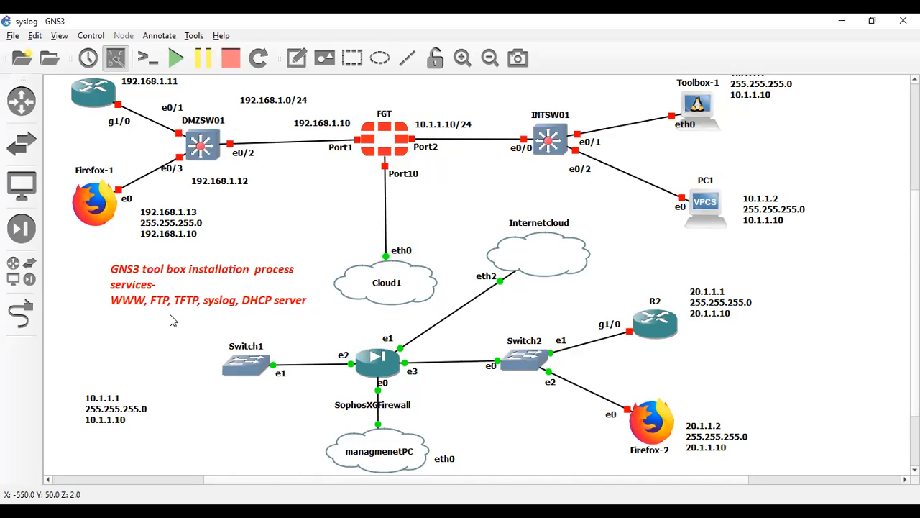
{"action": "mouse_move", "coordinate": [153, 315]}
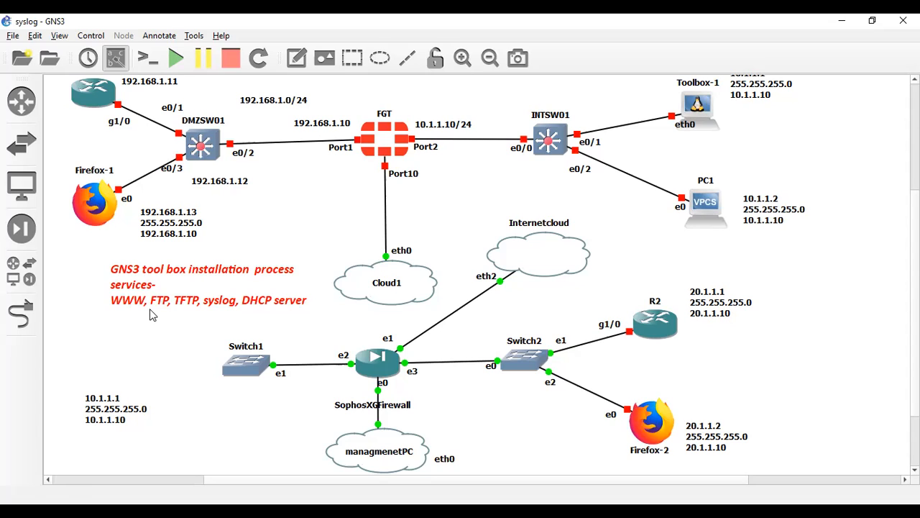
{"action": "mouse_move", "coordinate": [150, 322]}
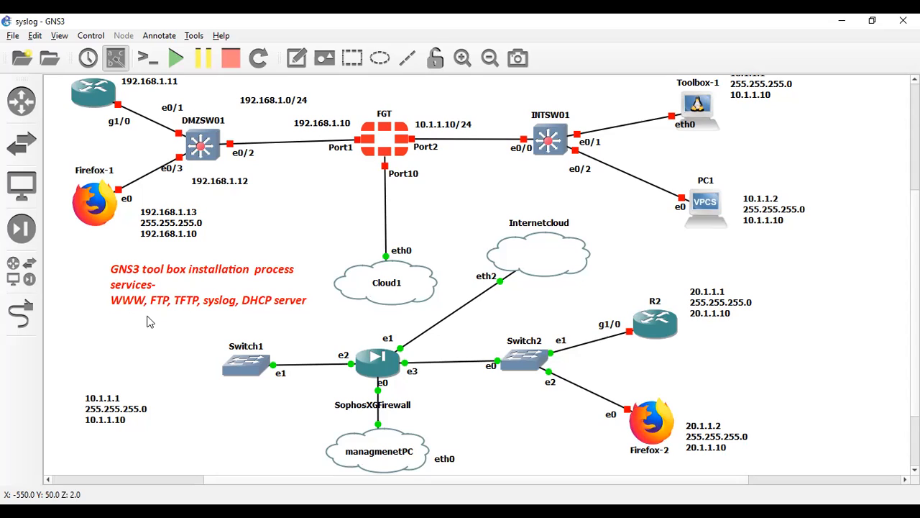
{"action": "mouse_move", "coordinate": [78, 309]}
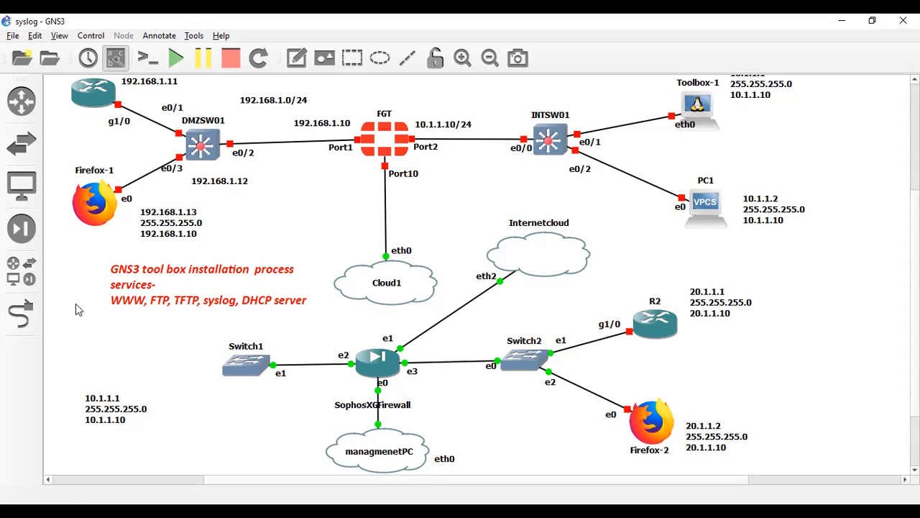
{"action": "mouse_move", "coordinate": [106, 322]}
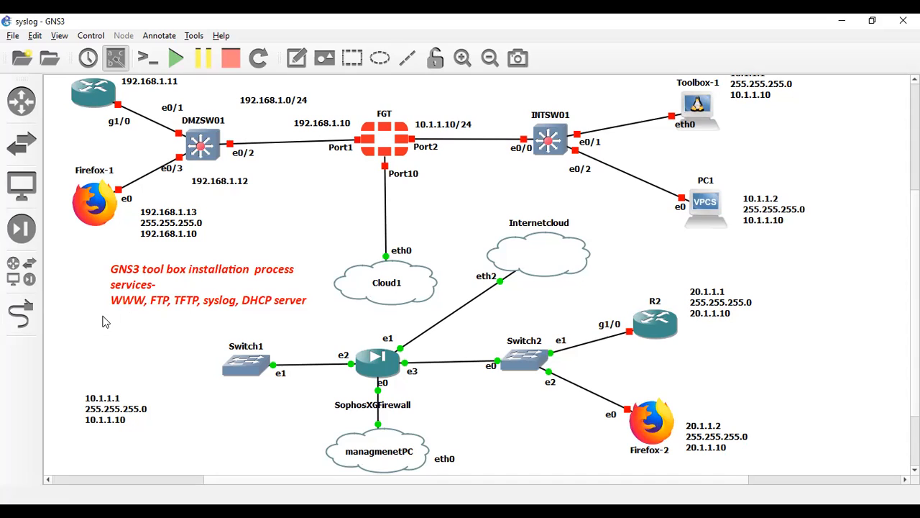
{"action": "mouse_move", "coordinate": [14, 280]}
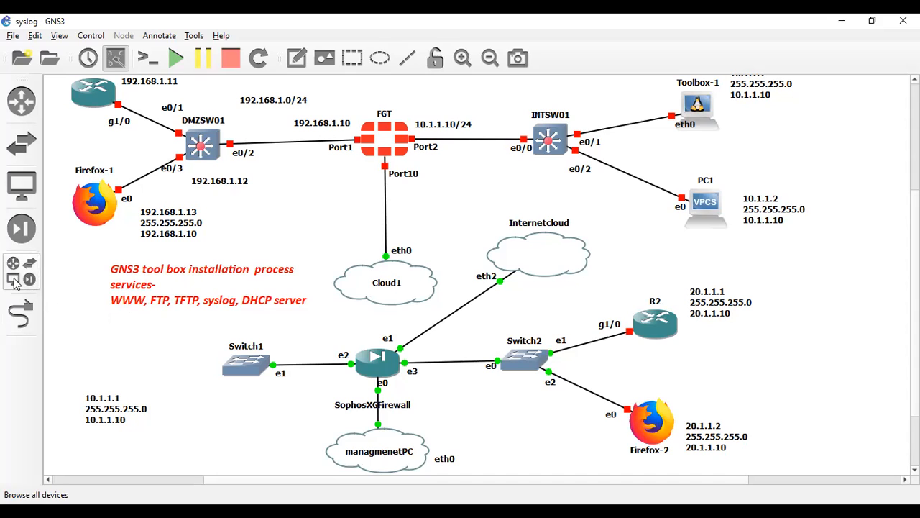
Show all available devices and start the new template wizard
{"action": "left_click", "coordinate": [20, 273]}
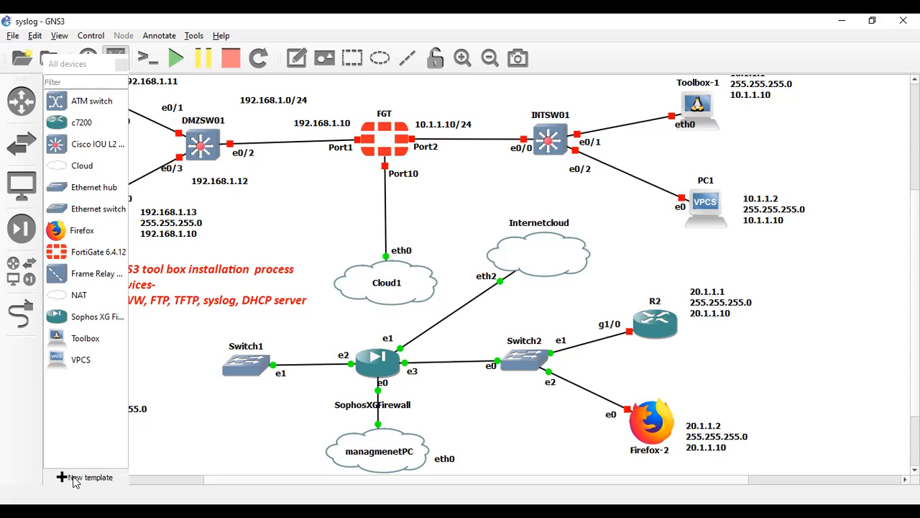
{"action": "mouse_move", "coordinate": [362, 225]}
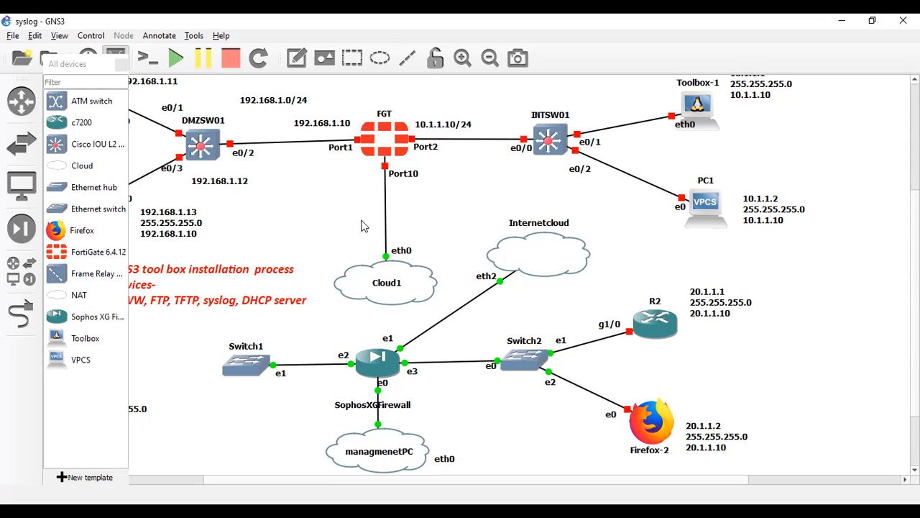
{"action": "left_click", "coordinate": [83, 478]}
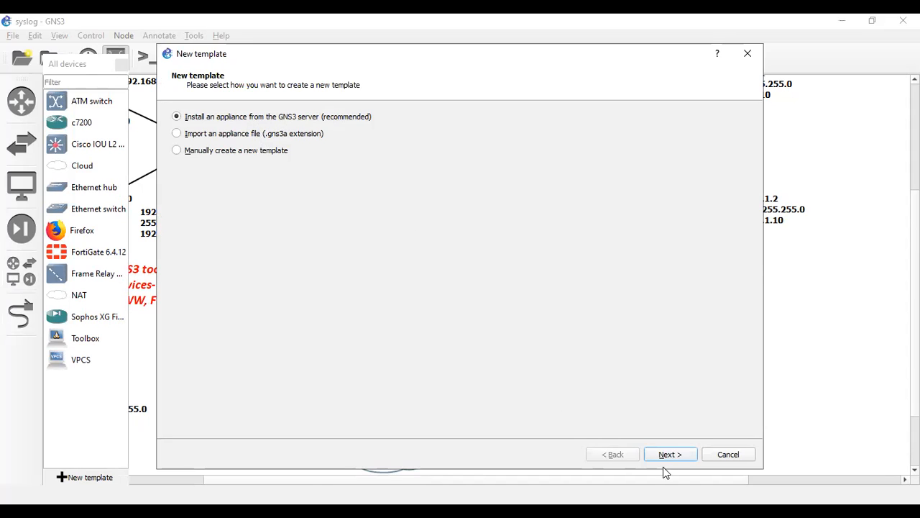
{"action": "mouse_move", "coordinate": [621, 440]}
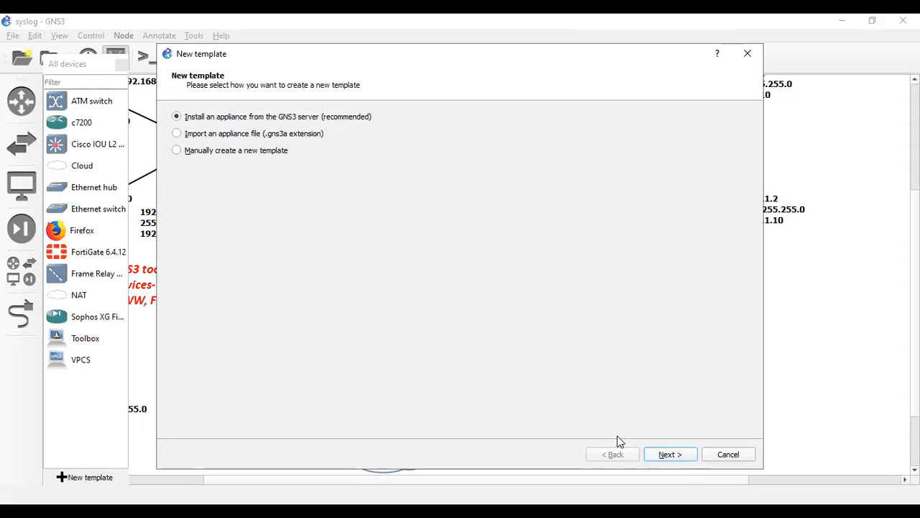
Filter server appliances for 'tool' and install the Toolbox Docker appliance under Guests
{"action": "left_click", "coordinate": [669, 454]}
{"action": "type", "text": "t"}
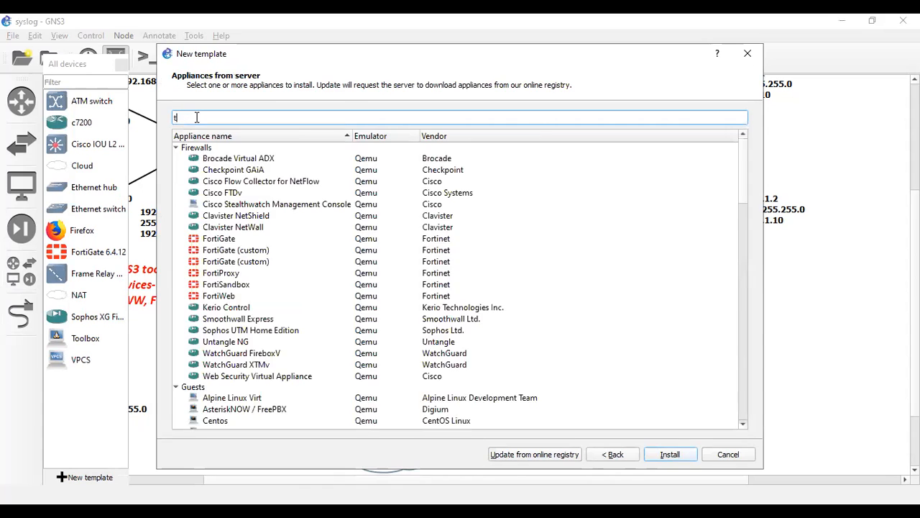
{"action": "type", "text": "ool"}
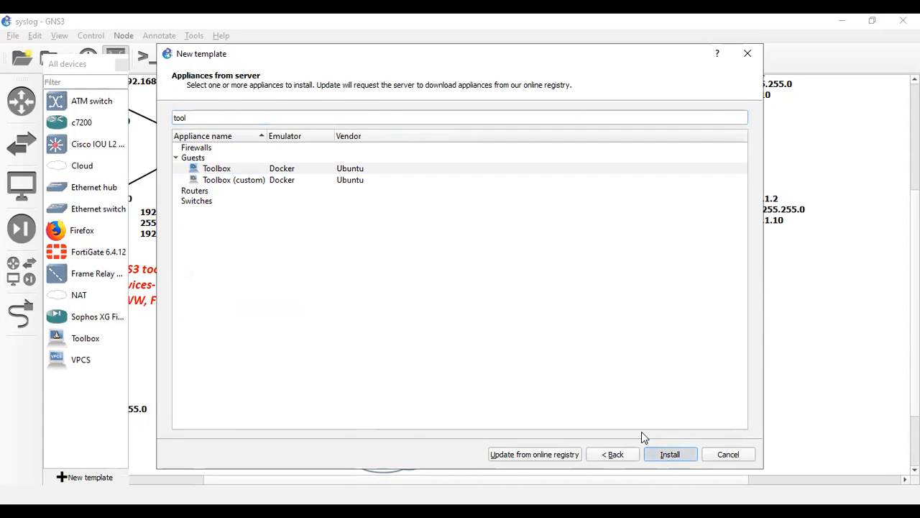
{"action": "left_click", "coordinate": [670, 454]}
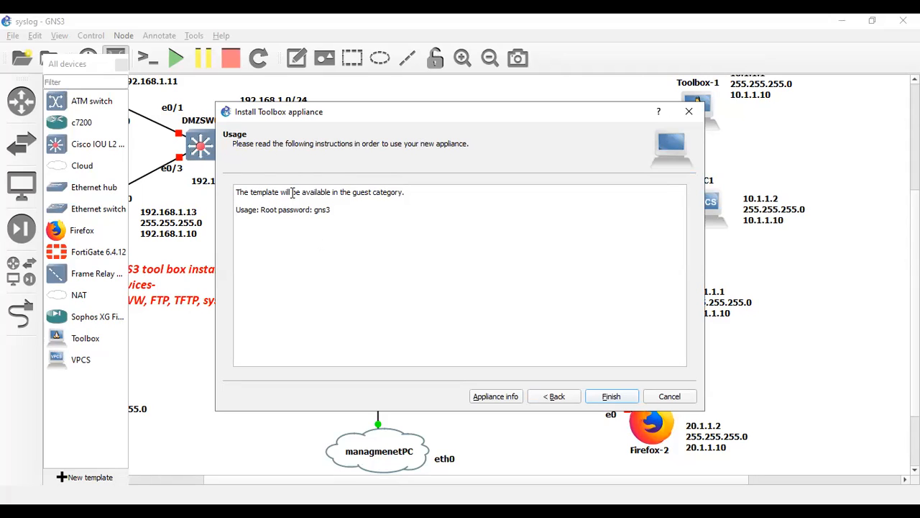
{"action": "mouse_move", "coordinate": [256, 210]}
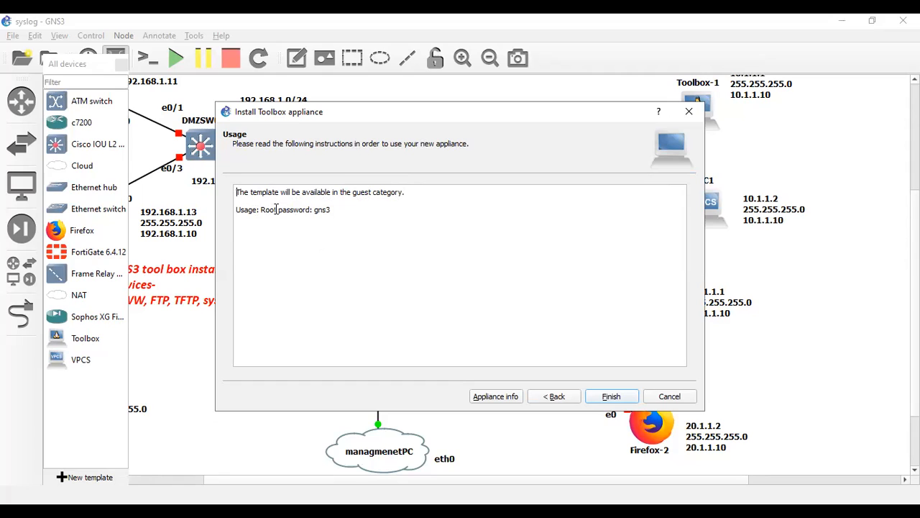
{"action": "mouse_move", "coordinate": [610, 397]}
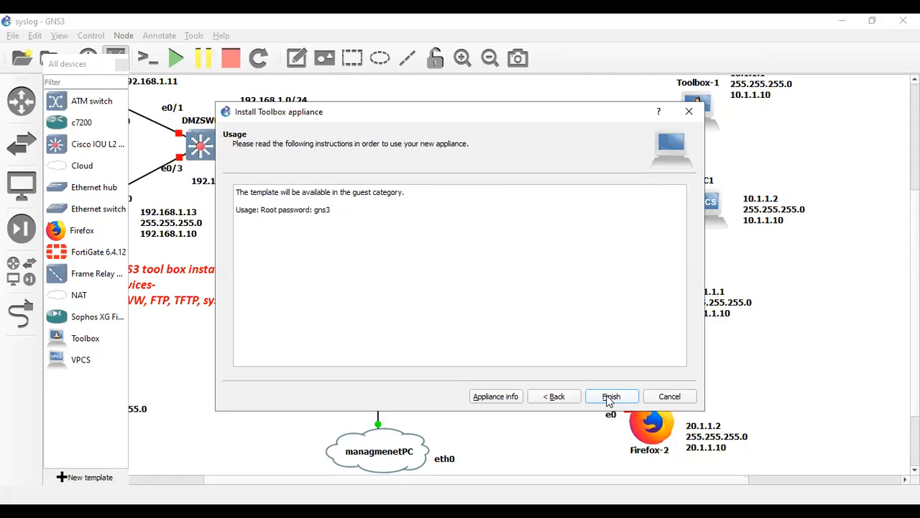
Finish the install, dismiss the duplicate-name warning and name the template Toolbox2
{"action": "left_click", "coordinate": [611, 397]}
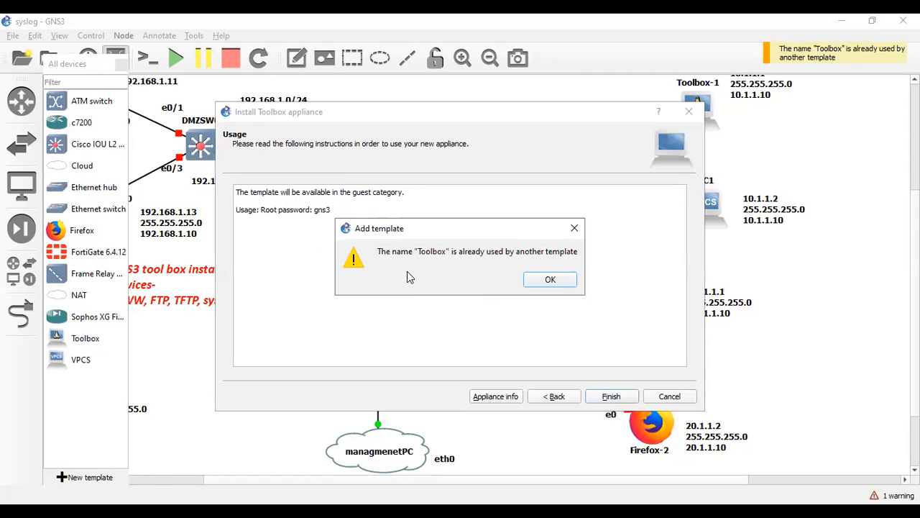
{"action": "mouse_move", "coordinate": [404, 267]}
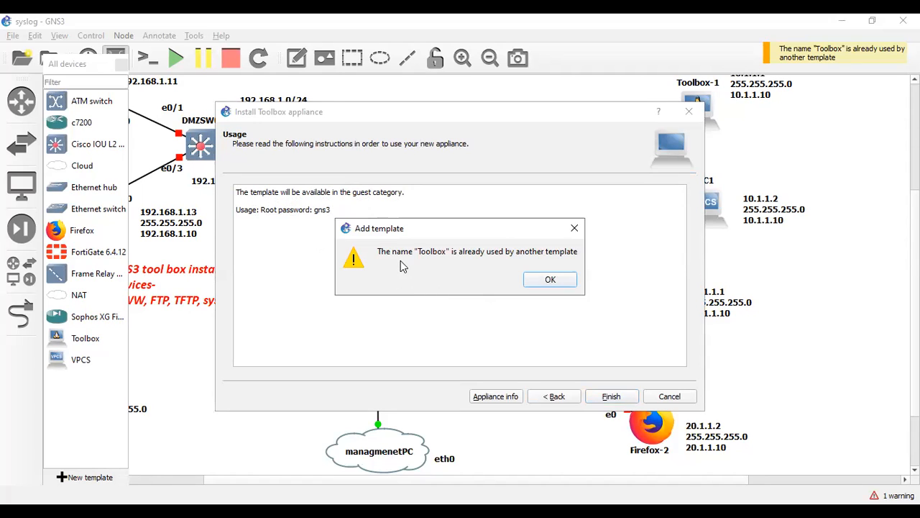
{"action": "mouse_move", "coordinate": [424, 260]}
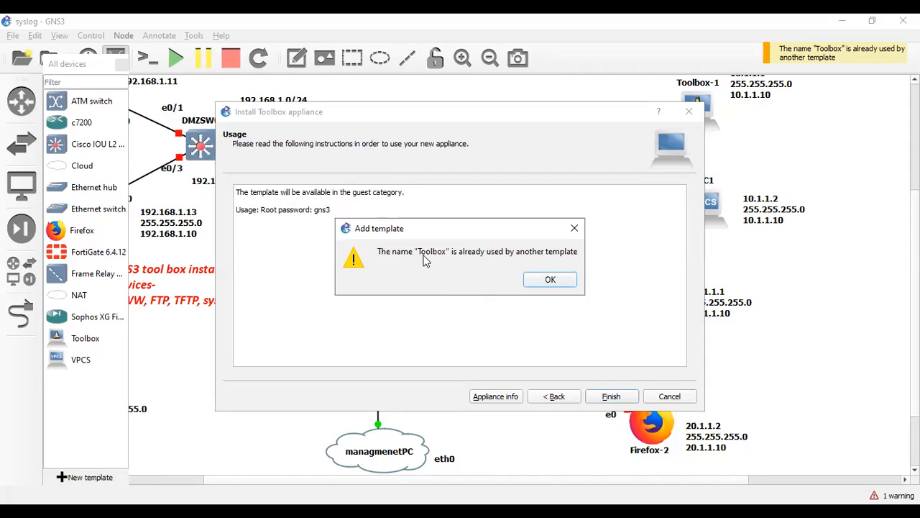
{"action": "mouse_move", "coordinate": [167, 287]}
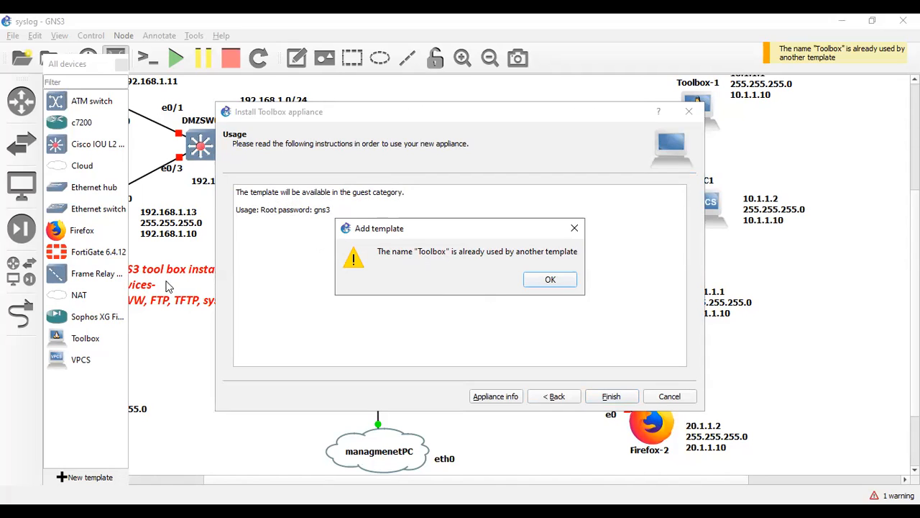
{"action": "mouse_move", "coordinate": [463, 280]}
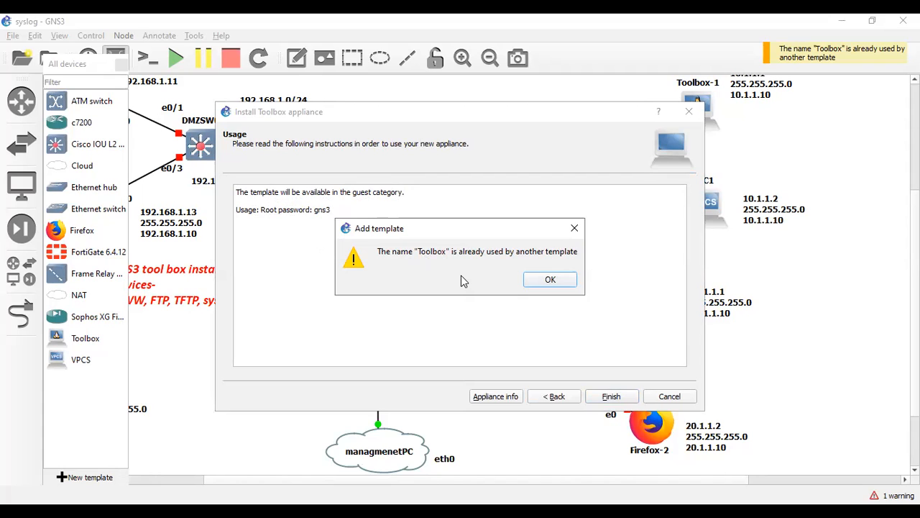
{"action": "mouse_move", "coordinate": [444, 278]}
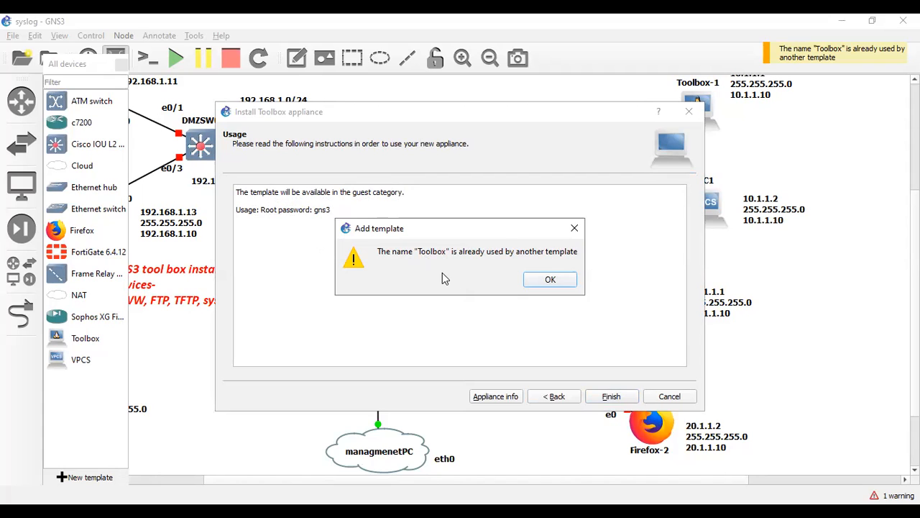
{"action": "mouse_move", "coordinate": [549, 279]}
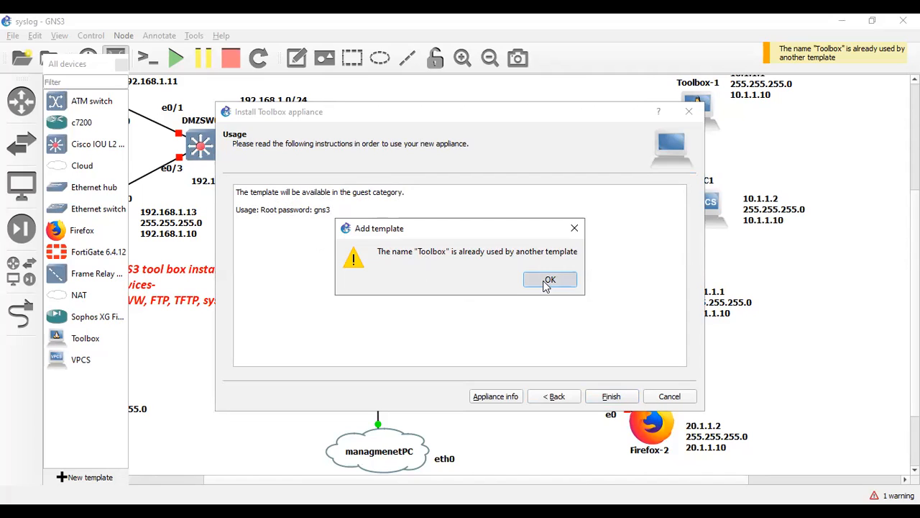
{"action": "left_click", "coordinate": [549, 279]}
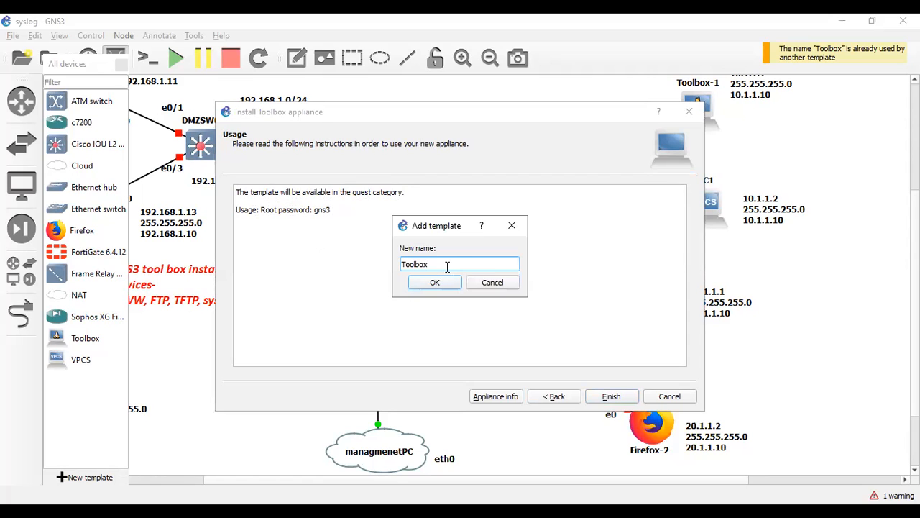
{"action": "type", "text": "2"}
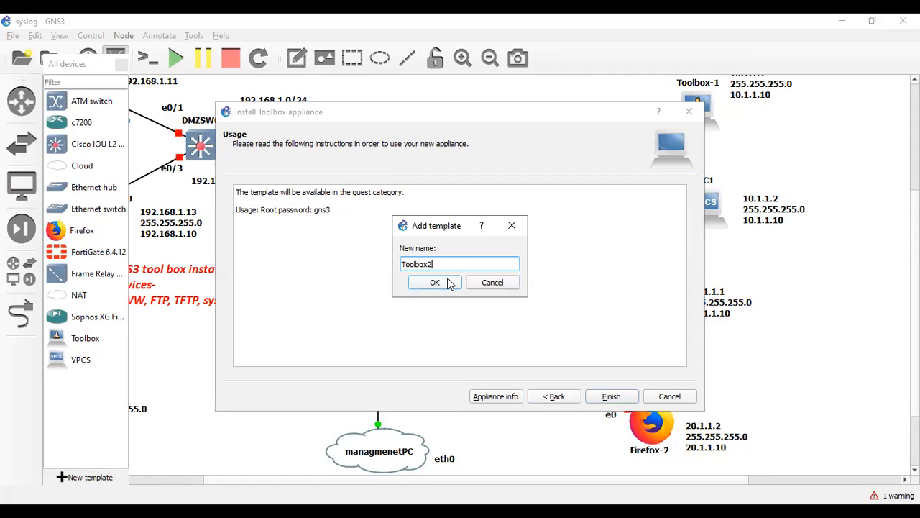
{"action": "left_click", "coordinate": [434, 281]}
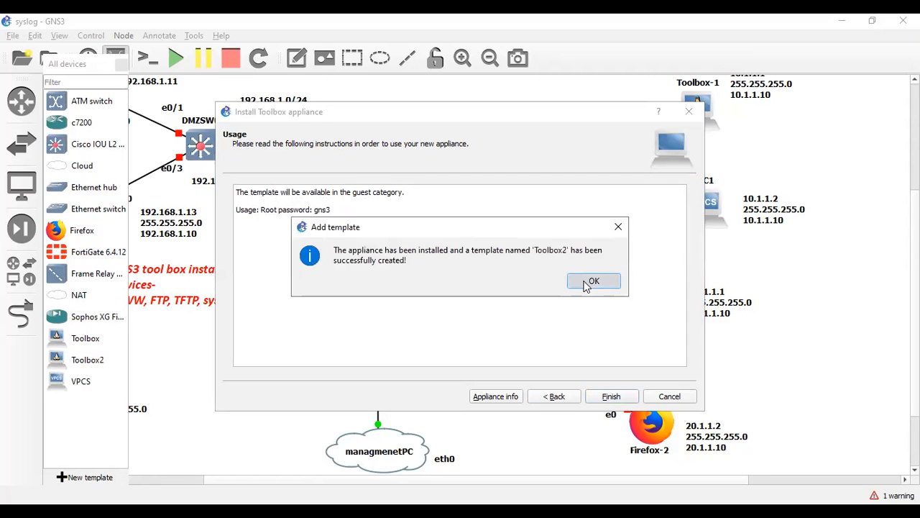
Place a Toolbox2-1 node left of Switch1 and link its eth0 to Switch1's Ethernet0
{"action": "left_click", "coordinate": [592, 280]}
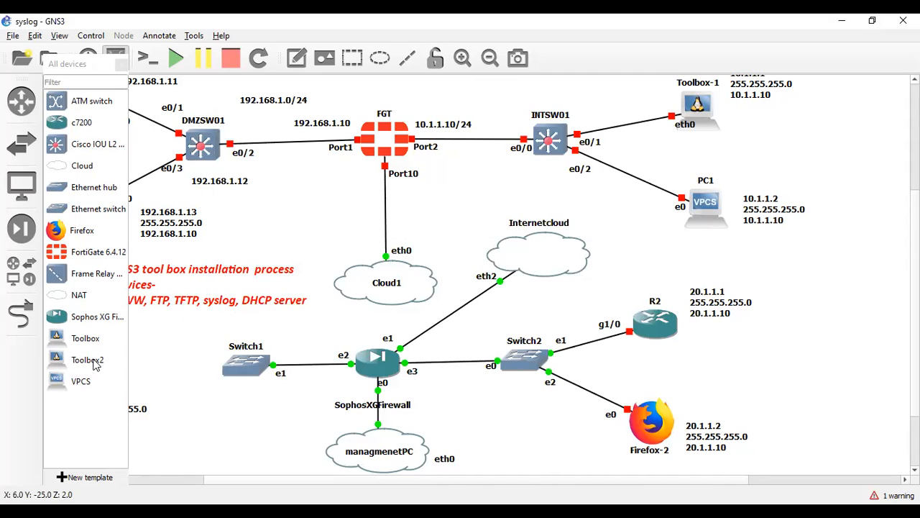
{"action": "mouse_move", "coordinate": [85, 348]}
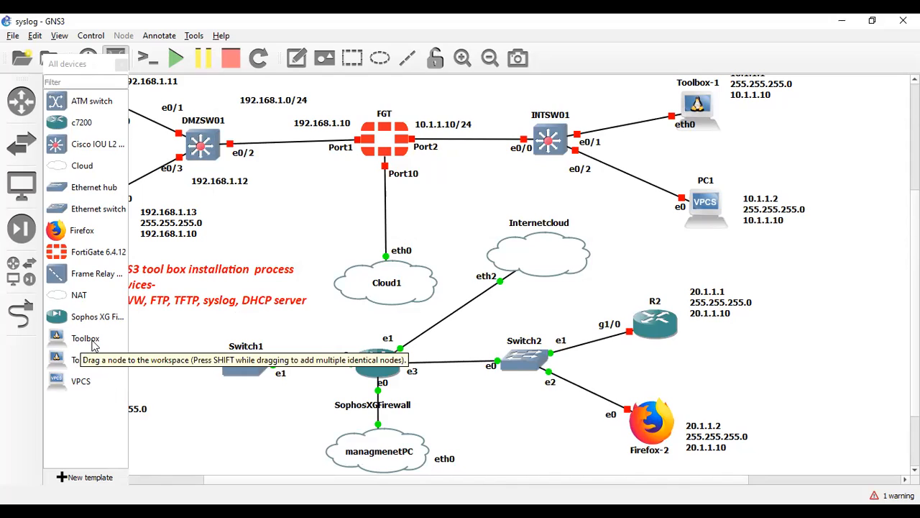
{"action": "mouse_move", "coordinate": [65, 368]}
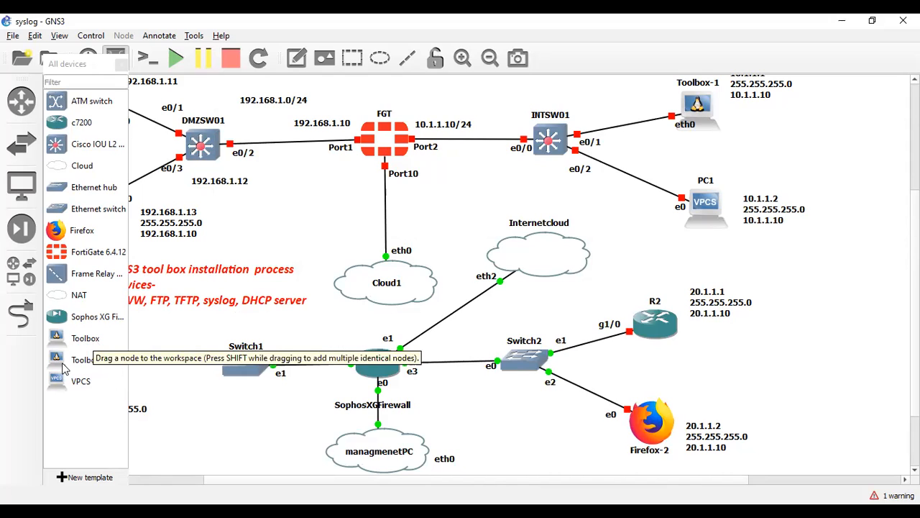
{"action": "left_click", "coordinate": [86, 359]}
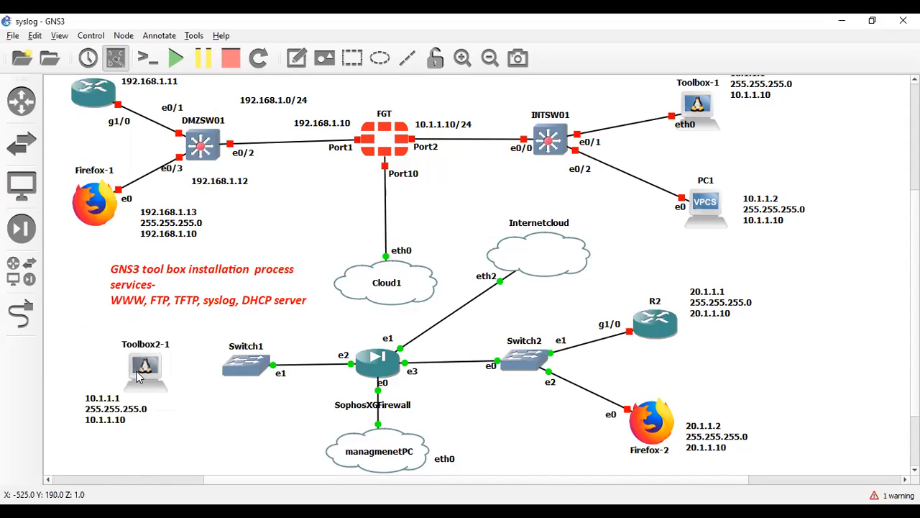
{"action": "mouse_move", "coordinate": [176, 373]}
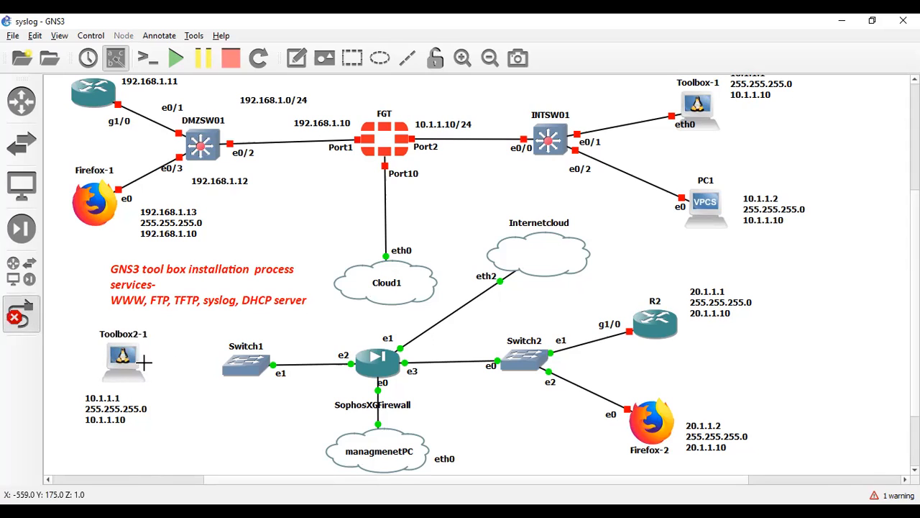
{"action": "mouse_move", "coordinate": [229, 362]}
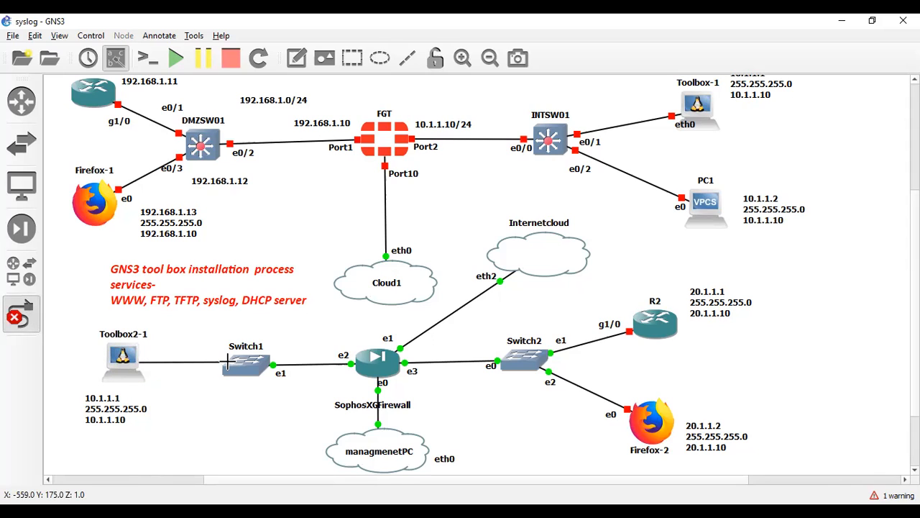
{"action": "left_click", "coordinate": [246, 359]}
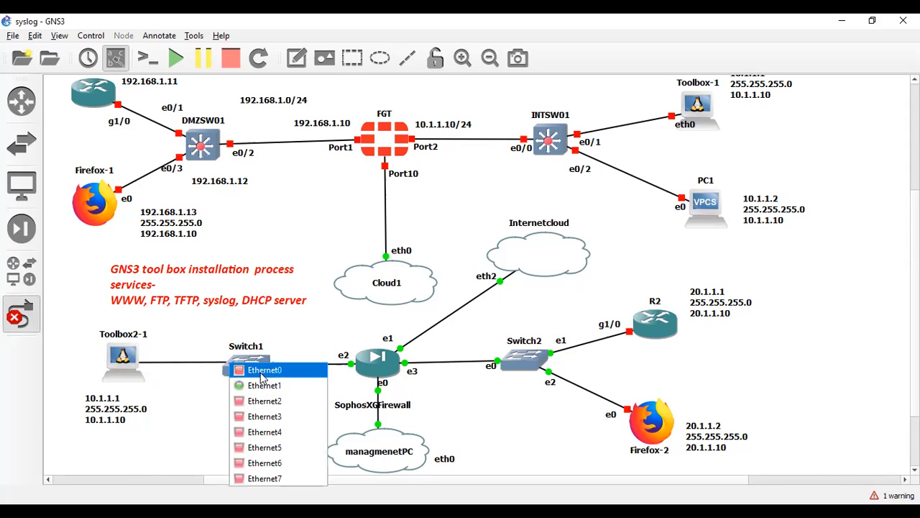
{"action": "left_click", "coordinate": [264, 368]}
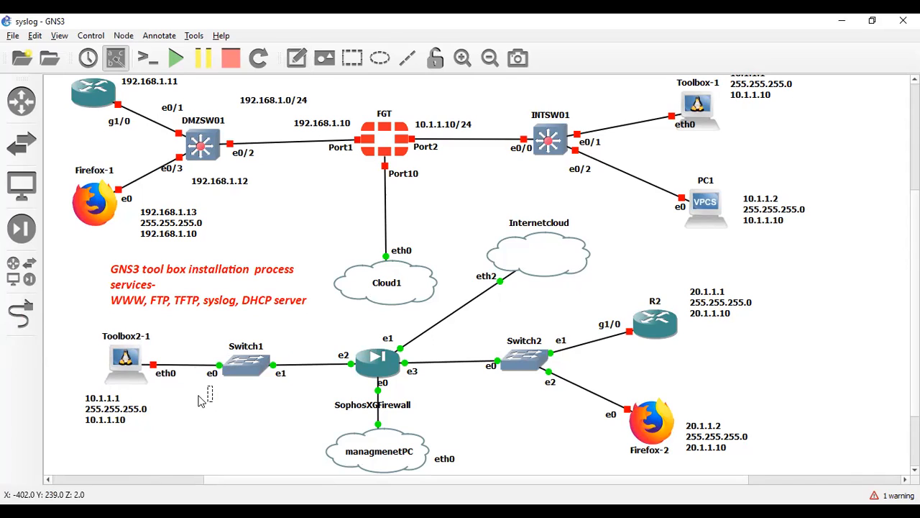
{"action": "mouse_move", "coordinate": [146, 305]}
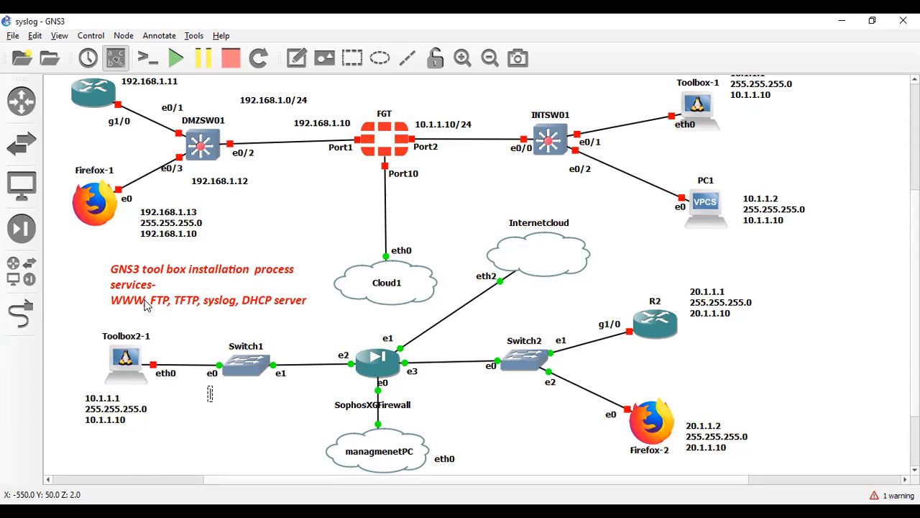
{"action": "mouse_move", "coordinate": [185, 308]}
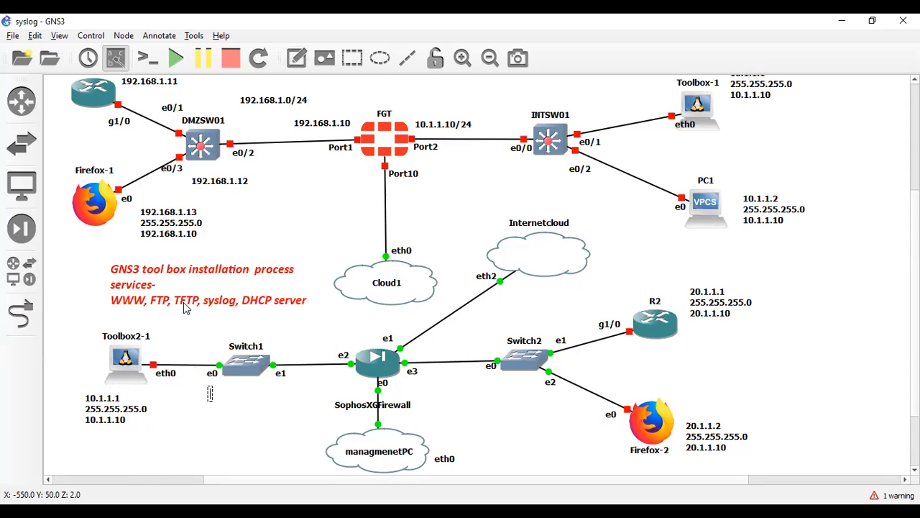
{"action": "mouse_move", "coordinate": [278, 305]}
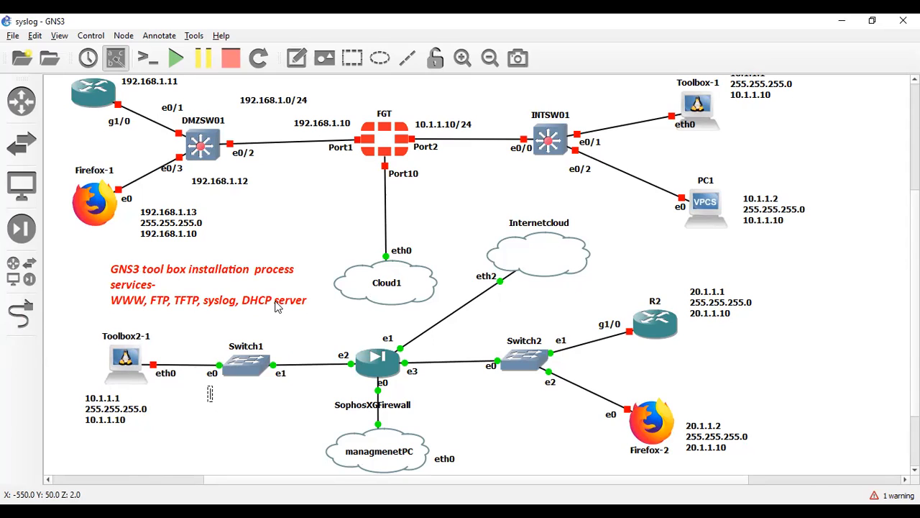
{"action": "mouse_move", "coordinate": [141, 403]}
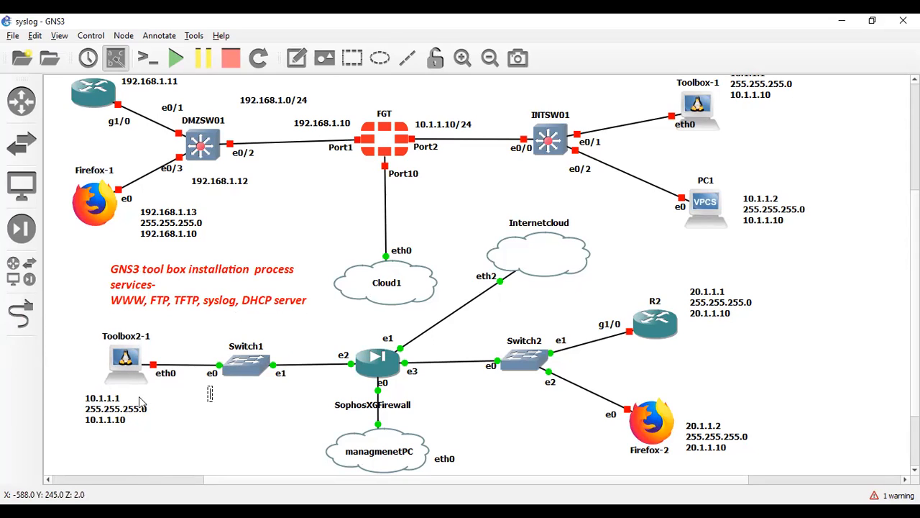
{"action": "mouse_move", "coordinate": [302, 84]}
{"action": "type", "text": "10.1.1.0"}
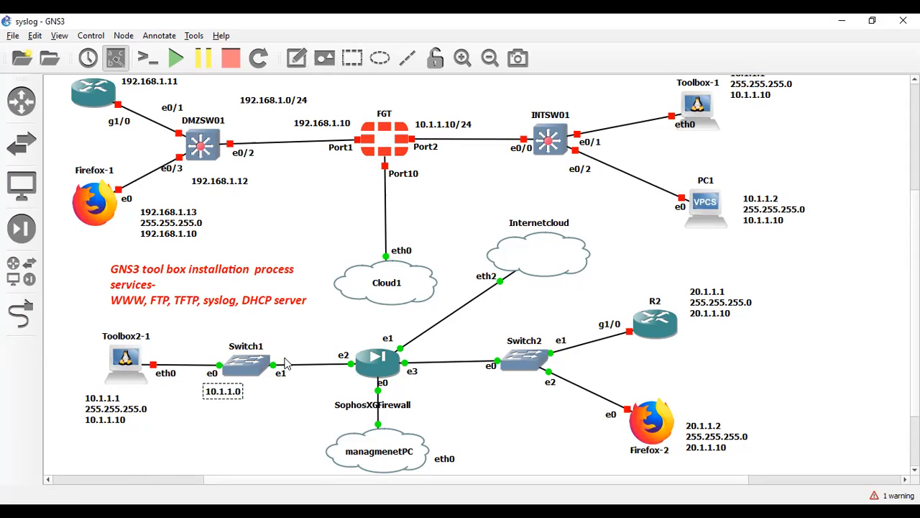
Finish the 10.1.0.0/24 note below Switch1 and the 20.1.1.10/24 note by firewall e3
{"action": "type", "text": "/24"}
{"action": "type", "text": "10.1.1.10/"}
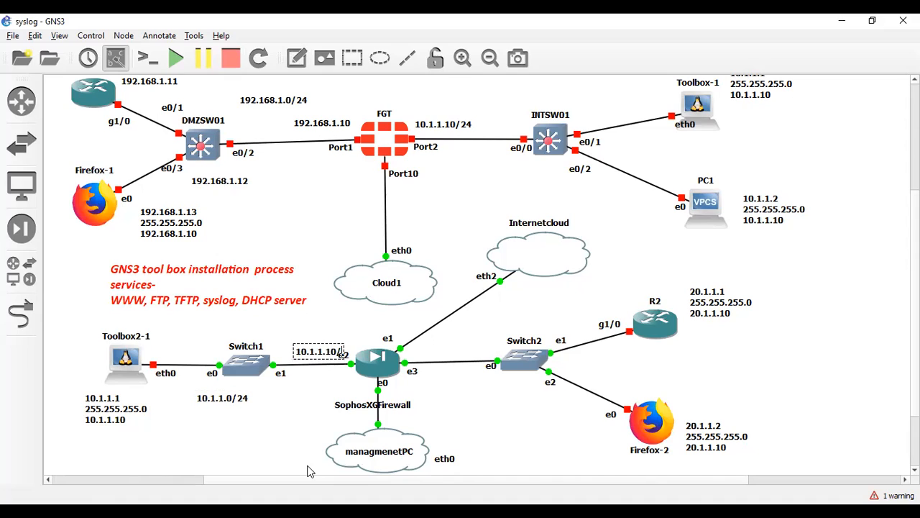
{"action": "left_click", "coordinate": [316, 365]}
{"action": "type", "text": "20.1.1.10/24"}
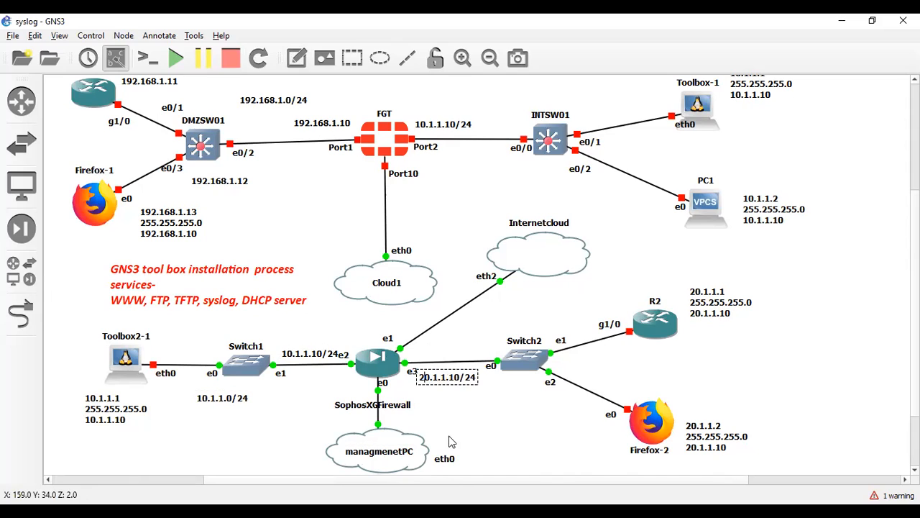
{"action": "left_click", "coordinate": [447, 376]}
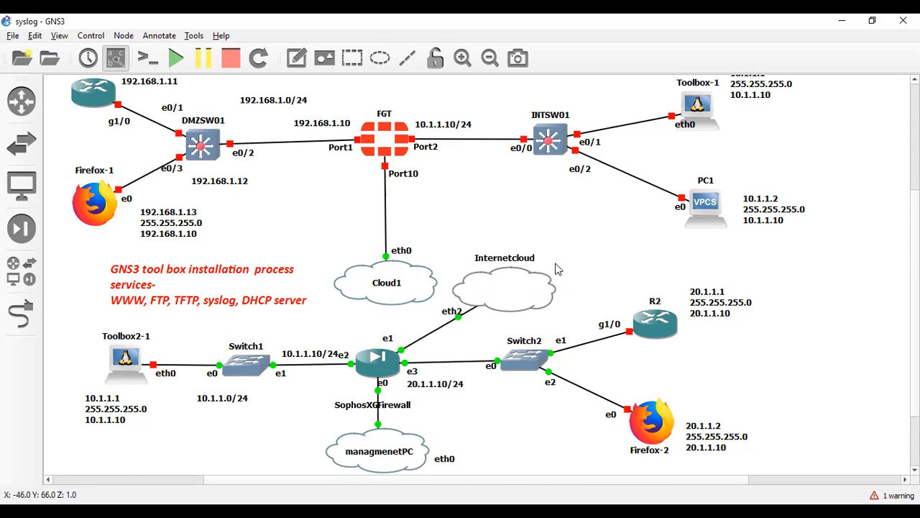
Reposition the Internetcloud node and adjust the eth2 interface label
{"action": "left_click_drag", "start_coordinate": [505, 280], "coordinate": [523, 255]}
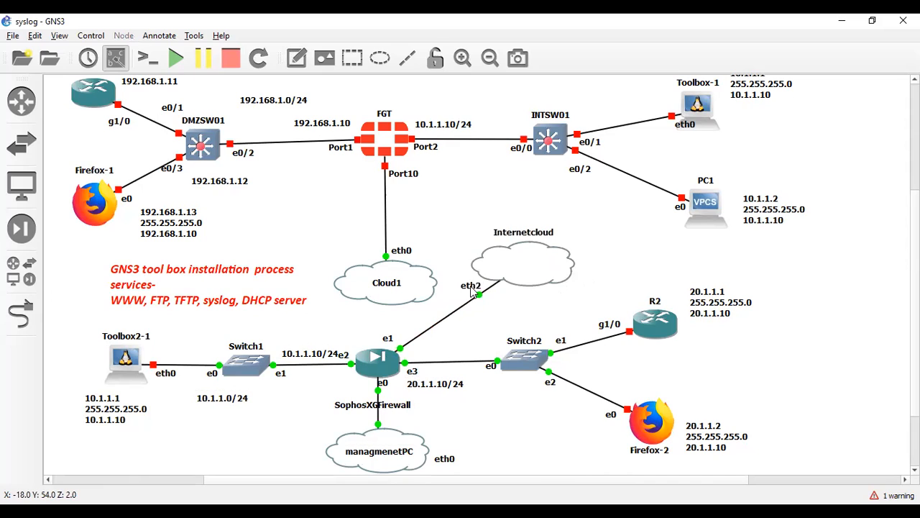
{"action": "left_click", "coordinate": [472, 284]}
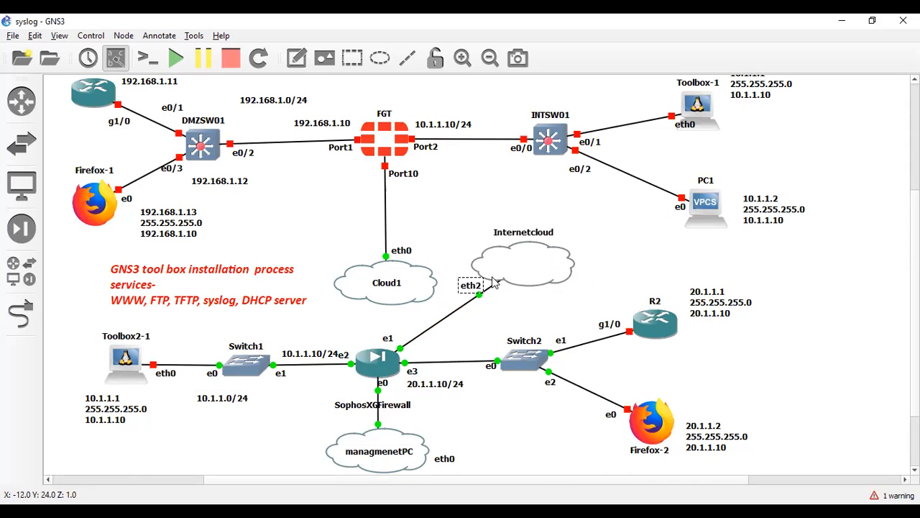
{"action": "mouse_move", "coordinate": [377, 359]}
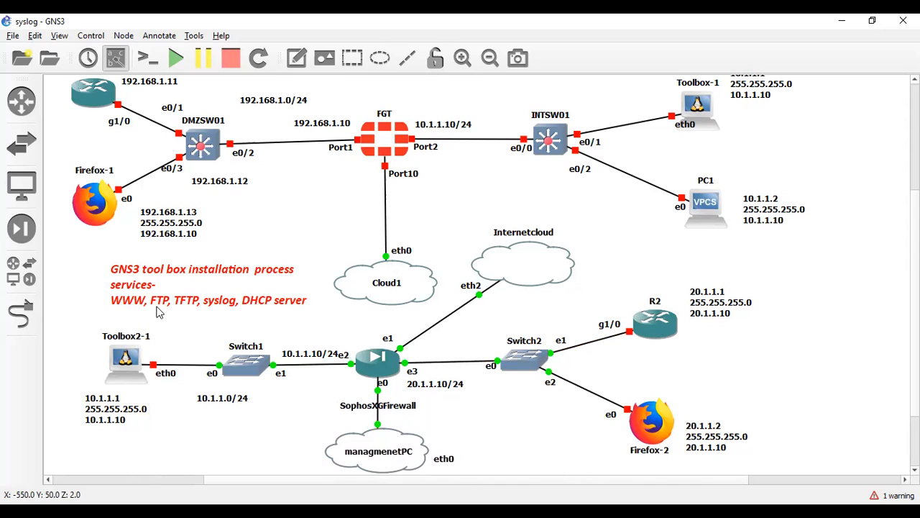
{"action": "mouse_move", "coordinate": [187, 310]}
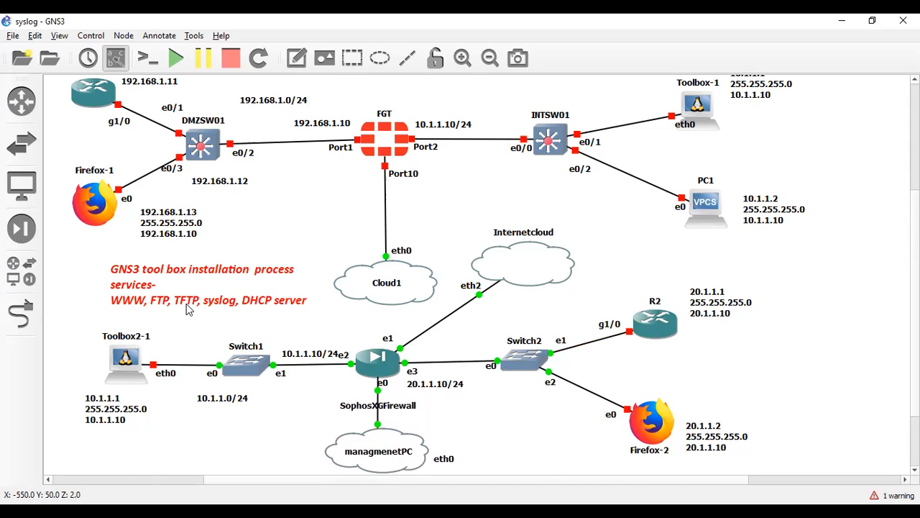
{"action": "mouse_move", "coordinate": [521, 319]}
{"action": "type", "text": "LAN ZONE"}
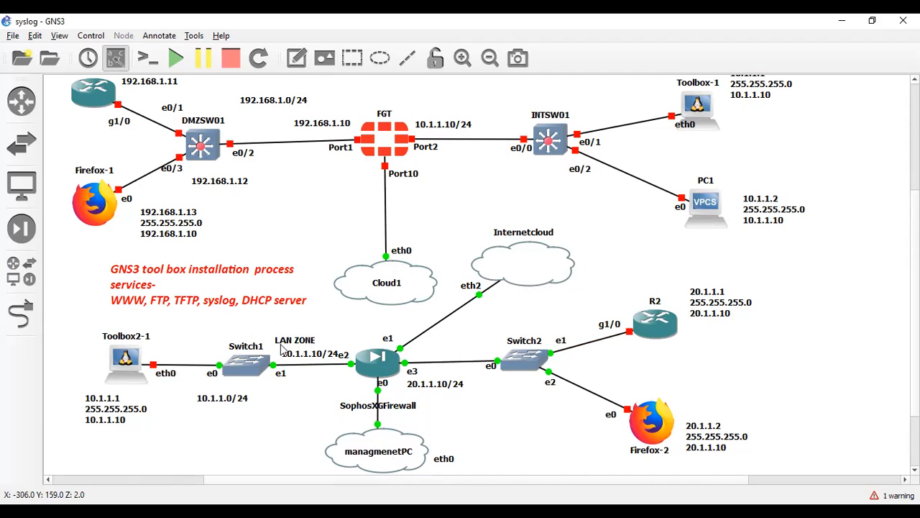
Draw a box around the LAN zone and duplicate it for the Switch2, R2 and Firefox-2 side
{"action": "left_click_drag", "start_coordinate": [295, 339], "coordinate": [314, 379]}
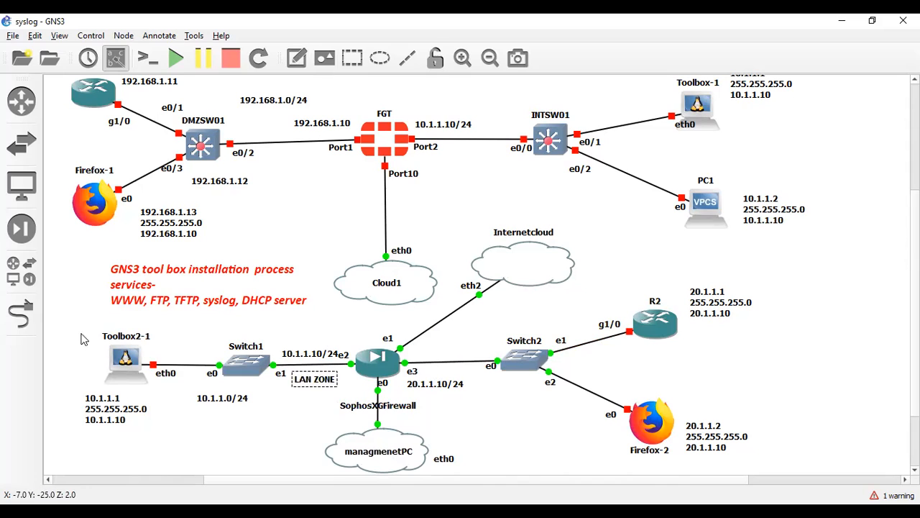
{"action": "left_click", "coordinate": [352, 57]}
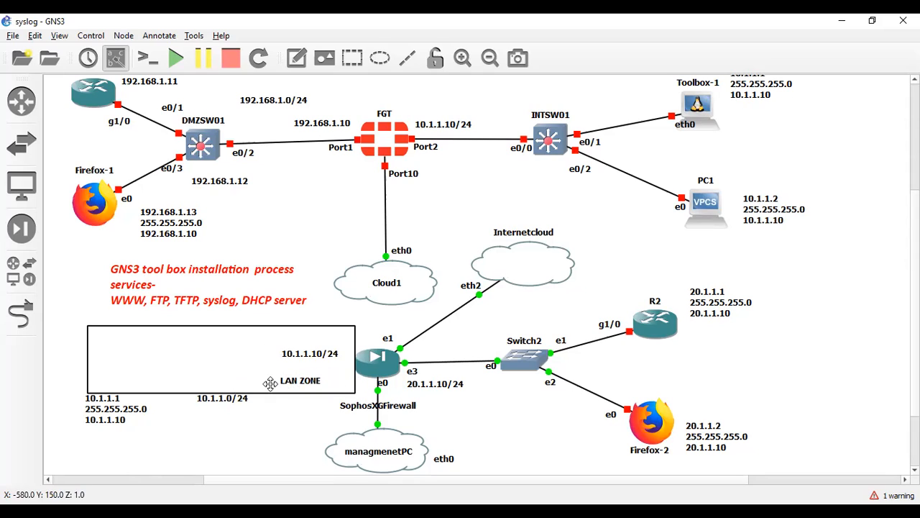
{"action": "mouse_move", "coordinate": [184, 399]}
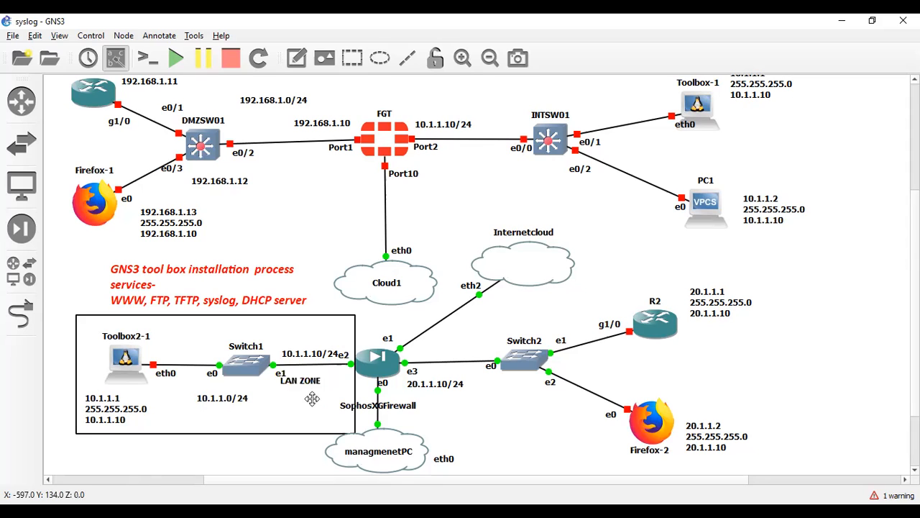
{"action": "right_click", "coordinate": [312, 398]}
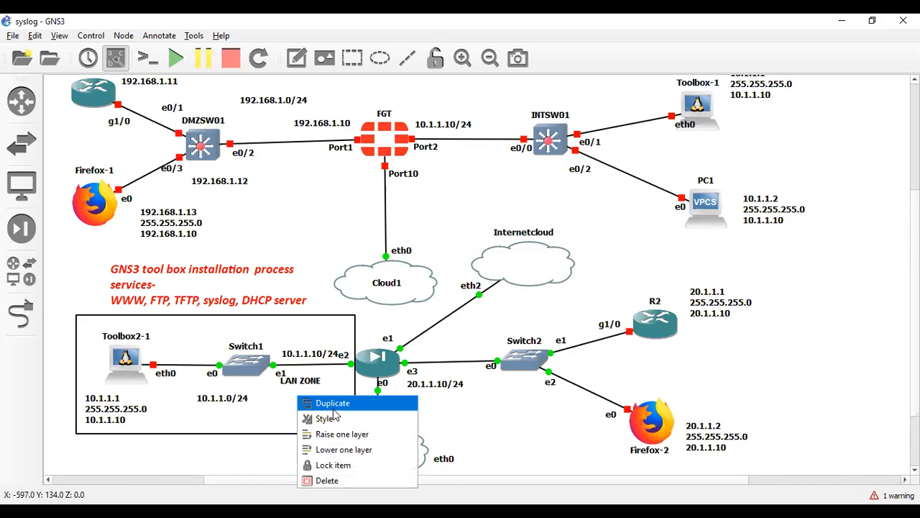
{"action": "left_click", "coordinate": [333, 403]}
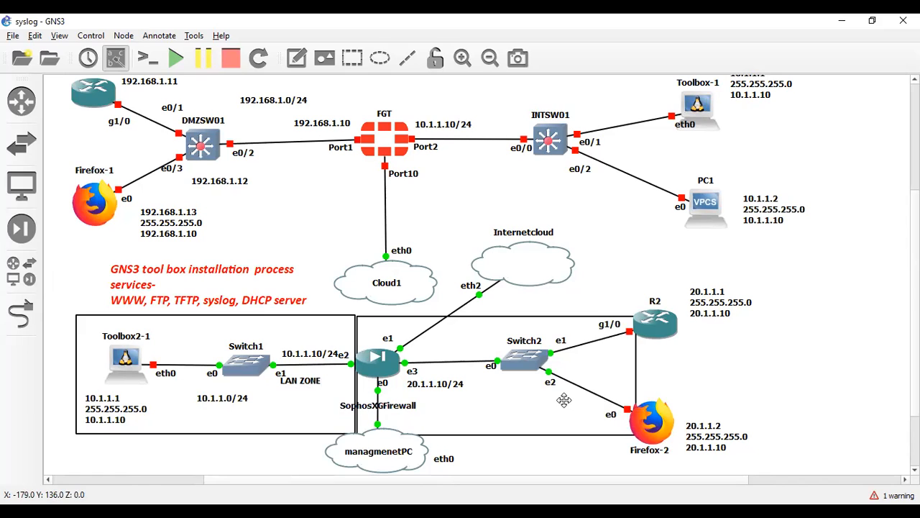
{"action": "mouse_move", "coordinate": [601, 399]}
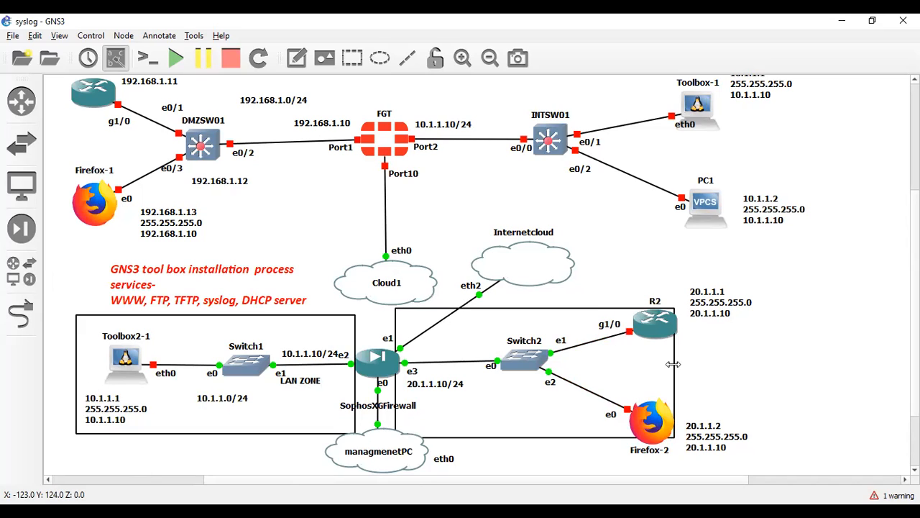
{"action": "mouse_move", "coordinate": [483, 444]}
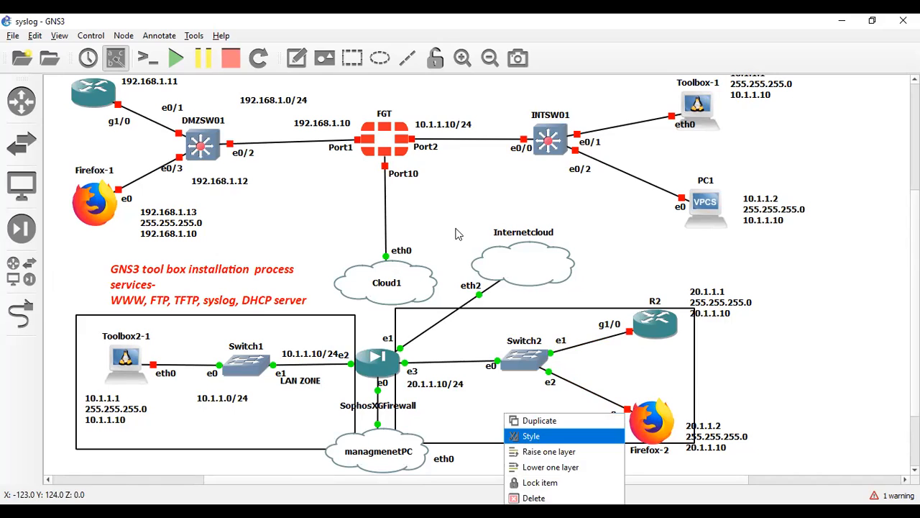
Give the DMZ box a blue outline and the LAN ZONE box a green (#00aa00) outline
{"action": "left_click", "coordinate": [530, 436]}
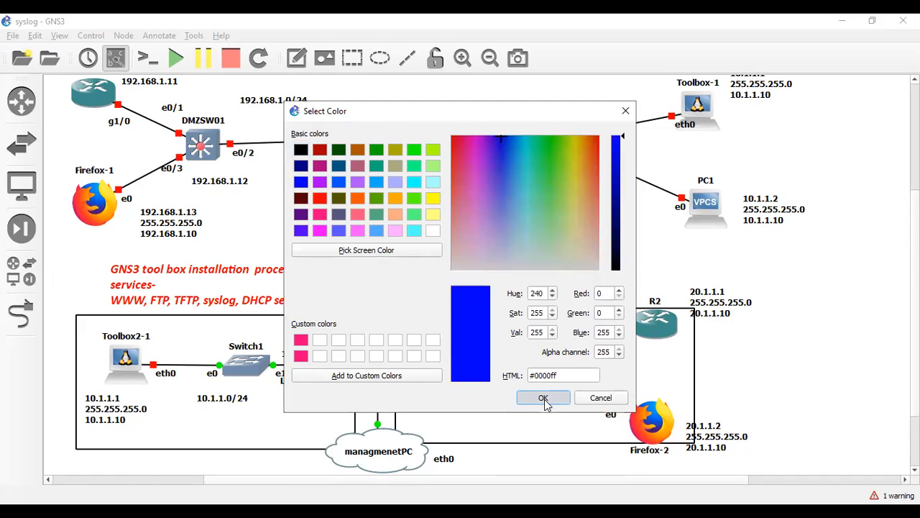
{"action": "left_click", "coordinate": [543, 397]}
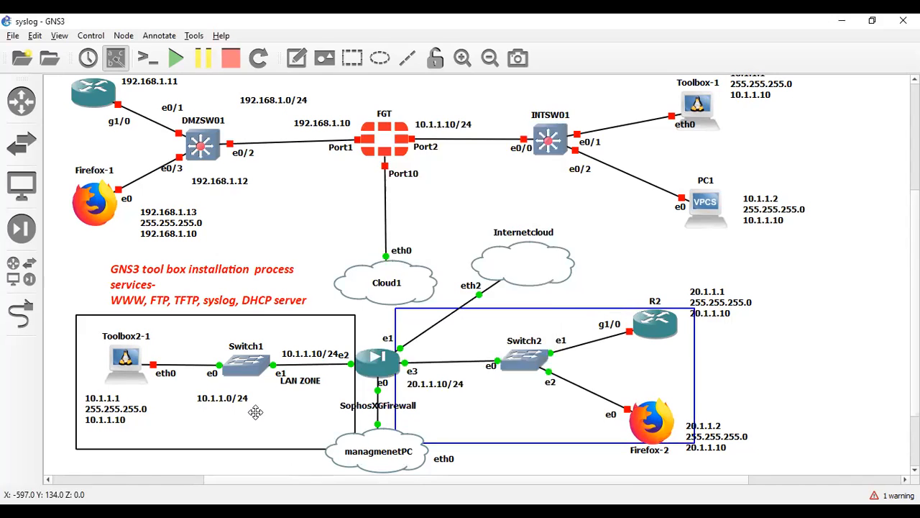
{"action": "right_click", "coordinate": [256, 411]}
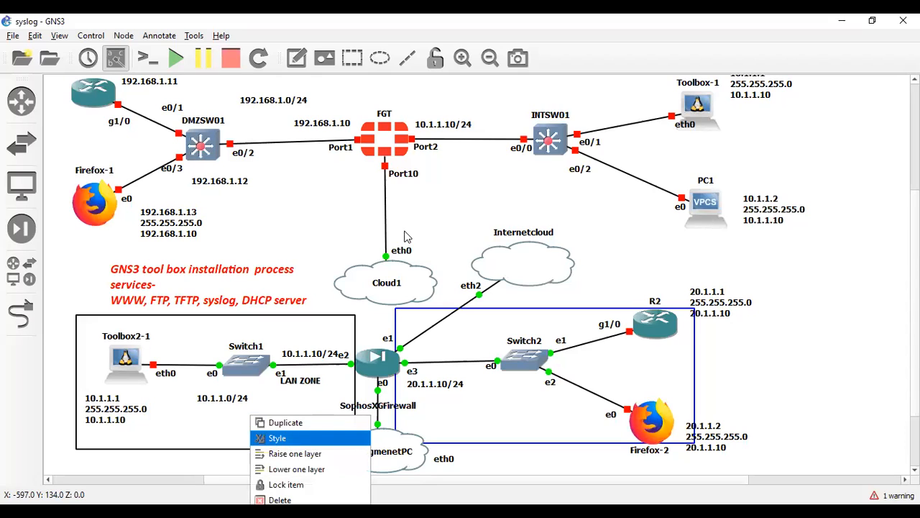
{"action": "left_click", "coordinate": [276, 437]}
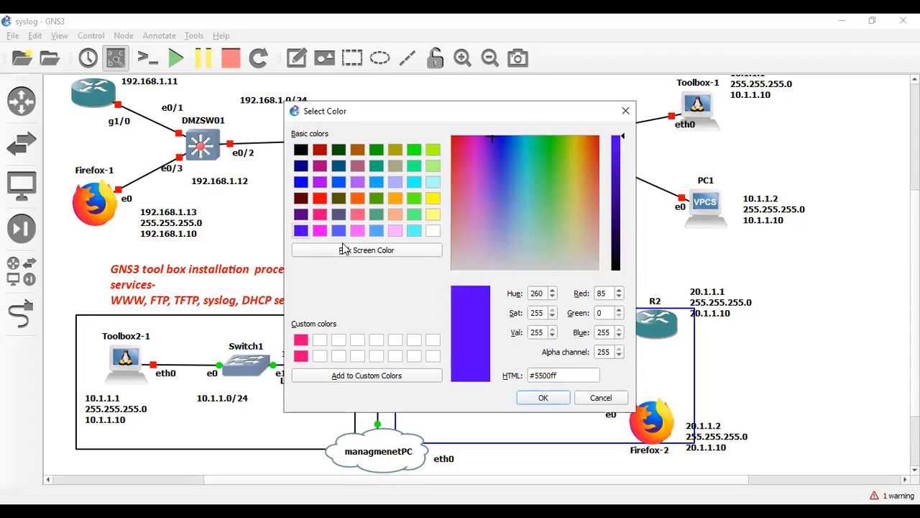
{"action": "mouse_move", "coordinate": [345, 187]}
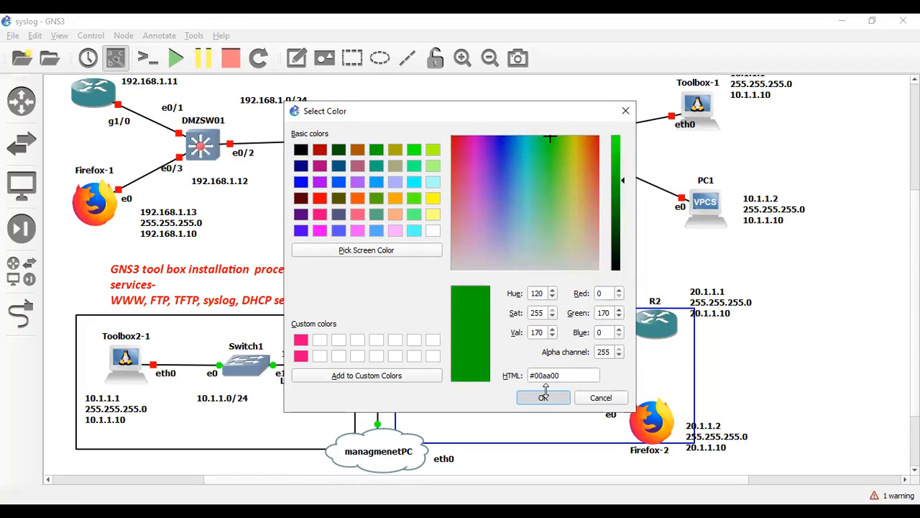
{"action": "left_click", "coordinate": [543, 397]}
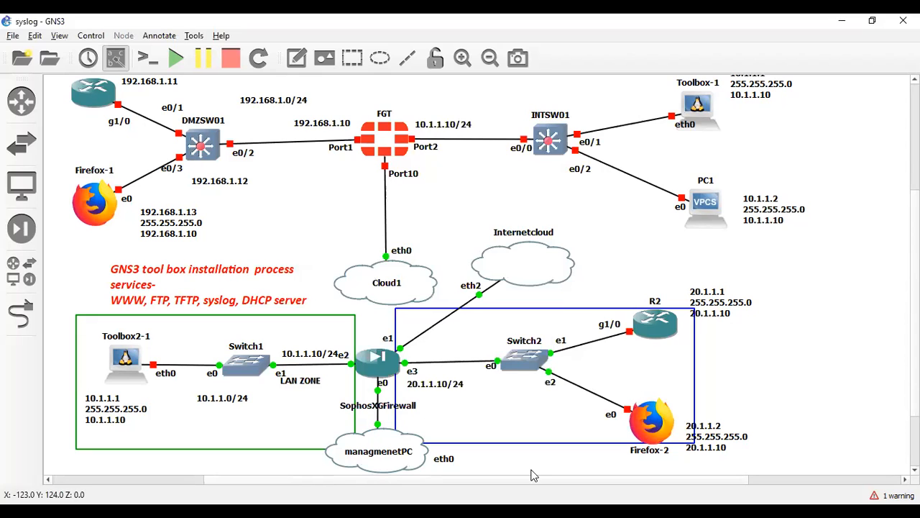
{"action": "mouse_move", "coordinate": [523, 469]}
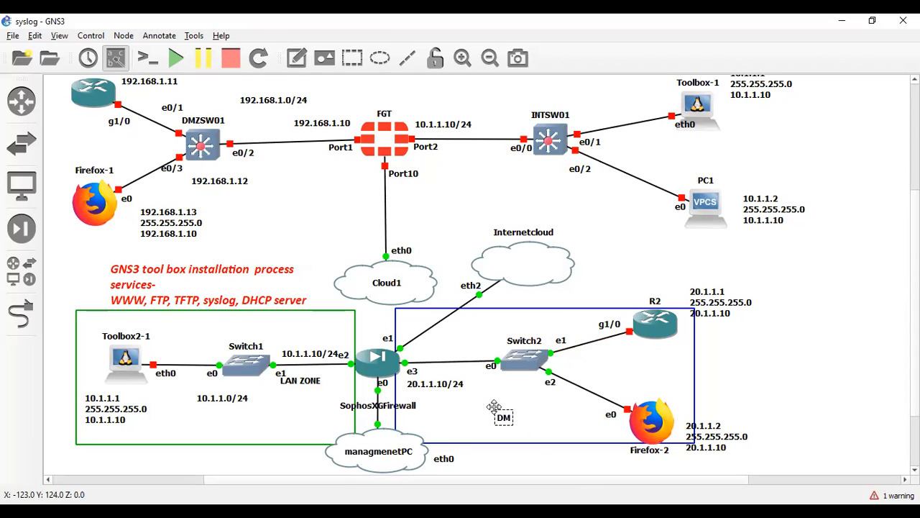
Label the blue box with a 'DMZ ZONE' text note
{"action": "type", "text": "DMZ ZONE"}
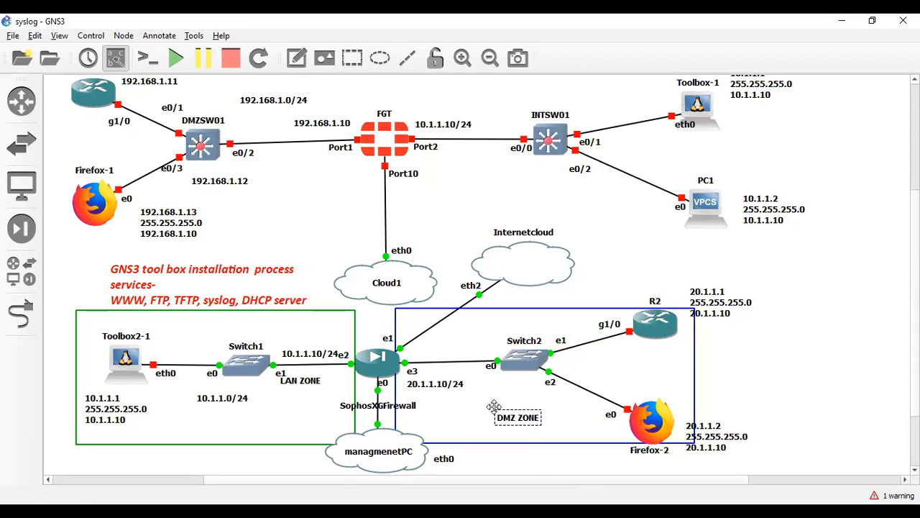
{"action": "left_click", "coordinate": [518, 417]}
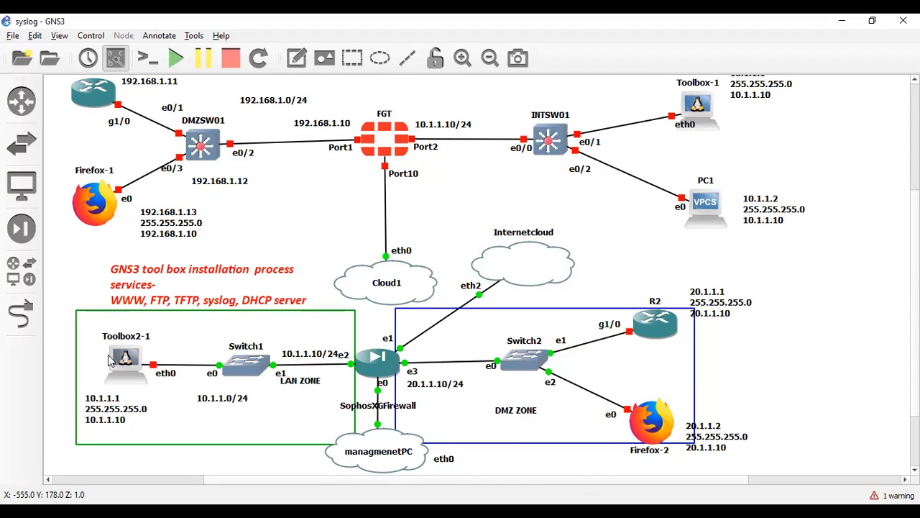
{"action": "mouse_move", "coordinate": [132, 351]}
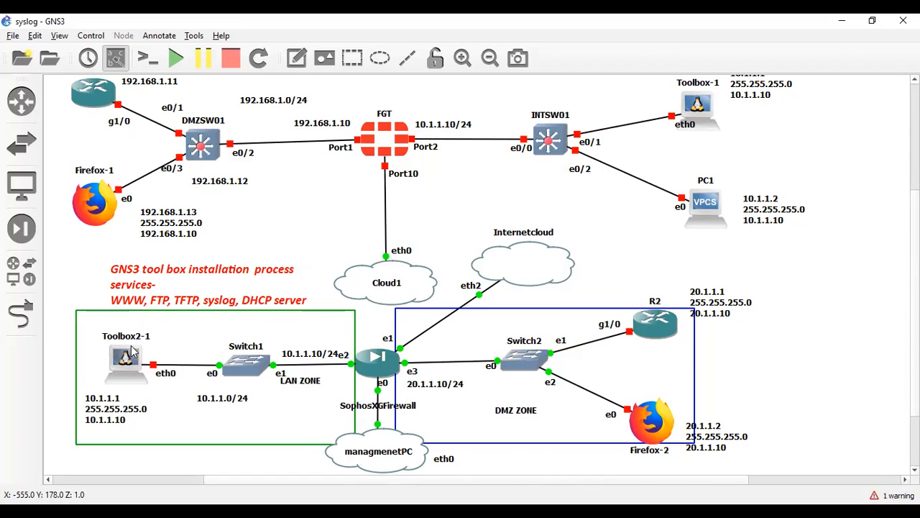
{"action": "mouse_move", "coordinate": [128, 357]}
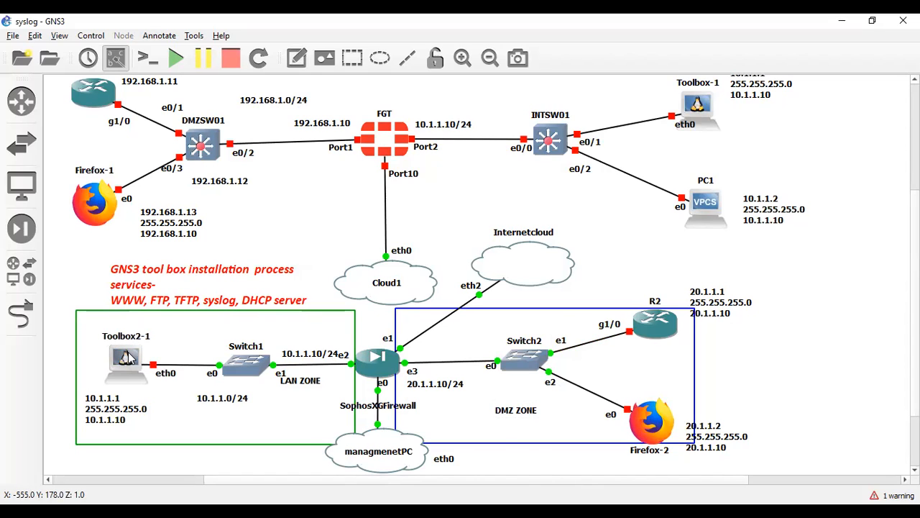
{"action": "right_click", "coordinate": [127, 363]}
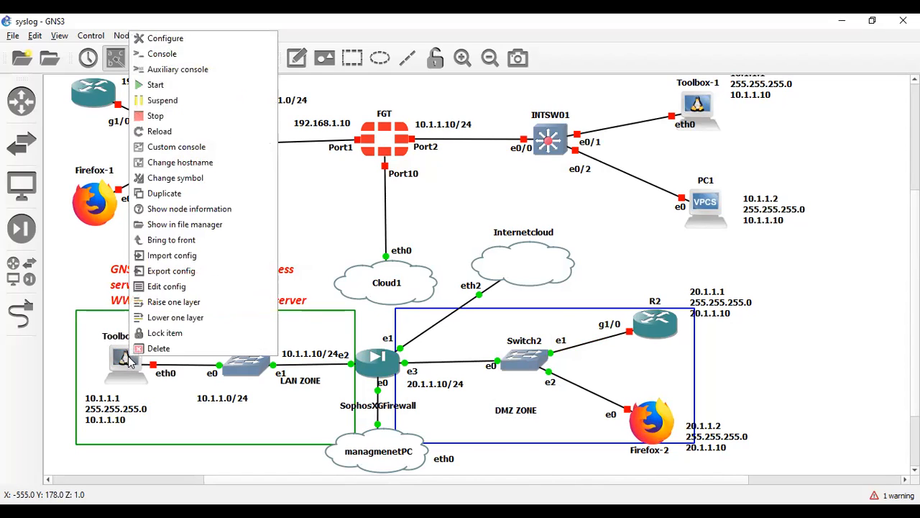
{"action": "mouse_move", "coordinate": [164, 193]}
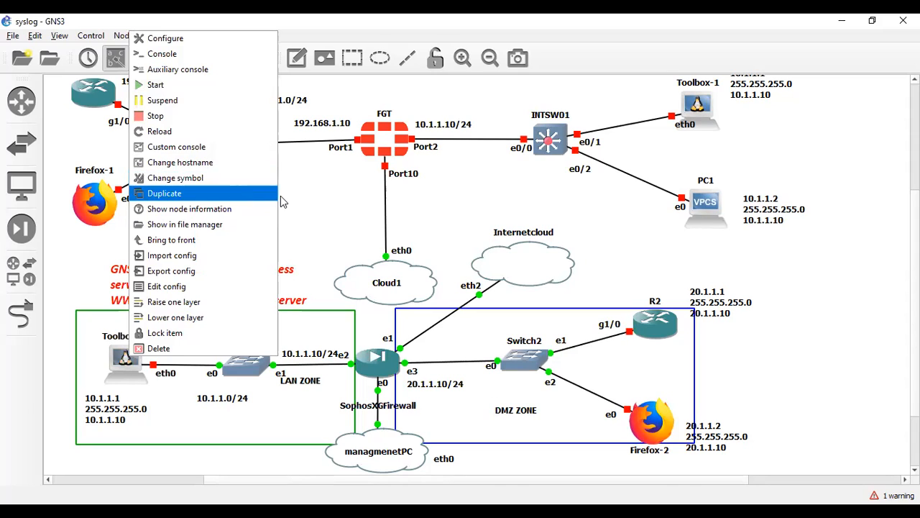
{"action": "mouse_move", "coordinate": [154, 121]}
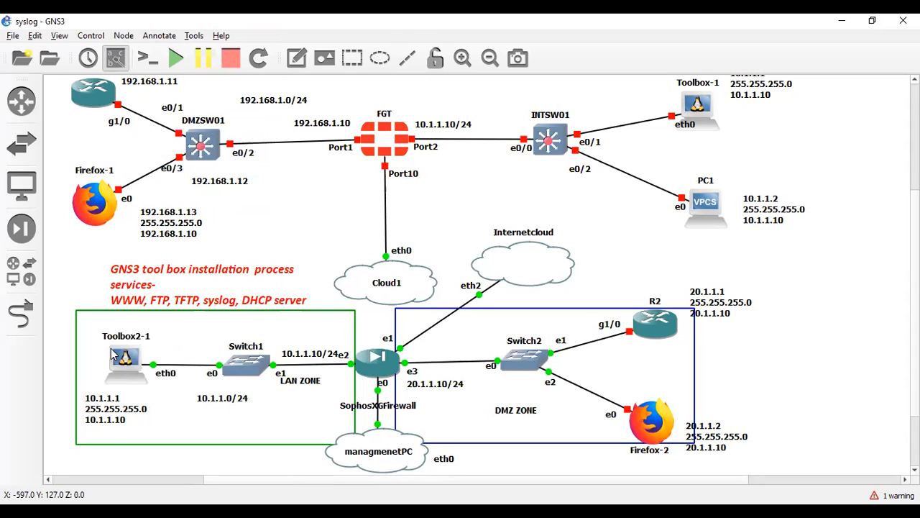
{"action": "right_click", "coordinate": [127, 360]}
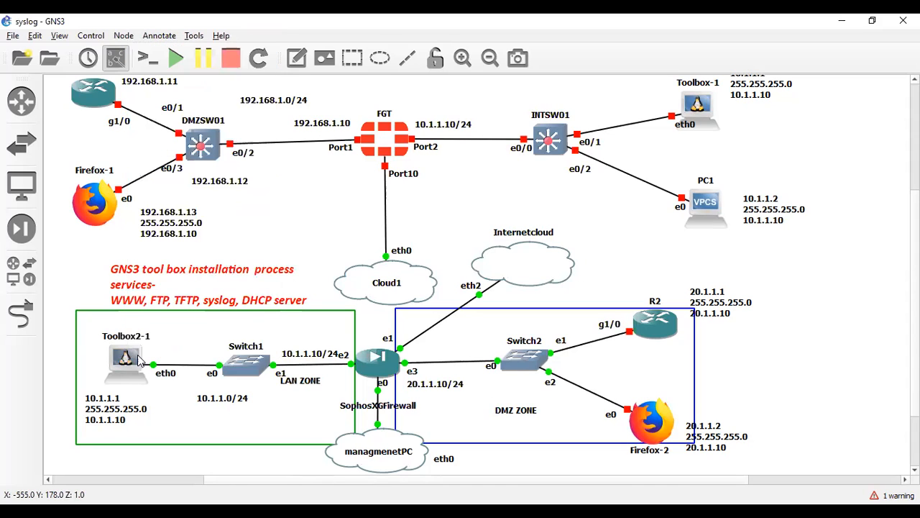
{"action": "mouse_move", "coordinate": [125, 360]}
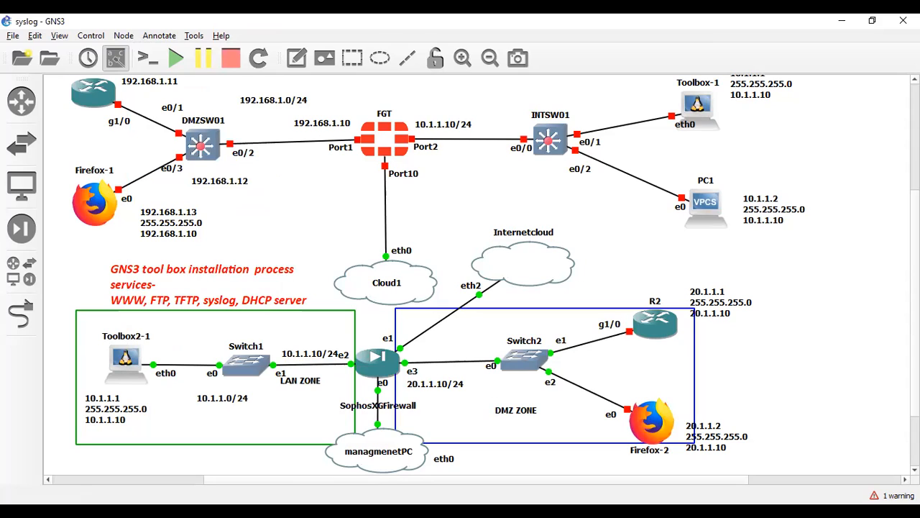
{"action": "mouse_move", "coordinate": [716, 50]}
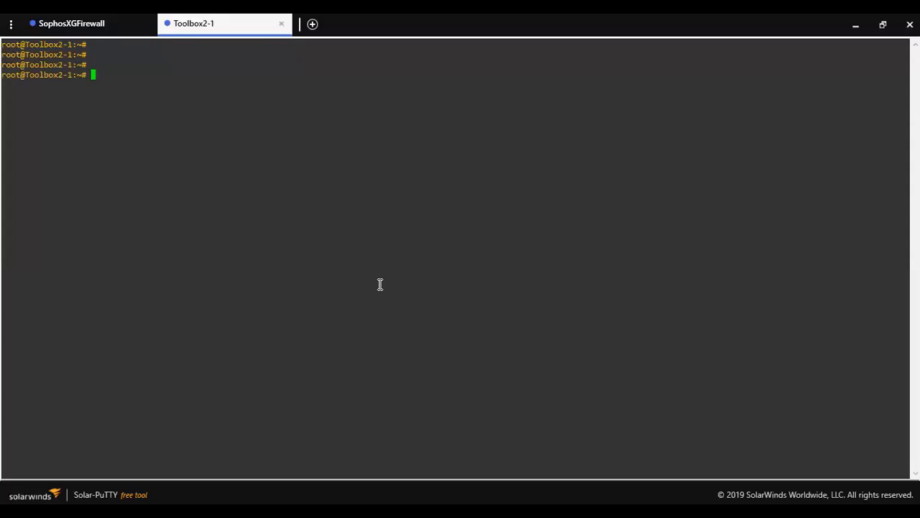
Run ifconfig on Toolbox2-1 to list its interfaces, showing eth0 without an IPv4 address
{"action": "key", "text": "Return"}
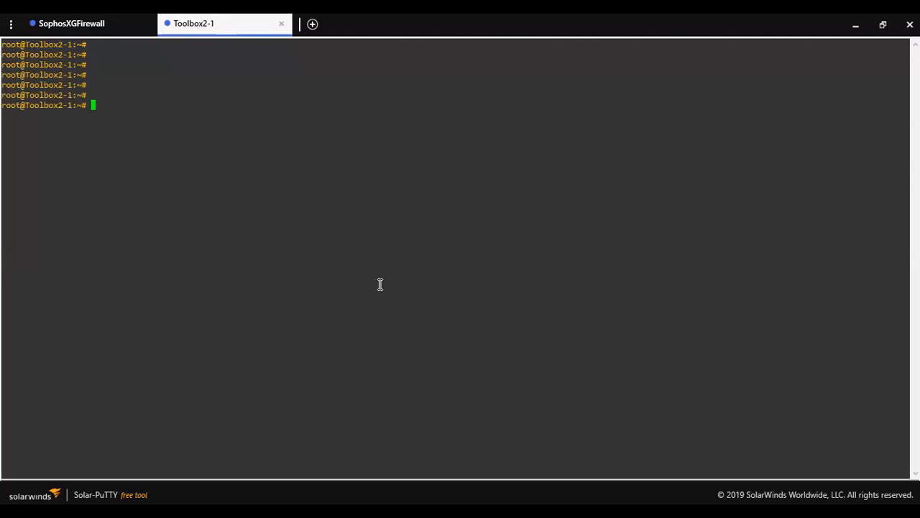
{"action": "type", "text": "ifcon"}
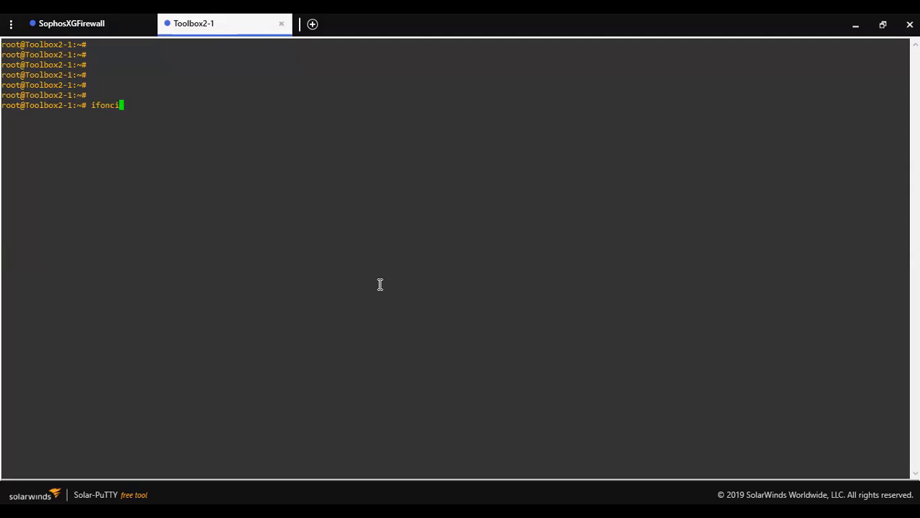
{"action": "type", "text": "fig"}
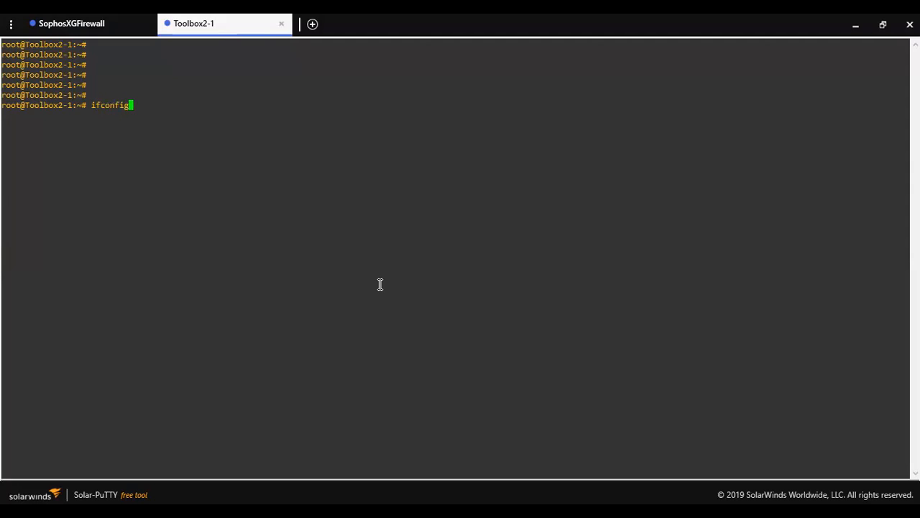
{"action": "key", "text": "Return"}
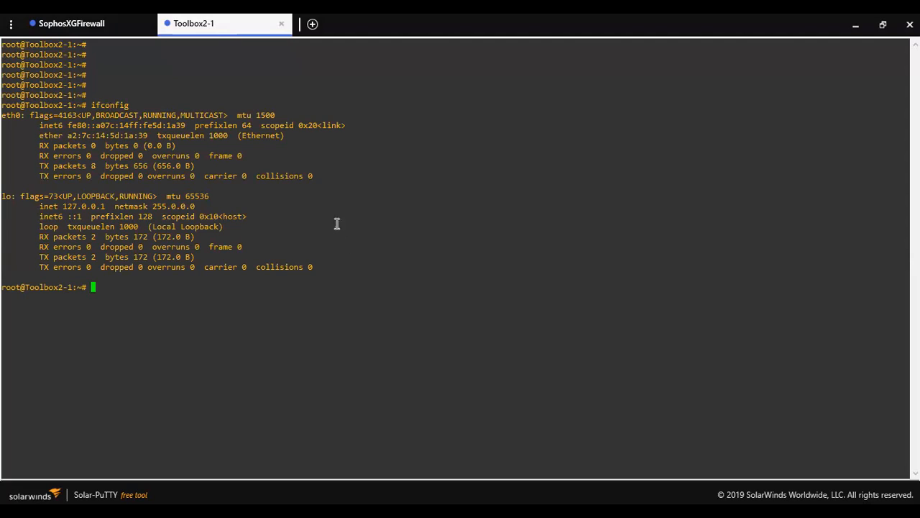
{"action": "mouse_move", "coordinate": [152, 132]}
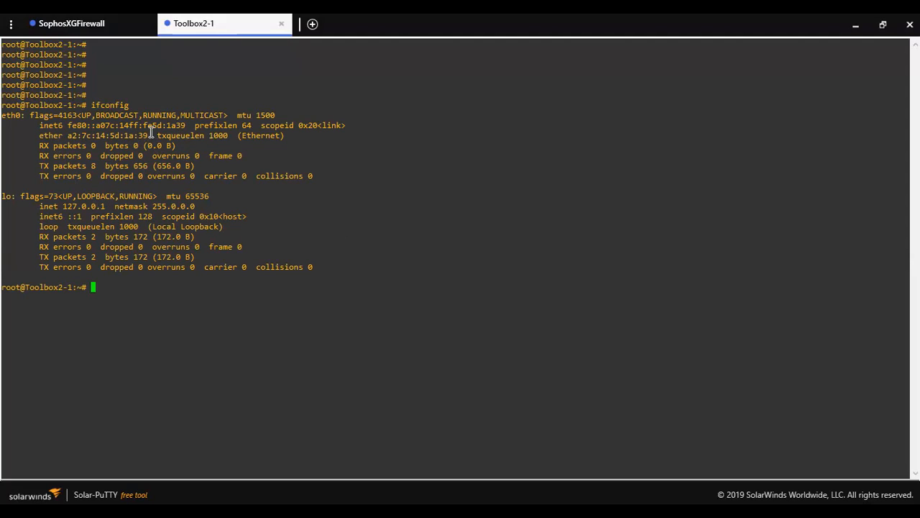
{"action": "mouse_move", "coordinate": [221, 118]}
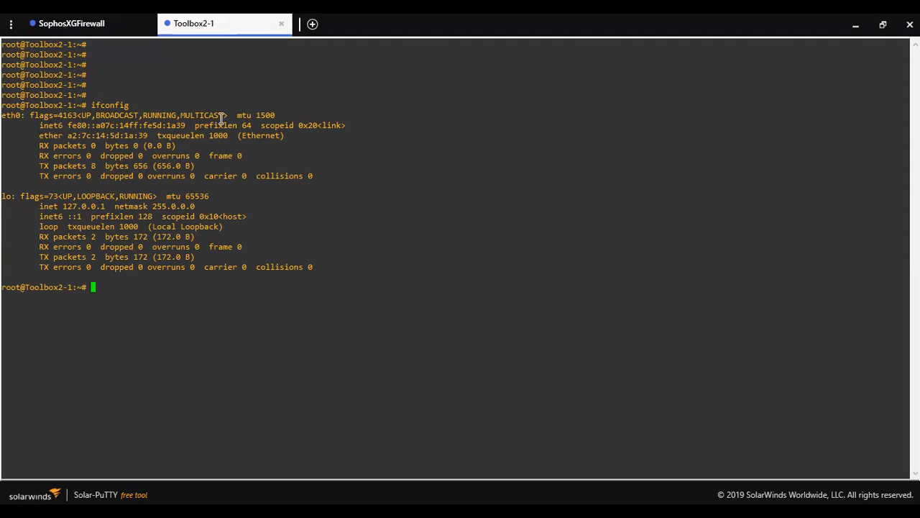
{"action": "mouse_move", "coordinate": [201, 217]}
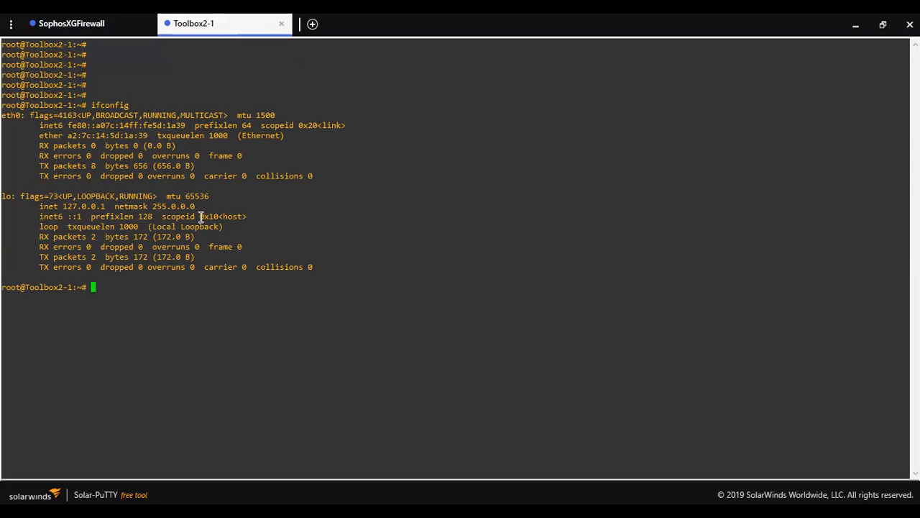
Change to the filesystem root with cd / after the failed cd/ attempt
{"action": "type", "text": "c"}
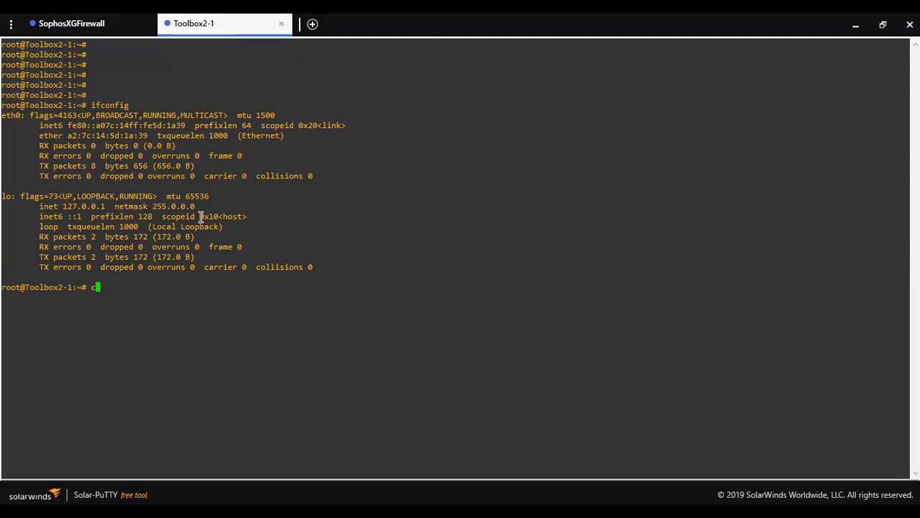
{"action": "key", "text": "Return"}
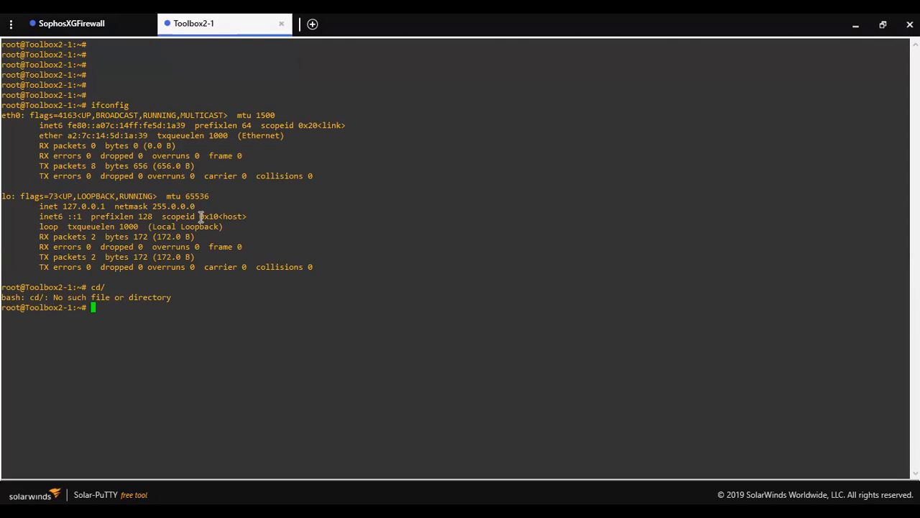
{"action": "type", "text": "cd /"}
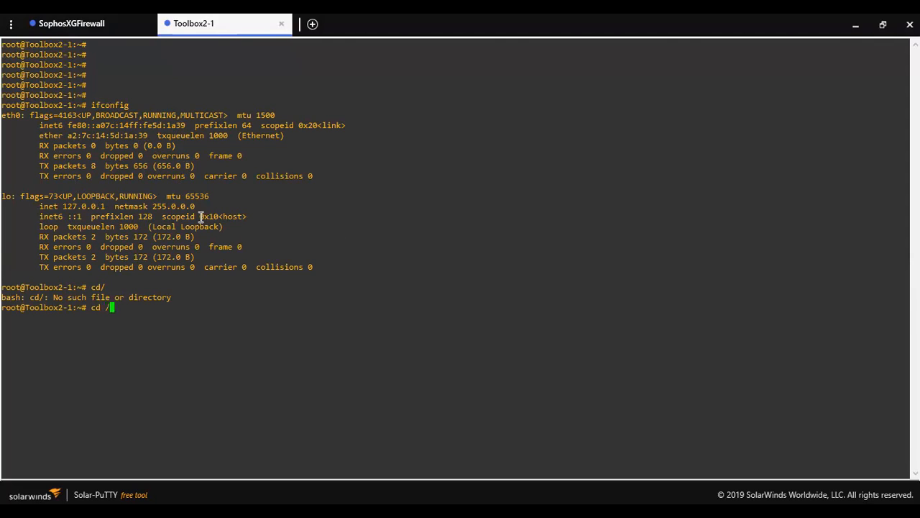
{"action": "key", "text": "Return"}
{"action": "type", "text": "ll"}
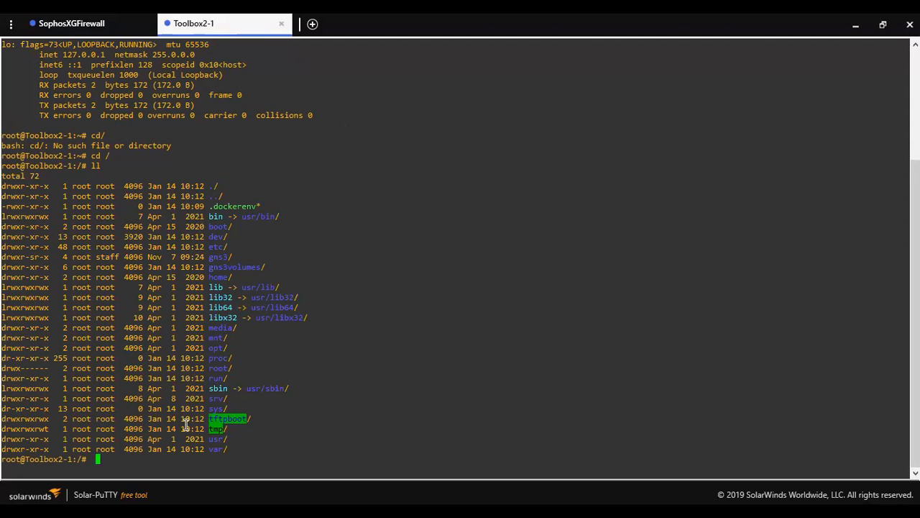
{"action": "mouse_move", "coordinate": [229, 328]}
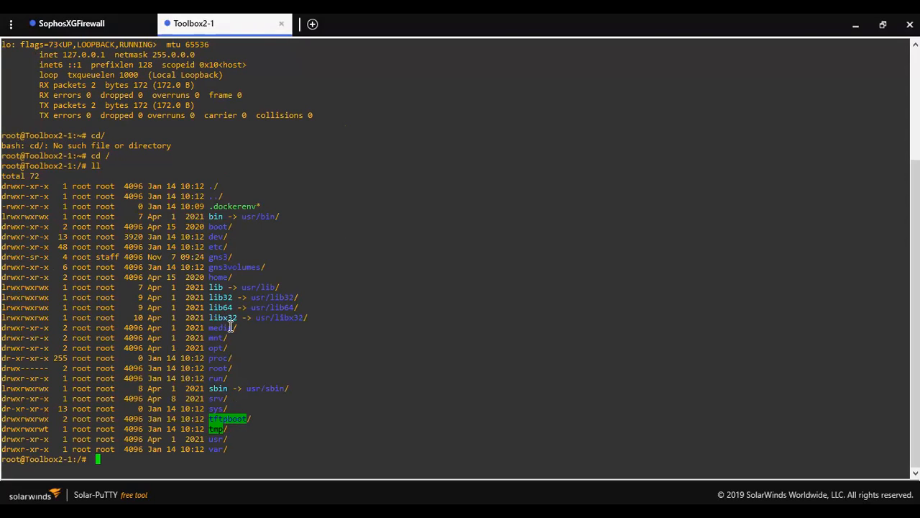
{"action": "mouse_move", "coordinate": [272, 58]}
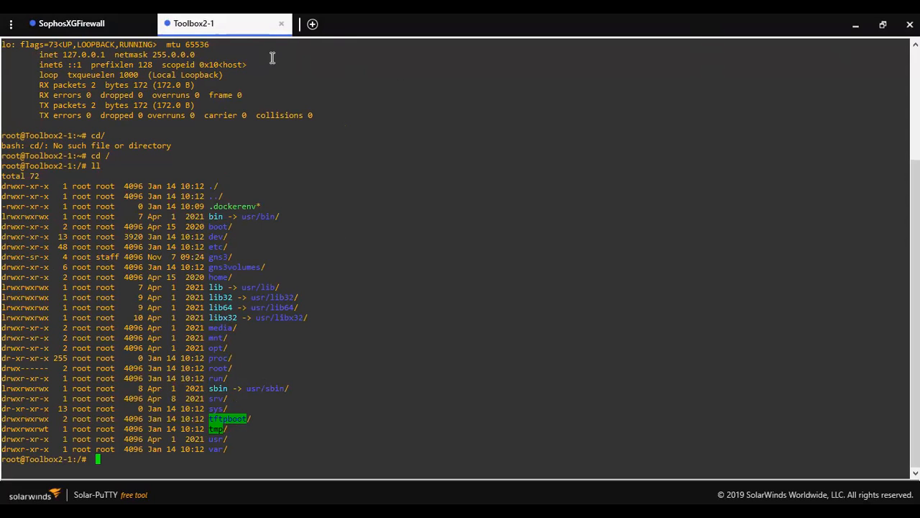
{"action": "mouse_move", "coordinate": [201, 98]}
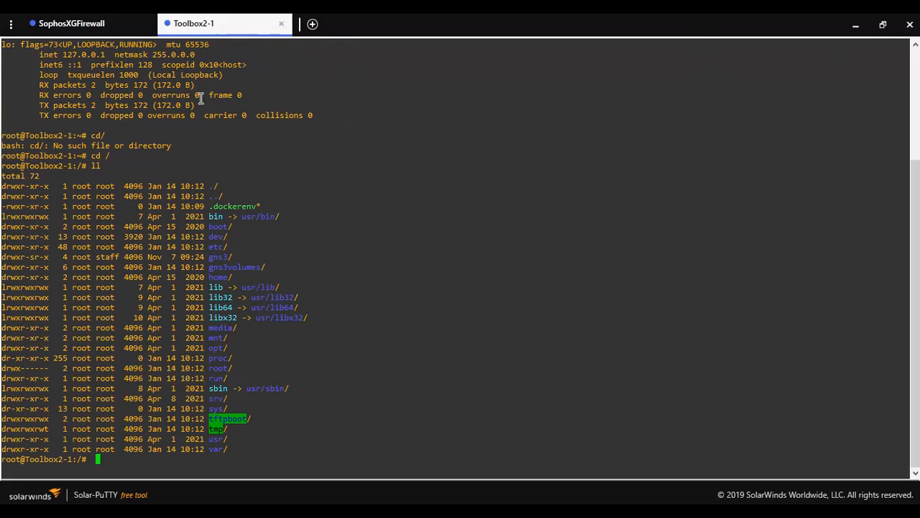
{"action": "mouse_move", "coordinate": [425, 41]}
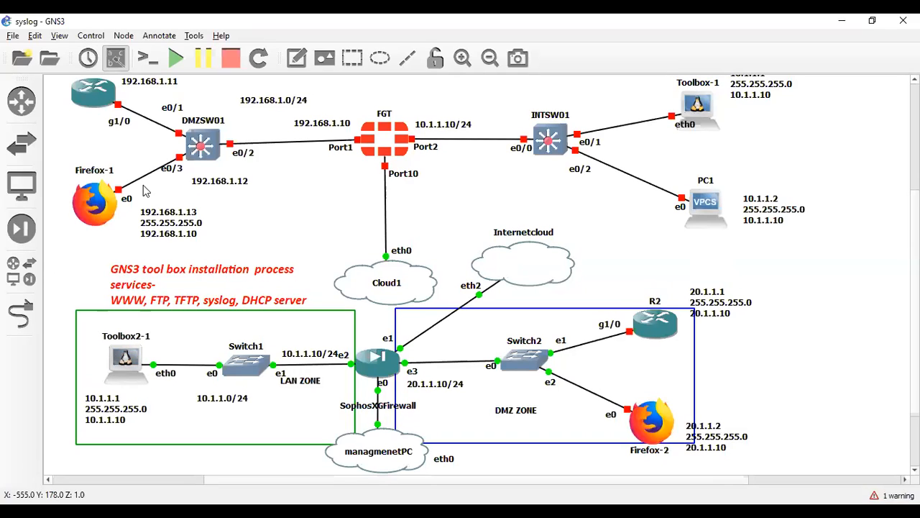
{"action": "mouse_move", "coordinate": [129, 362]}
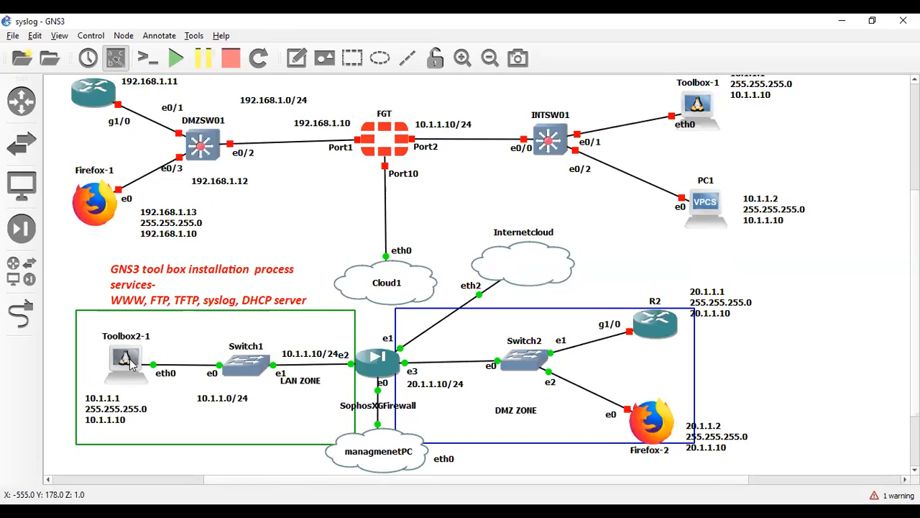
{"action": "mouse_move", "coordinate": [132, 366]}
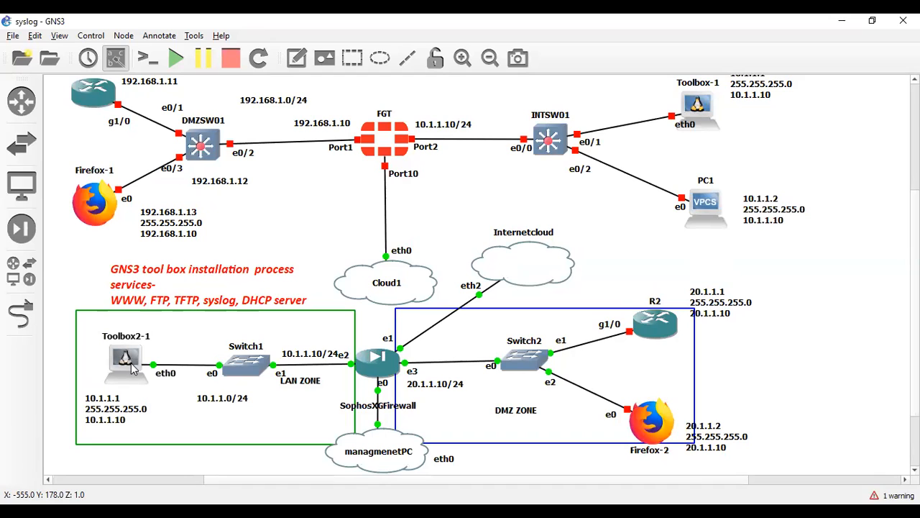
{"action": "mouse_move", "coordinate": [161, 349]}
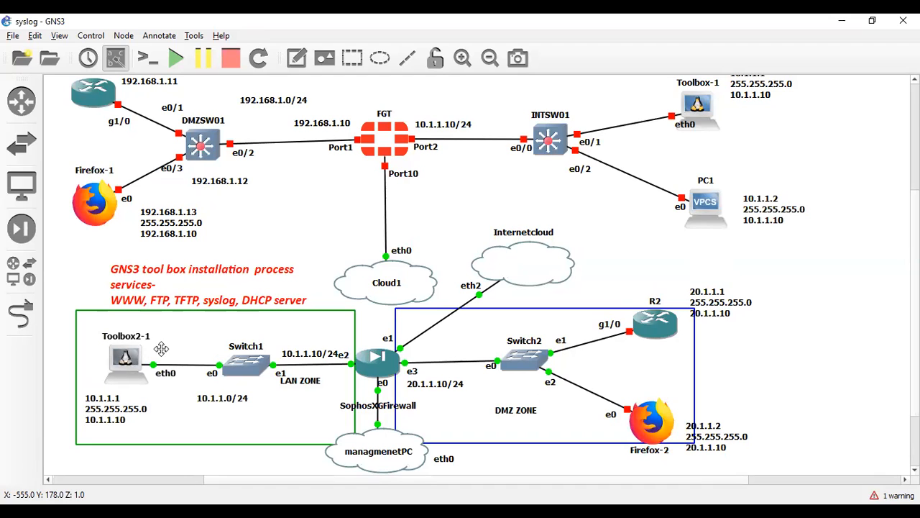
{"action": "mouse_move", "coordinate": [144, 368]}
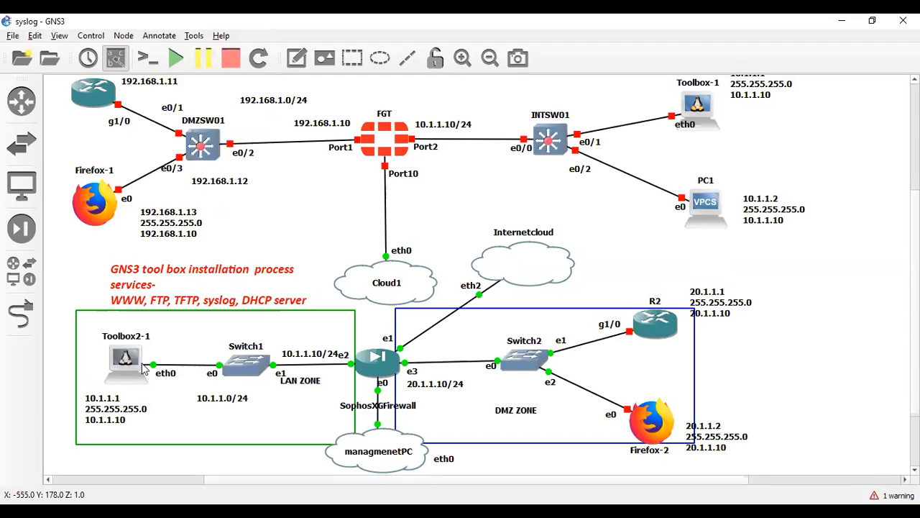
{"action": "mouse_move", "coordinate": [127, 360]}
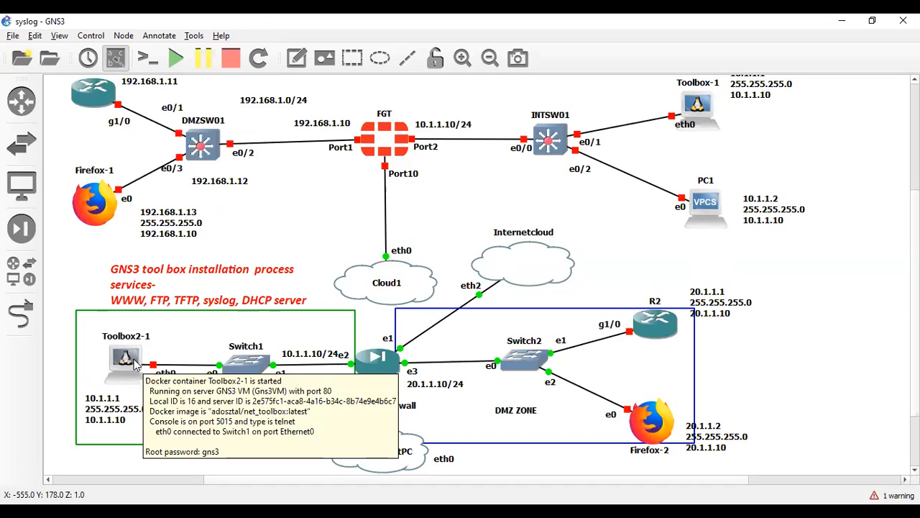
Edit Toolbox2-1's network config and uncomment the static eth0 block
{"action": "right_click", "coordinate": [126, 359]}
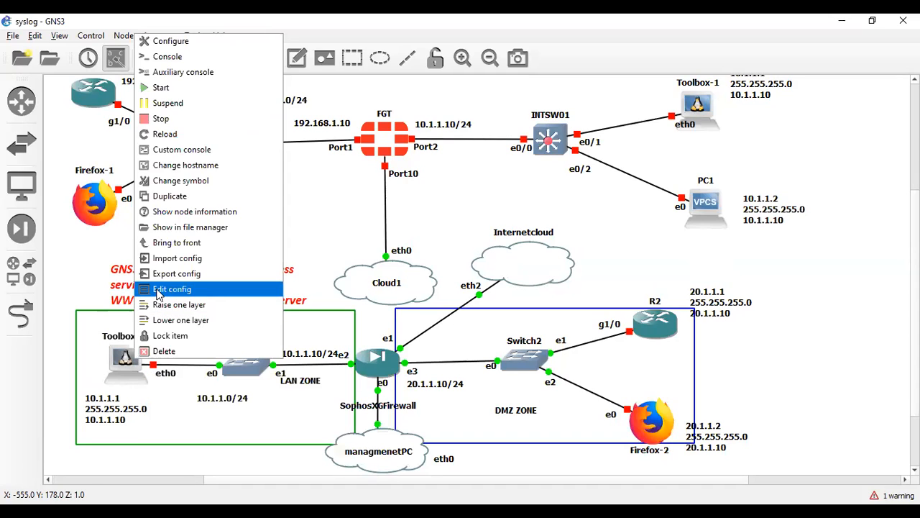
{"action": "left_click", "coordinate": [173, 288]}
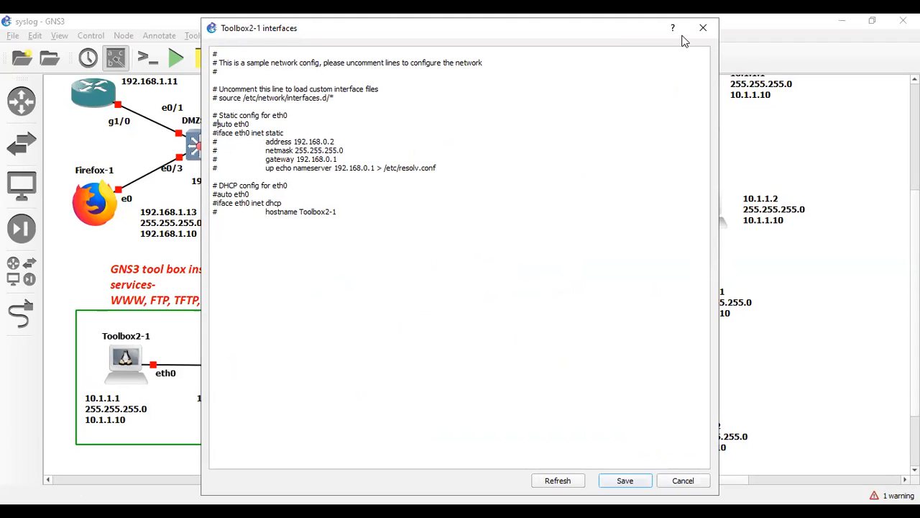
{"action": "mouse_move", "coordinate": [322, 308]}
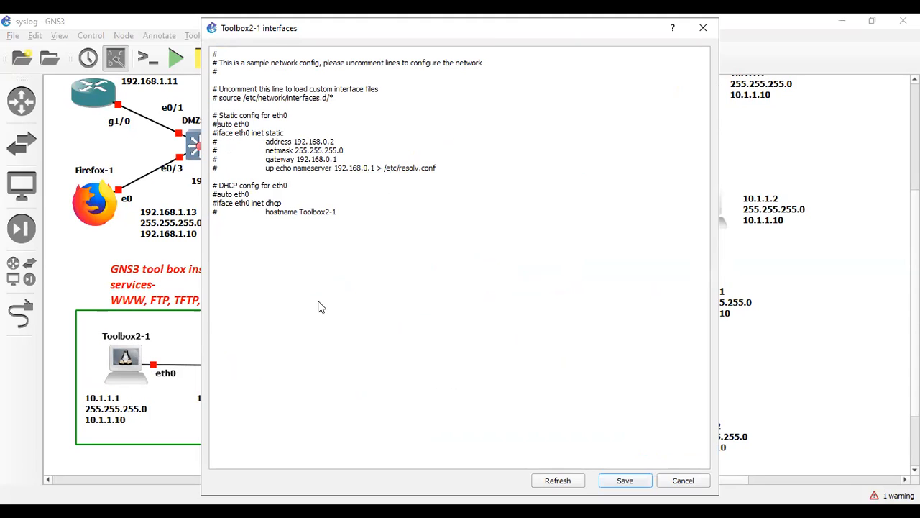
{"action": "left_click", "coordinate": [229, 154]}
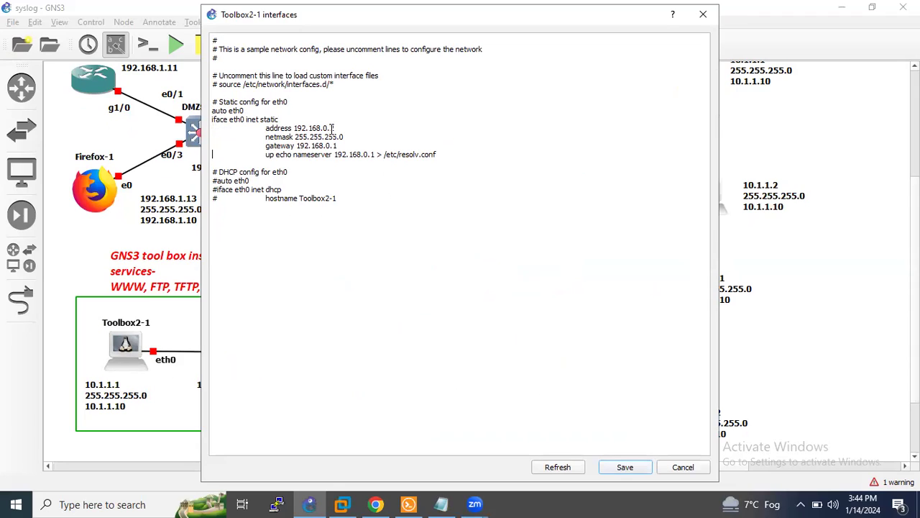
Set eth0 address 10.1.1.1, gateway 10.1.1.10 and nameserver 10.1.1.1, then save
{"action": "double_click", "coordinate": [315, 128]}
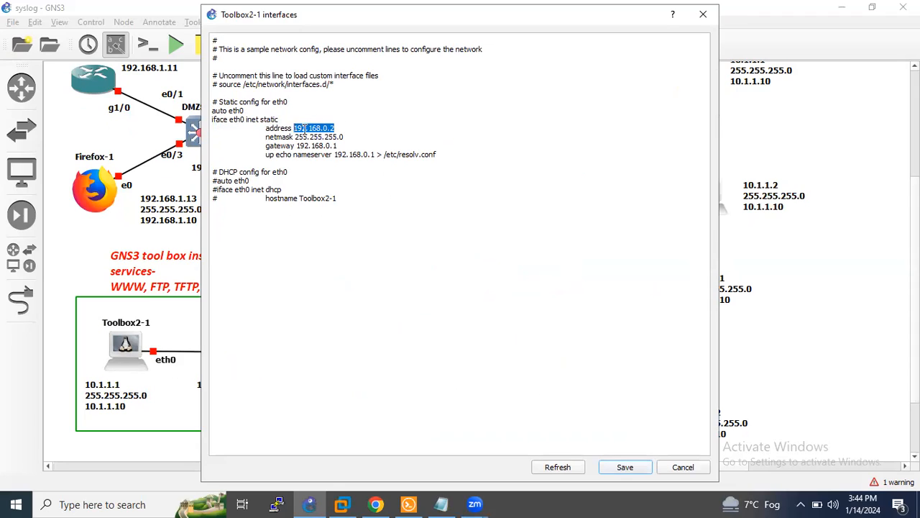
{"action": "type", "text": "10.1.1.1"}
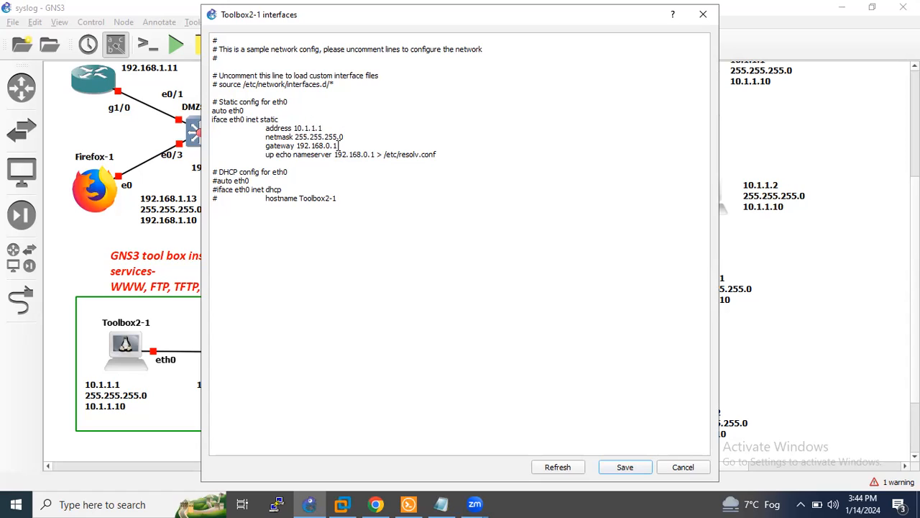
{"action": "double_click", "coordinate": [311, 145]}
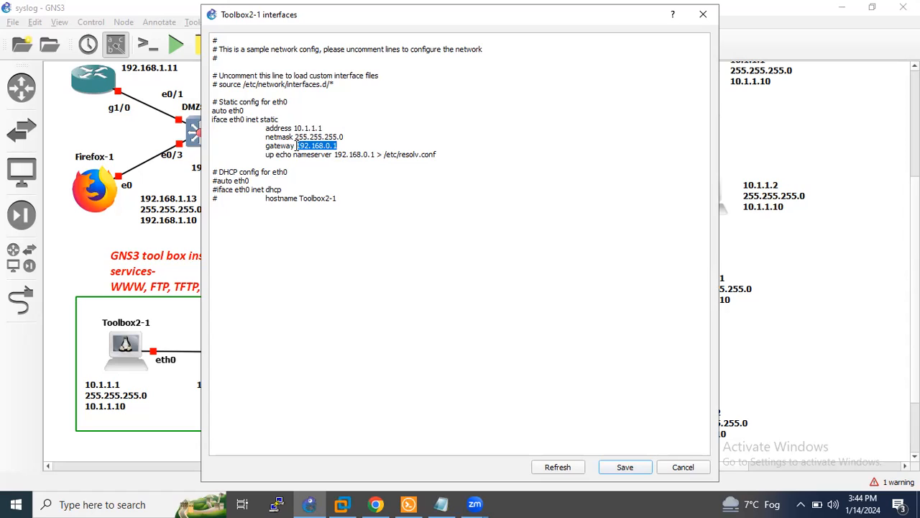
{"action": "type", "text": "10.1.1.10"}
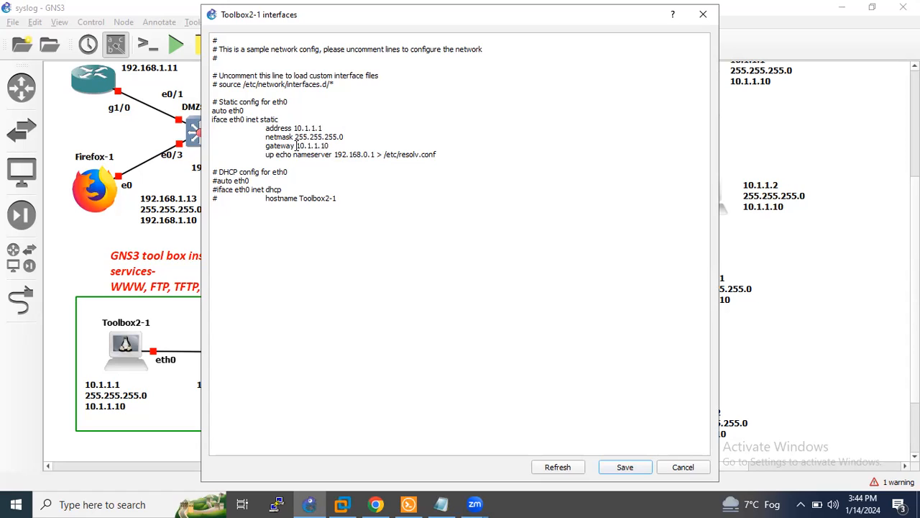
{"action": "double_click", "coordinate": [354, 154]}
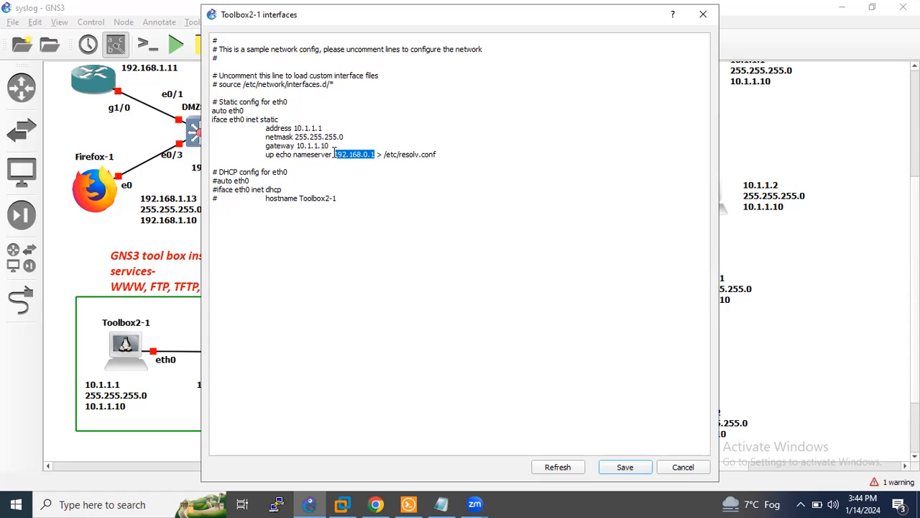
{"action": "type", "text": "10"}
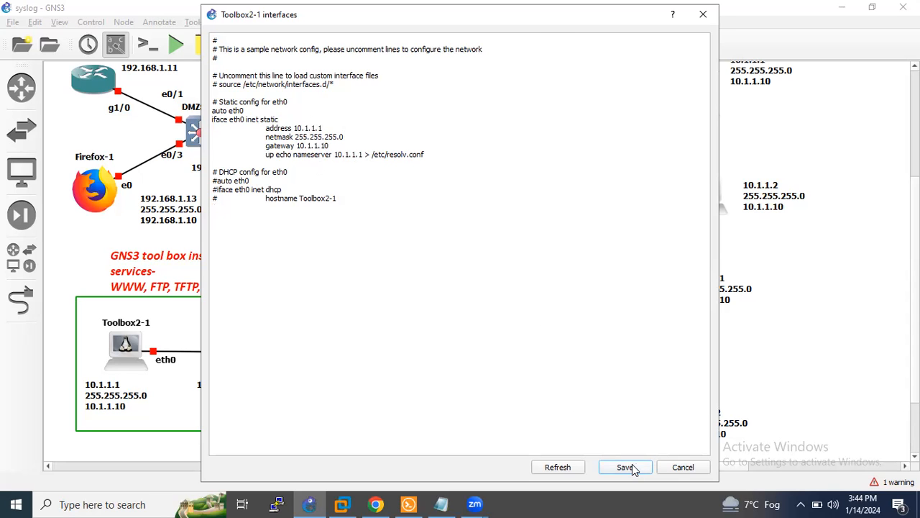
{"action": "left_click", "coordinate": [624, 465]}
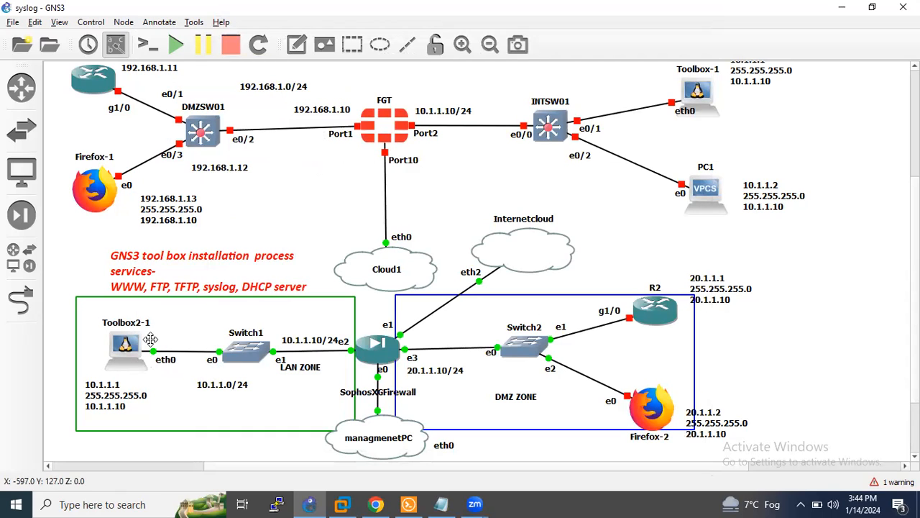
{"action": "mouse_move", "coordinate": [539, 385]}
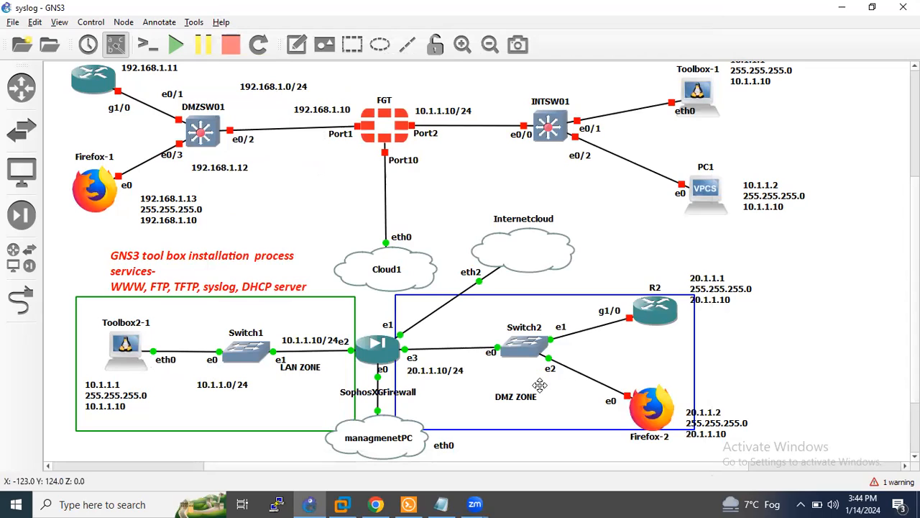
{"action": "mouse_move", "coordinate": [540, 54]}
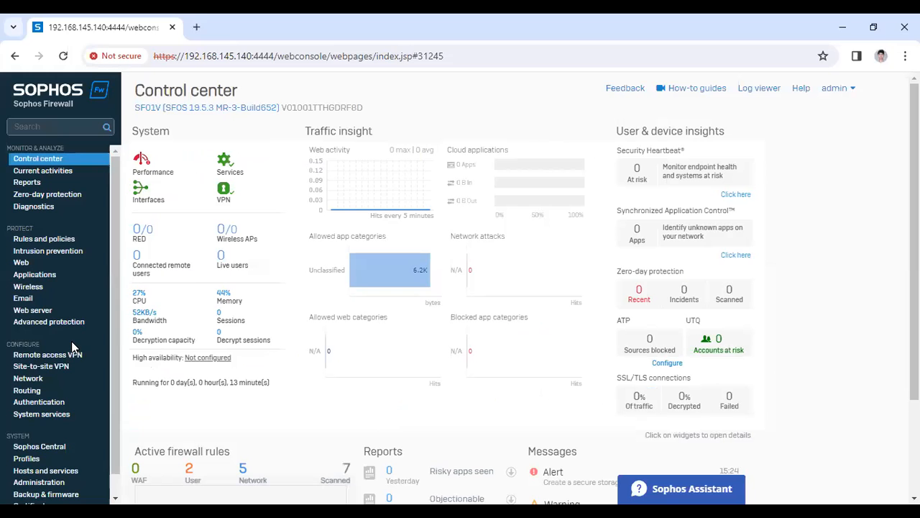
Go to the Rules and policies section of the Sophos web console
{"action": "left_click", "coordinate": [43, 239]}
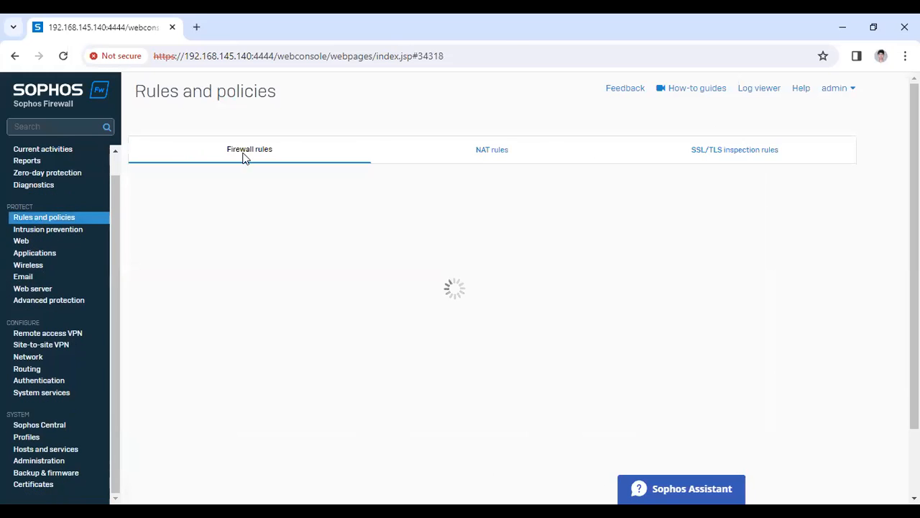
{"action": "mouse_move", "coordinate": [414, 218]}
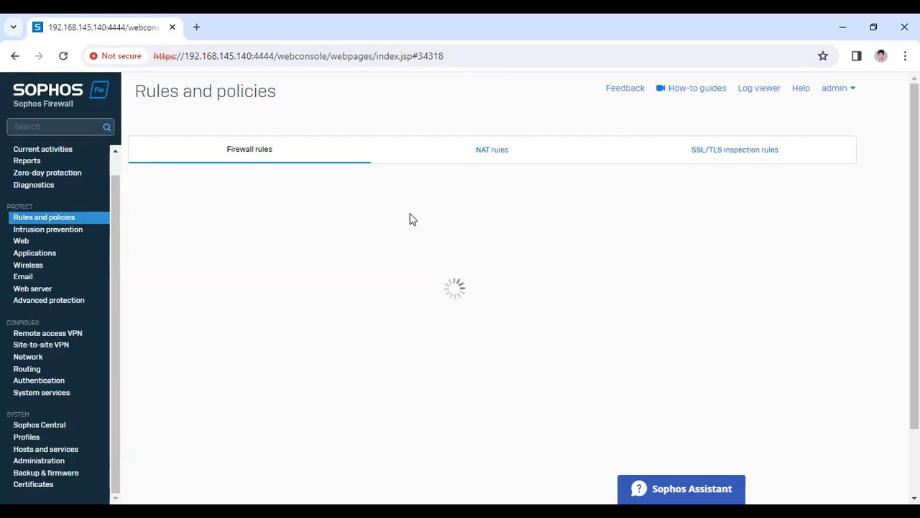
{"action": "mouse_move", "coordinate": [405, 224]}
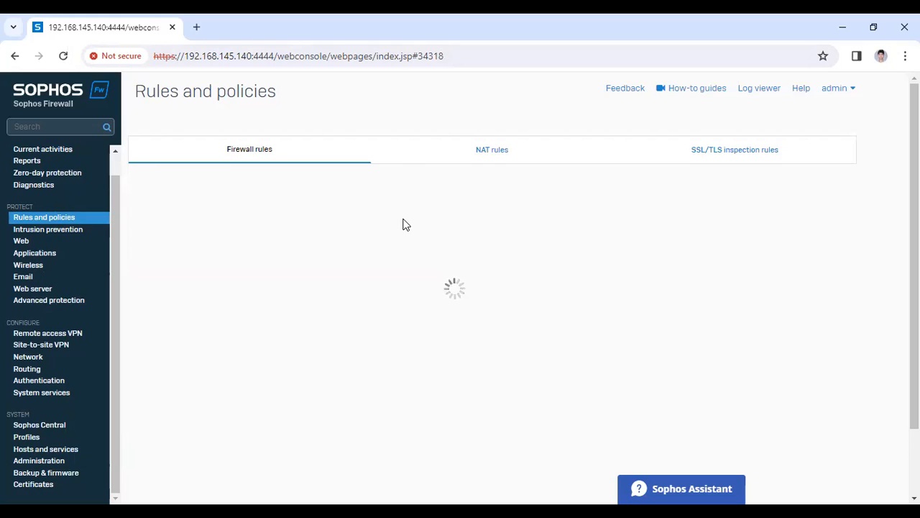
{"action": "mouse_move", "coordinate": [403, 230]}
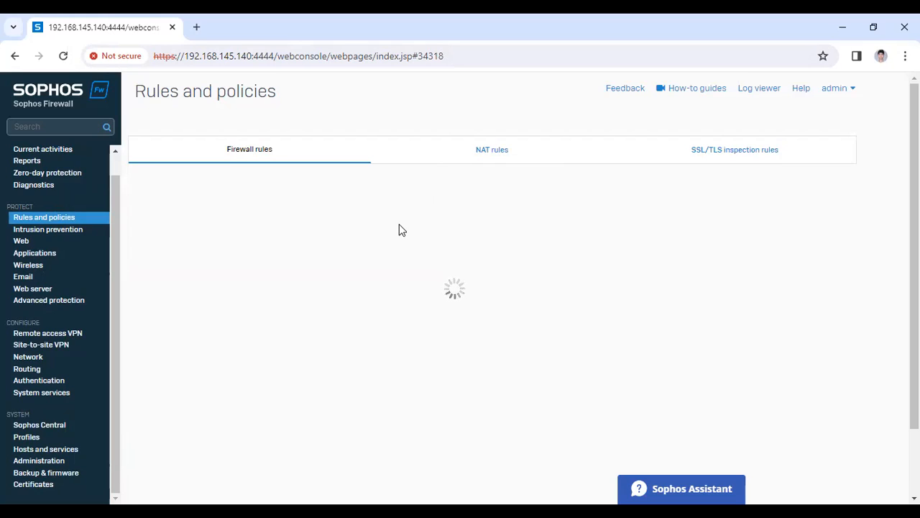
{"action": "mouse_move", "coordinate": [366, 307]}
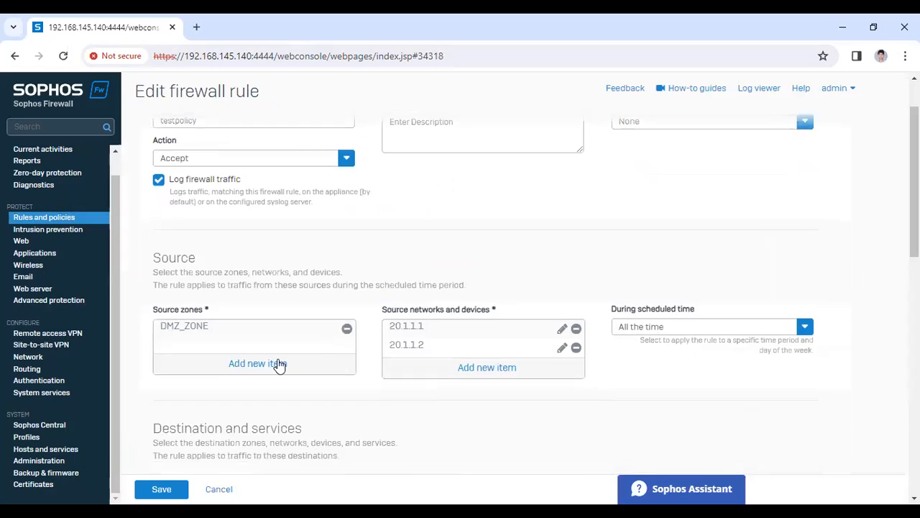
Review testpolicy's DMZ_ZONE to LAN_ZONE source and destination, then cancel without changes
{"action": "scroll", "scroll_direction": "up", "scroll_amount": 3}
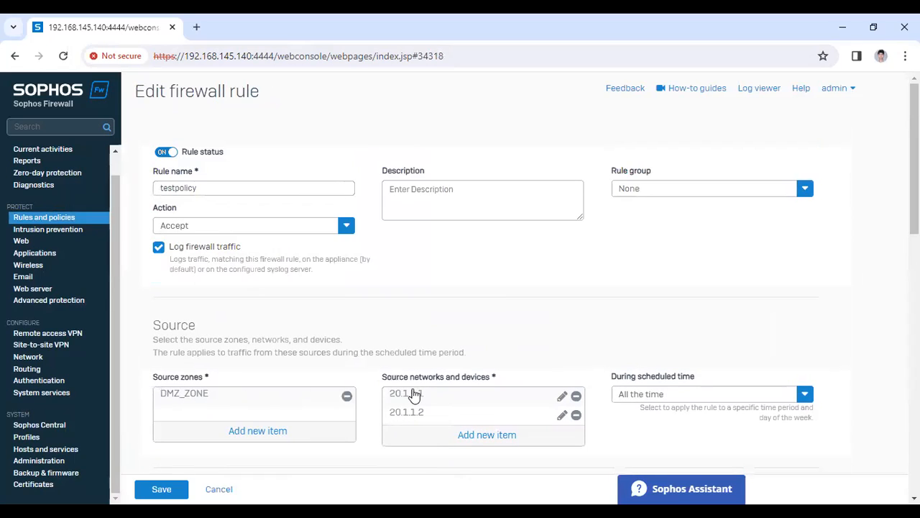
{"action": "scroll", "scroll_direction": "down", "scroll_amount": 3}
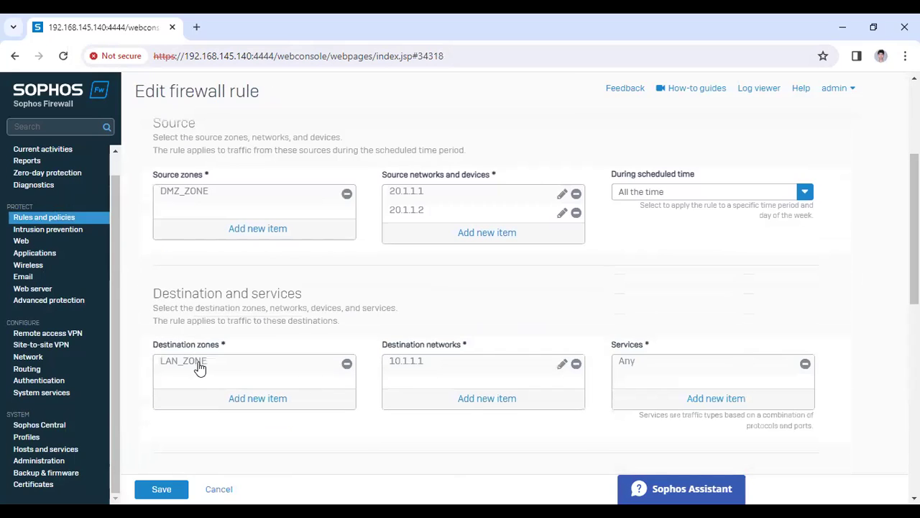
{"action": "mouse_move", "coordinate": [181, 368]}
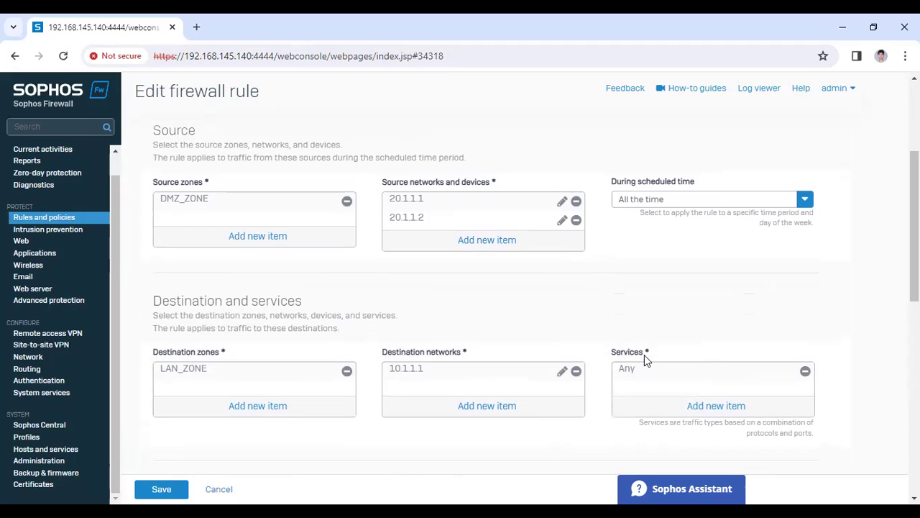
{"action": "mouse_move", "coordinate": [644, 369]}
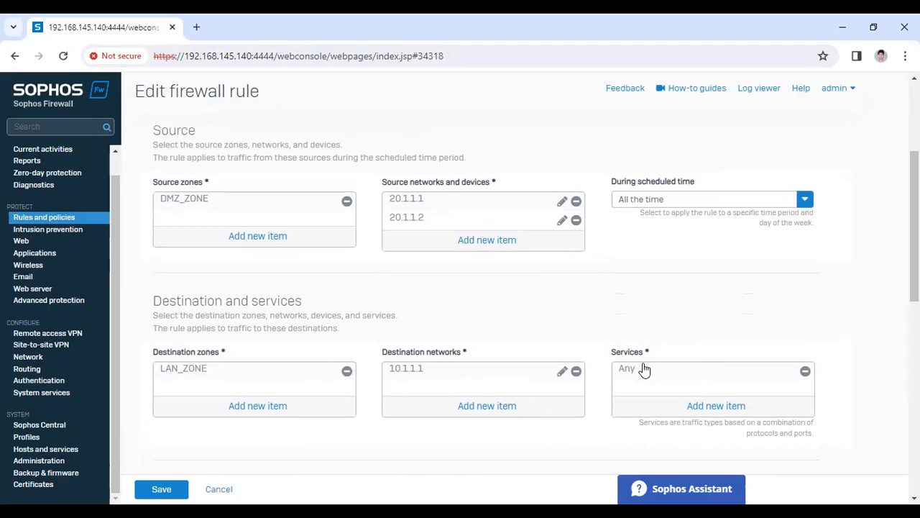
{"action": "scroll", "scroll_direction": "down", "scroll_amount": 3}
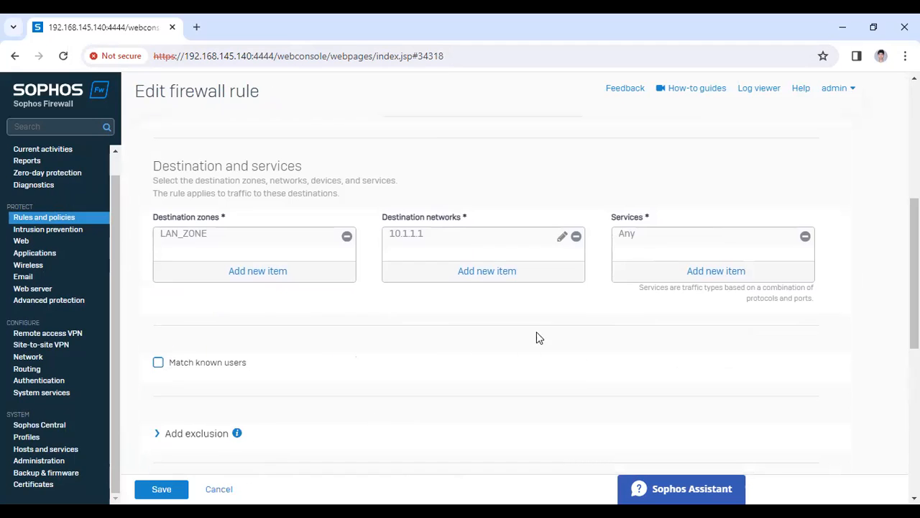
{"action": "scroll", "scroll_direction": "up", "scroll_amount": 3}
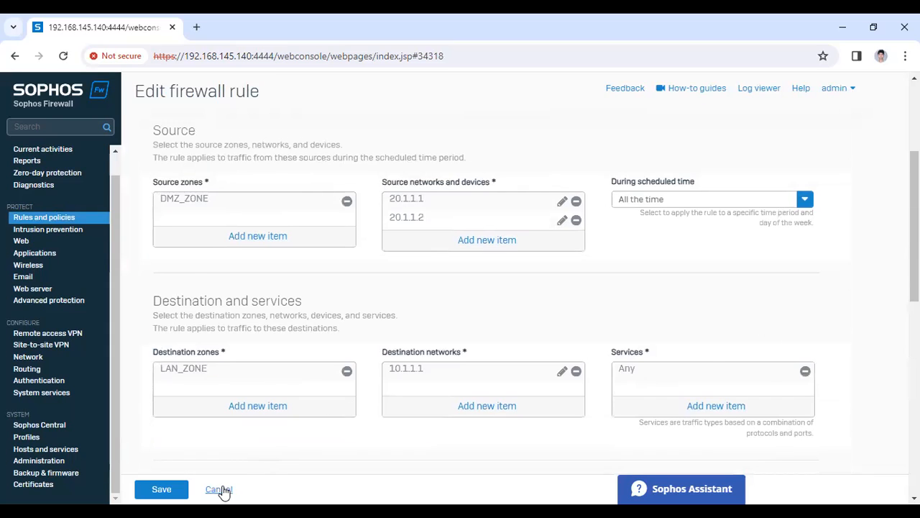
{"action": "left_click", "coordinate": [218, 489]}
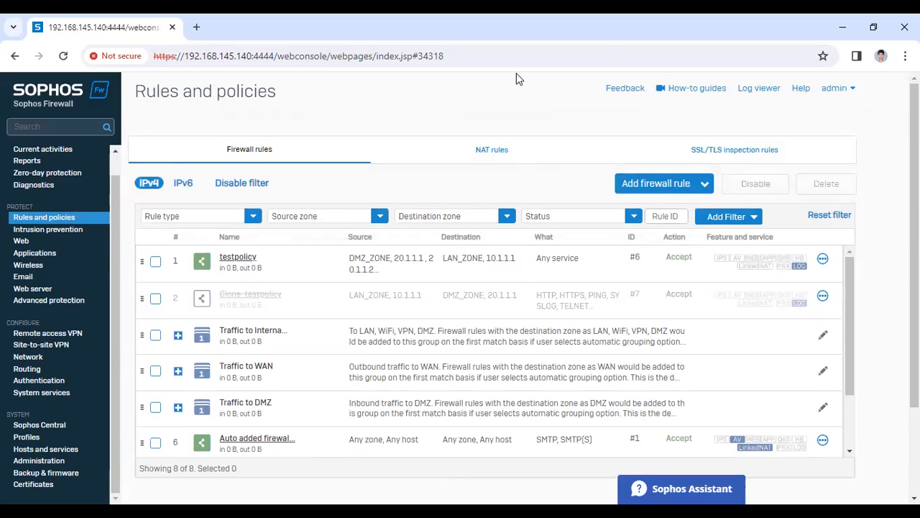
{"action": "mouse_move", "coordinate": [348, 296]}
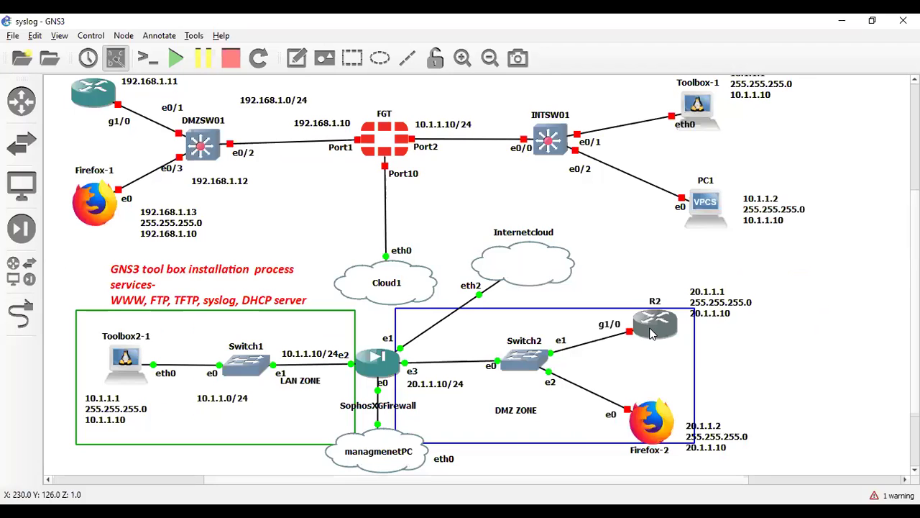
Start router R2 from its node menu and bring the menu up again for its console
{"action": "right_click", "coordinate": [655, 323]}
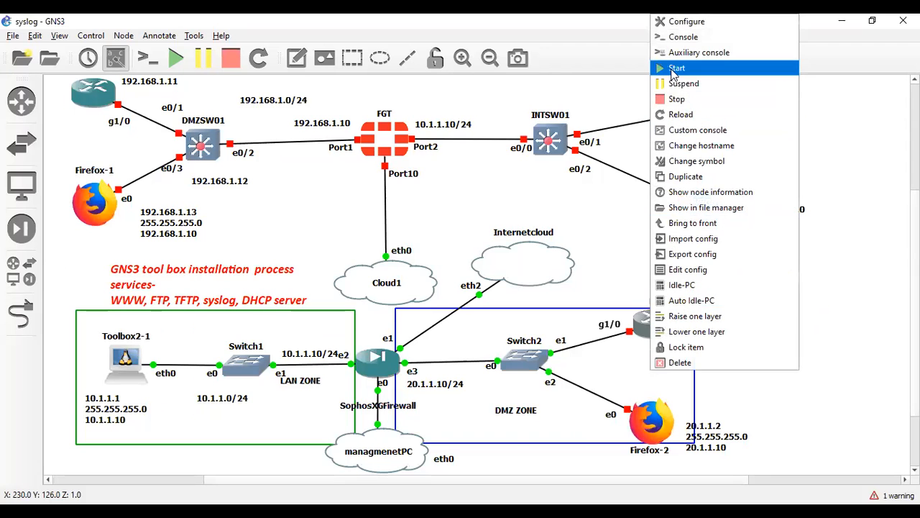
{"action": "left_click", "coordinate": [676, 67]}
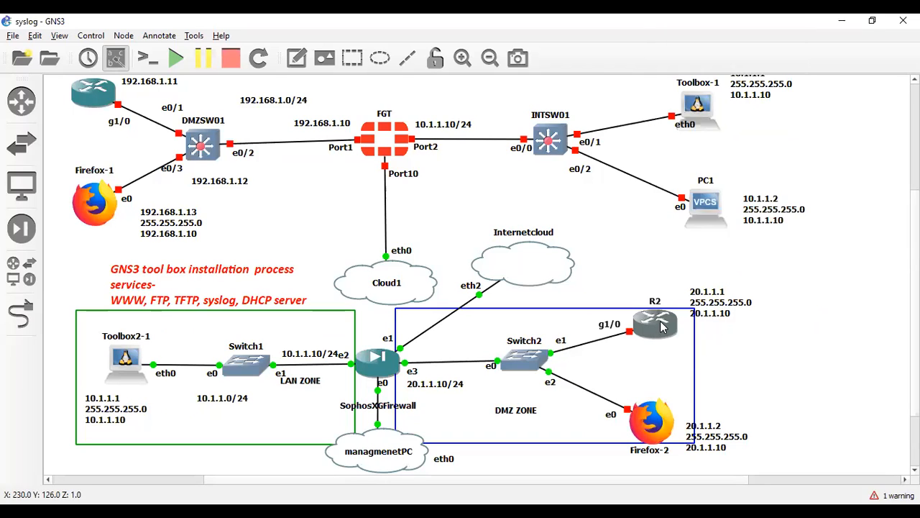
{"action": "mouse_move", "coordinate": [647, 332]}
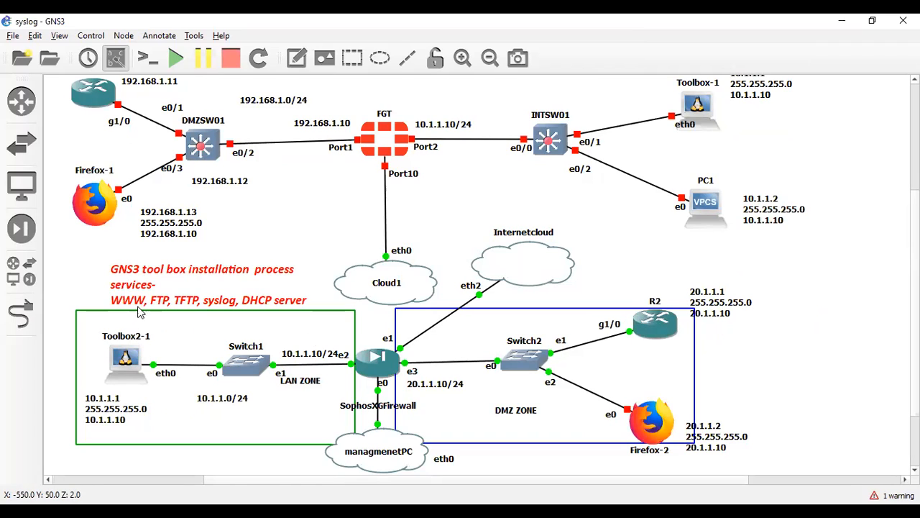
{"action": "mouse_move", "coordinate": [164, 309]}
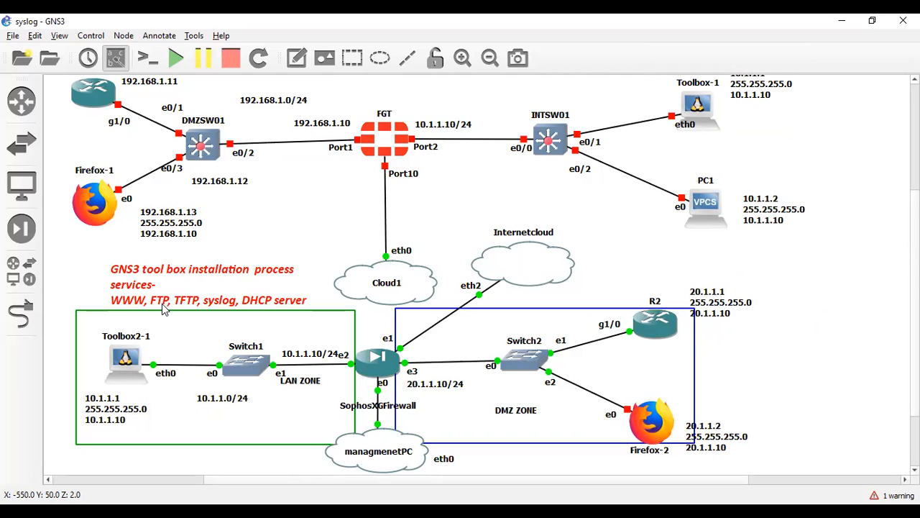
{"action": "mouse_move", "coordinate": [180, 313]}
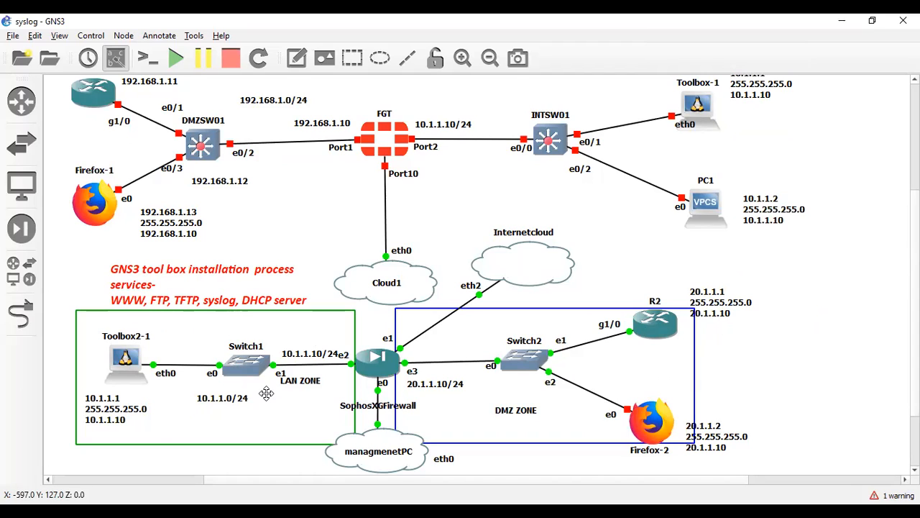
{"action": "mouse_move", "coordinate": [301, 388]}
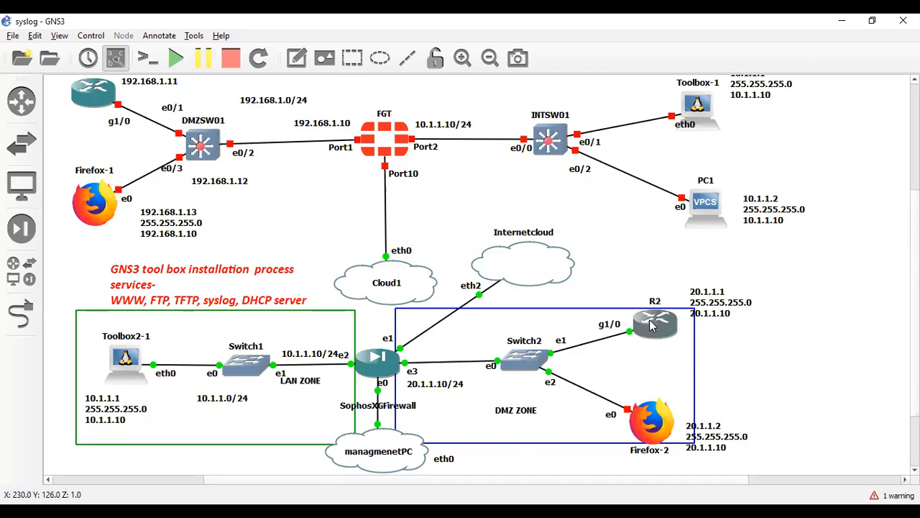
{"action": "right_click", "coordinate": [654, 323]}
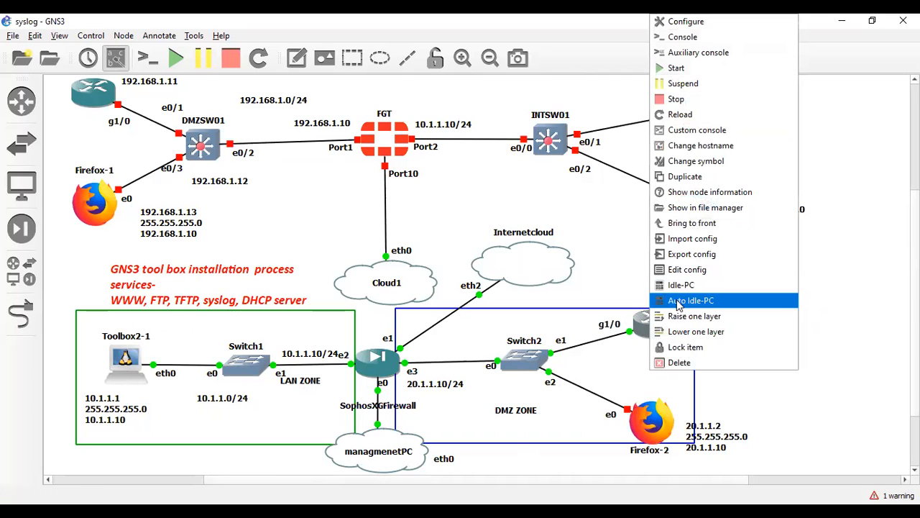
{"action": "mouse_move", "coordinate": [682, 37]}
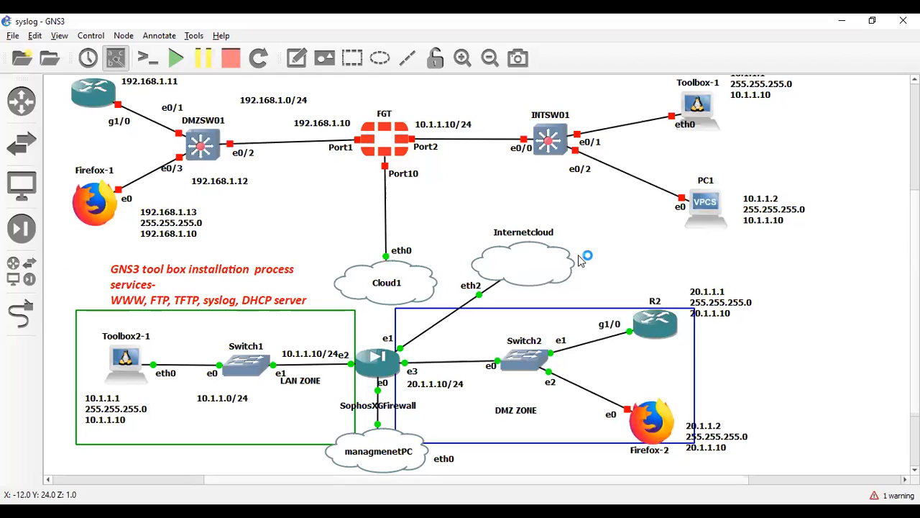
{"action": "mouse_move", "coordinate": [581, 261]}
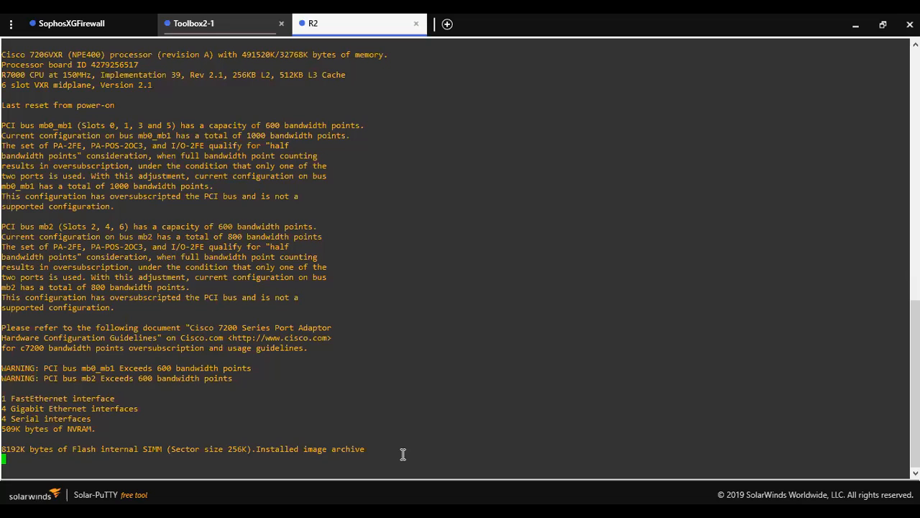
Answer R2's 'Press RETURN to get started' prompt in its Solar-PuTTY tab
{"action": "left_click", "coordinate": [281, 23]}
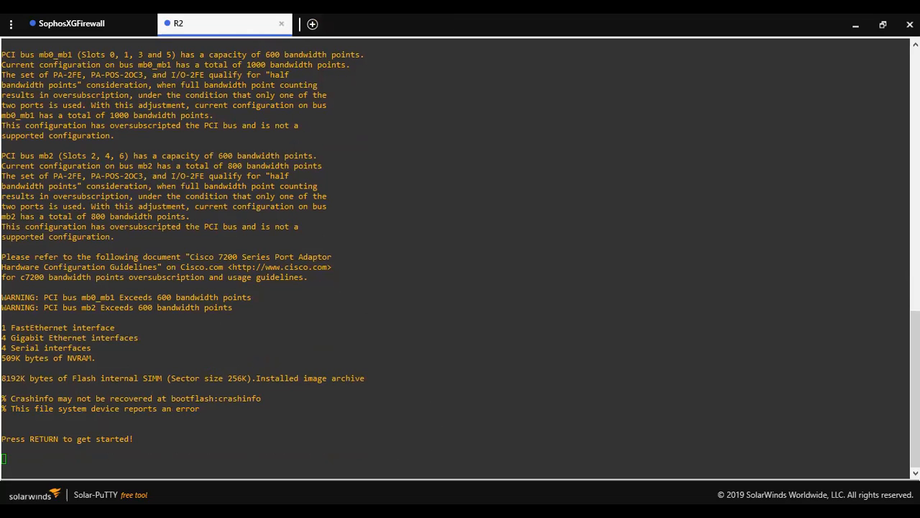
{"action": "key", "text": "Return"}
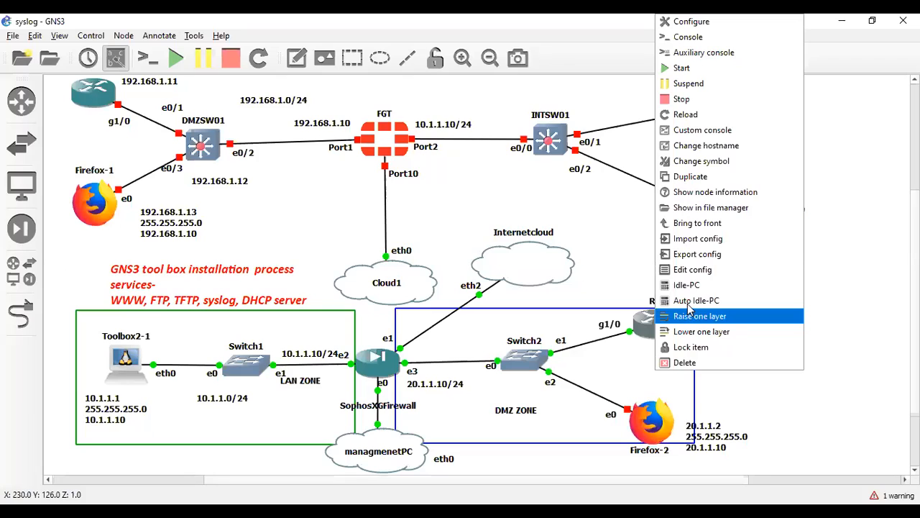
Launch a Solar-PuTTY console session to R2 showing its R2# prompt
{"action": "left_click", "coordinate": [684, 284]}
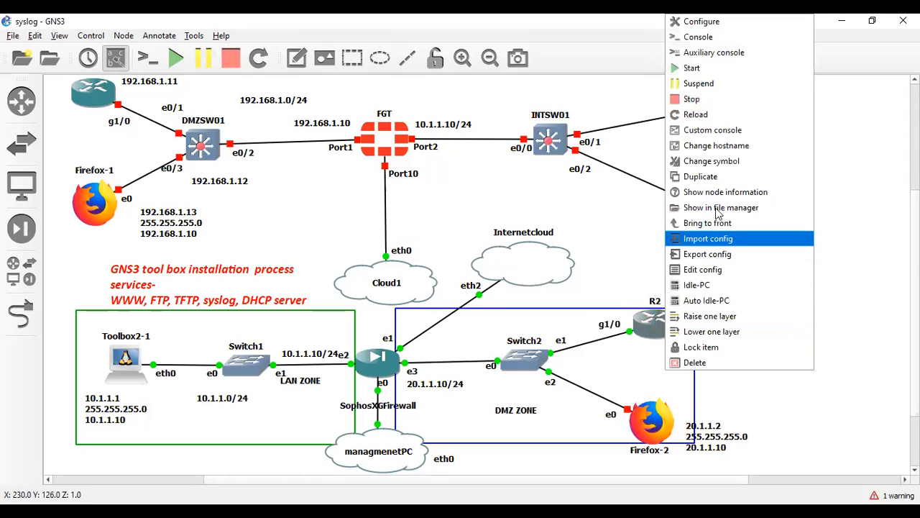
{"action": "mouse_move", "coordinate": [615, 97]}
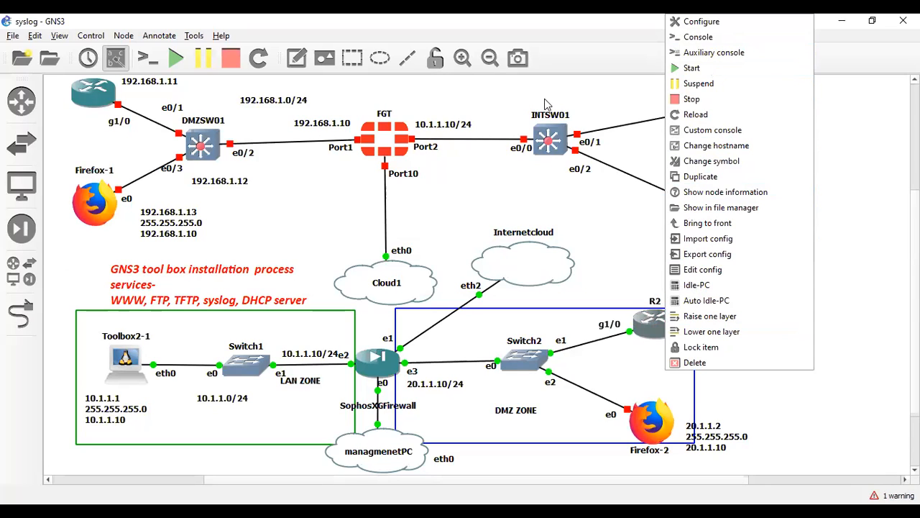
{"action": "left_click", "coordinate": [699, 38]}
{"action": "type", "text": "show ip i"}
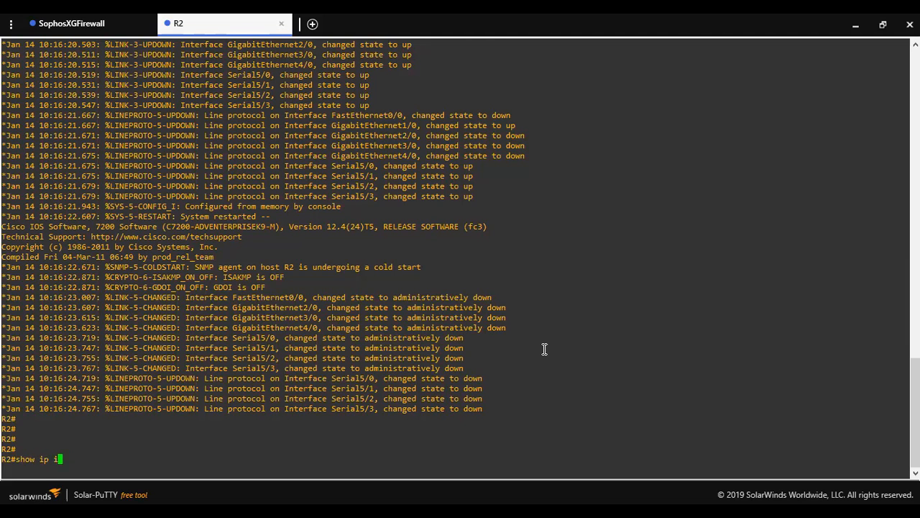
Run show ip route and ping 10.1.1.1 from R2, confirming gateway 20.1.1.10 and 100% success
{"action": "key", "text": "Return"}
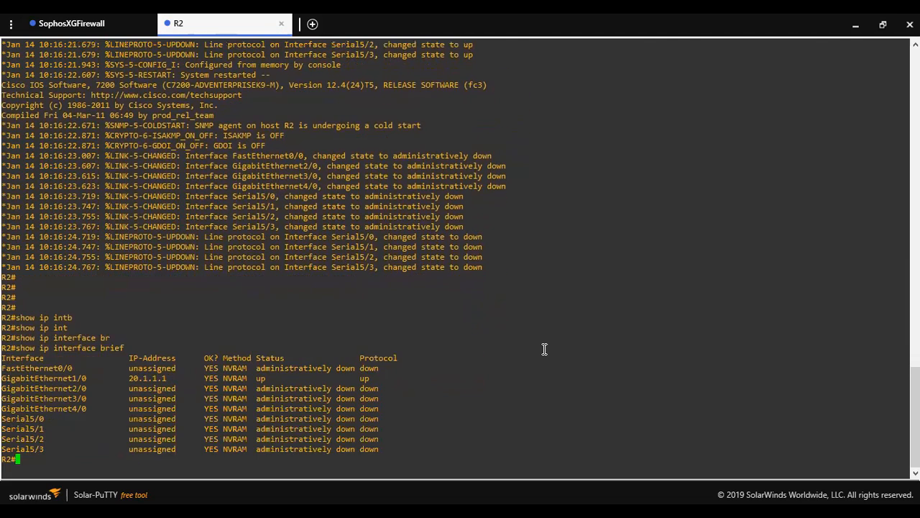
{"action": "double_click", "coordinate": [147, 358]}
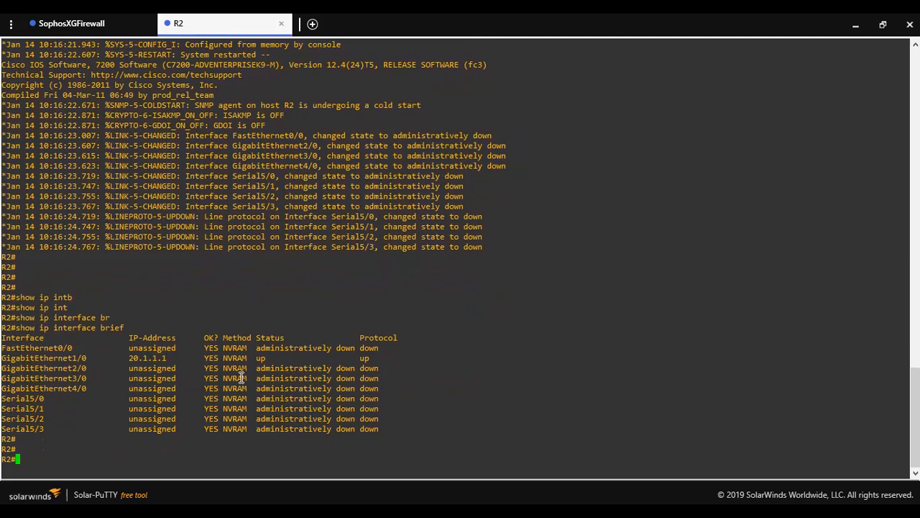
{"action": "mouse_move", "coordinate": [239, 492]}
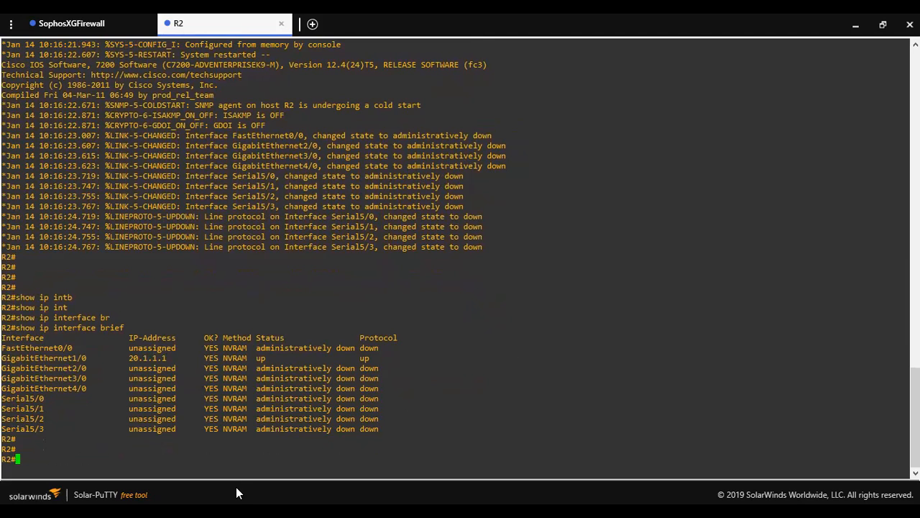
{"action": "mouse_move", "coordinate": [259, 443]}
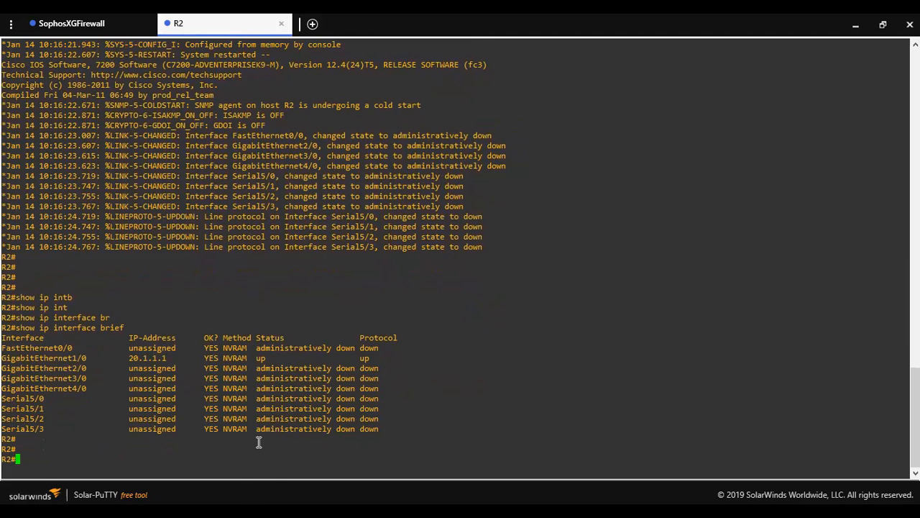
{"action": "type", "text": "show ip route"}
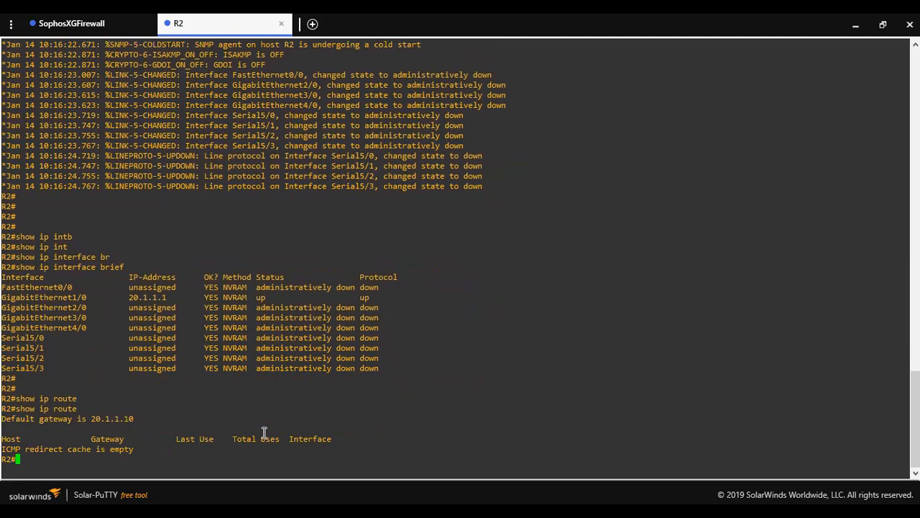
{"action": "type", "text": "ping 10.1."}
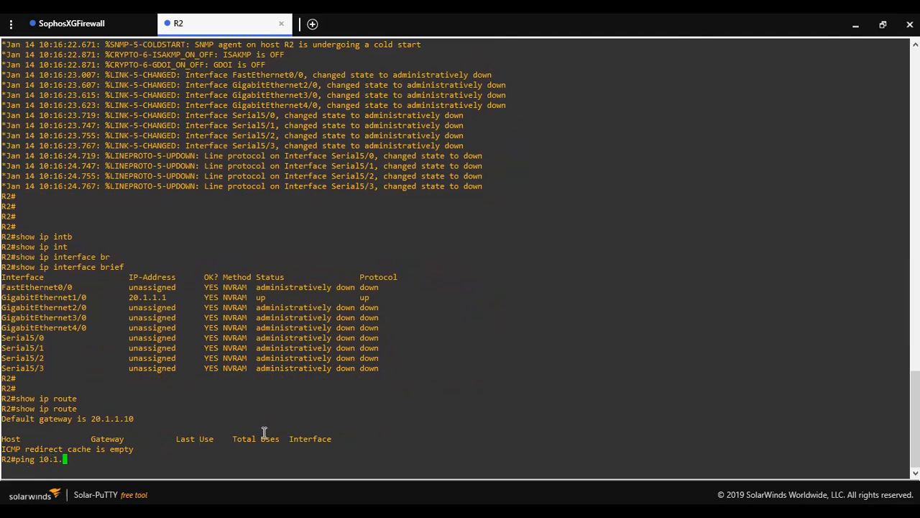
{"action": "key", "text": "Return"}
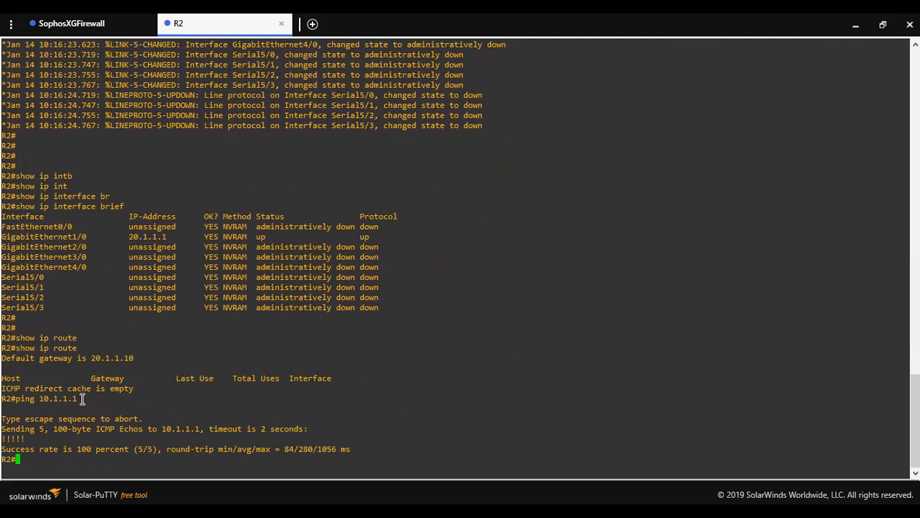
{"action": "double_click", "coordinate": [57, 398]}
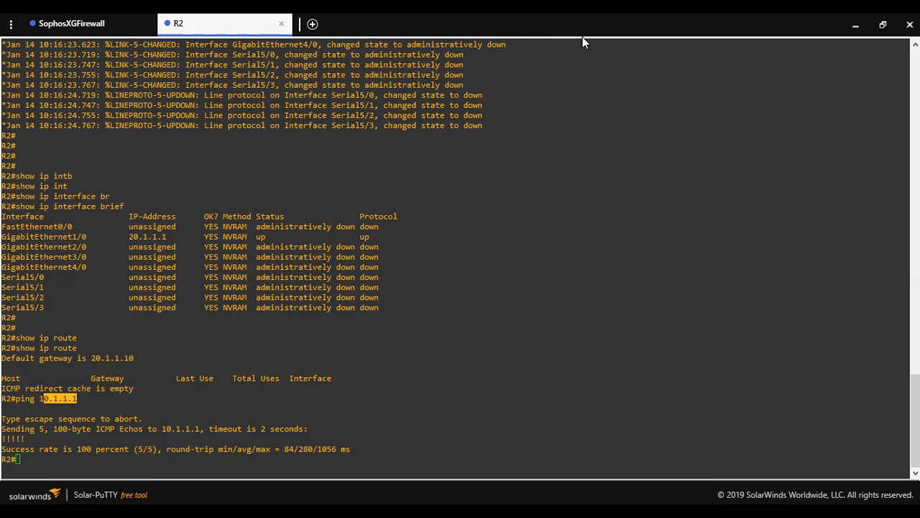
{"action": "type", "text": "tel"}
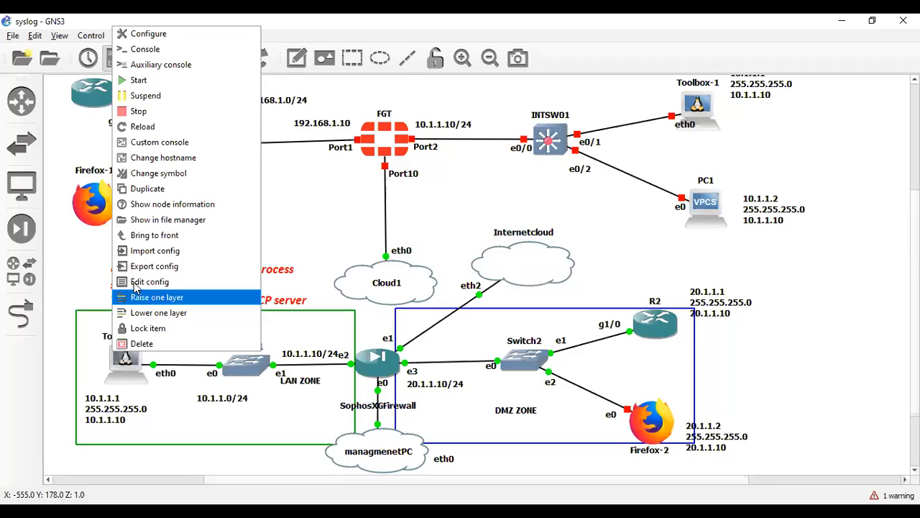
View Toolbox2-1's interfaces file with static 10.1.1.1/255.255.255.0 and gateway 10.1.1.10
{"action": "left_click", "coordinate": [149, 280]}
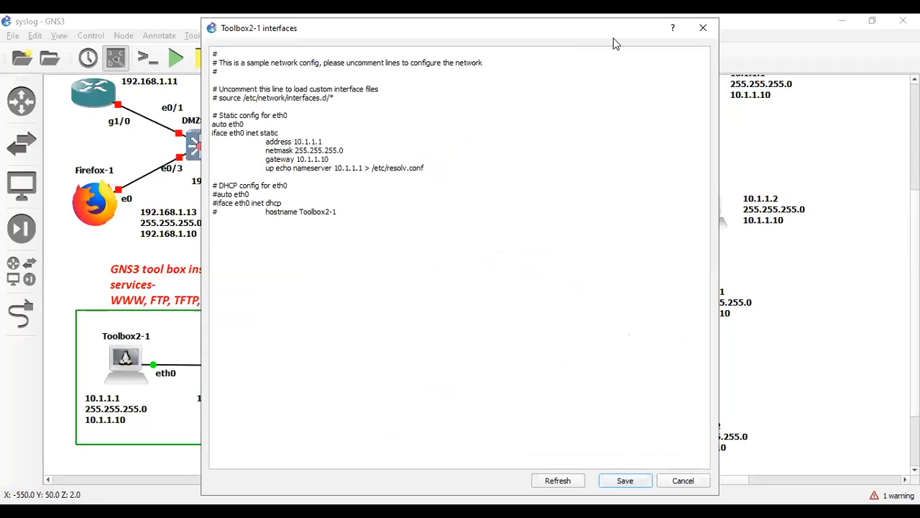
{"action": "mouse_move", "coordinate": [420, 207]}
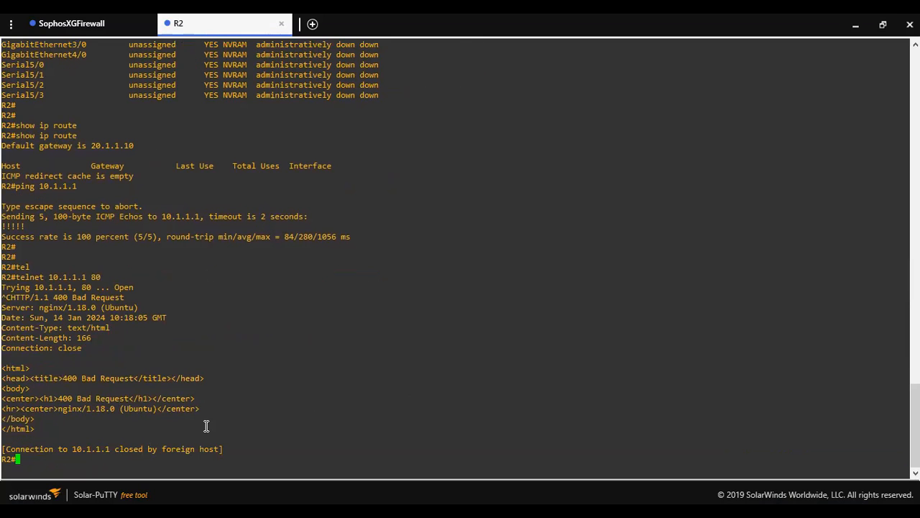
Telnet from R2 to 10.1.1.1 on ports 69, 23 and 514 to test which services answer
{"action": "type", "text": "telnet 10.1.1.1 69"}
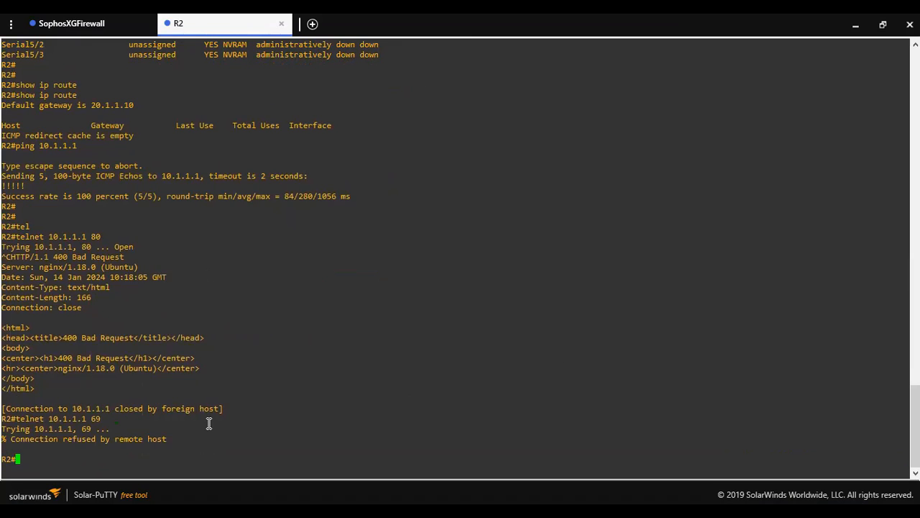
{"action": "type", "text": "telnet 10.1.1.1 69"}
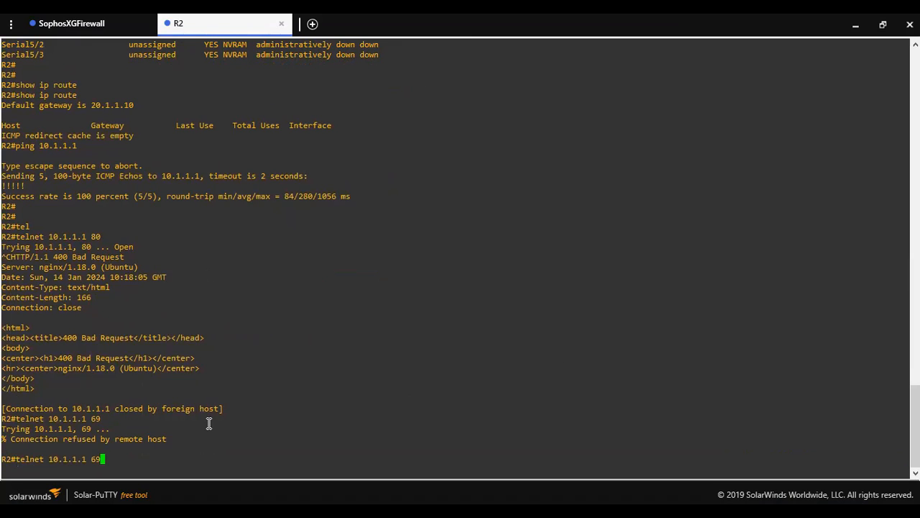
{"action": "key", "text": "BackSpace"}
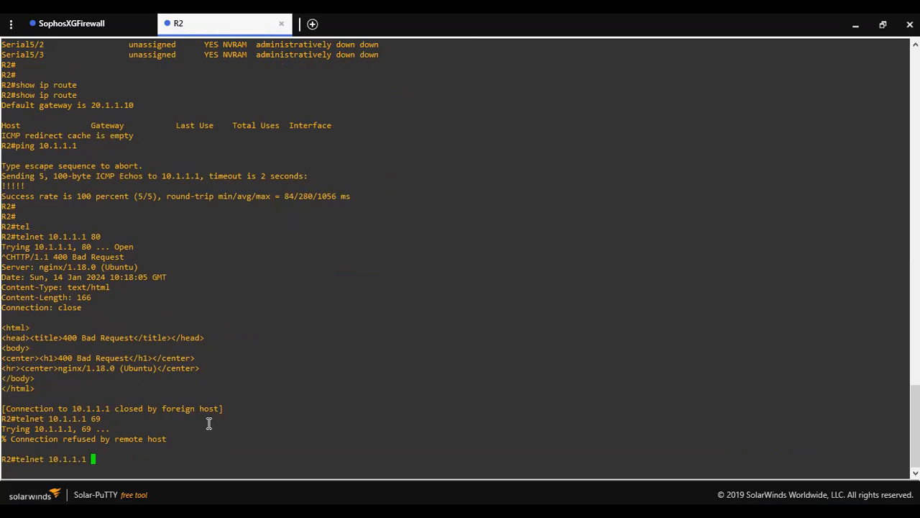
{"action": "mouse_move", "coordinate": [97, 434]}
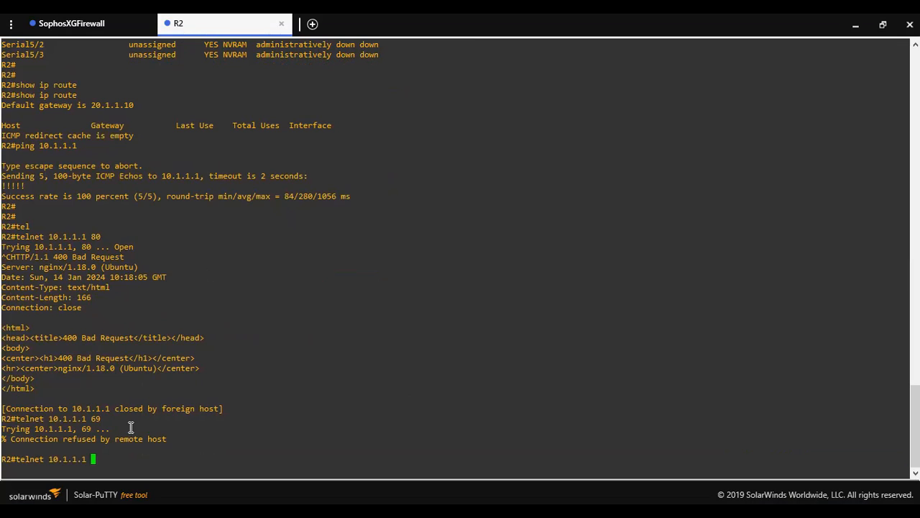
{"action": "mouse_move", "coordinate": [452, 41]}
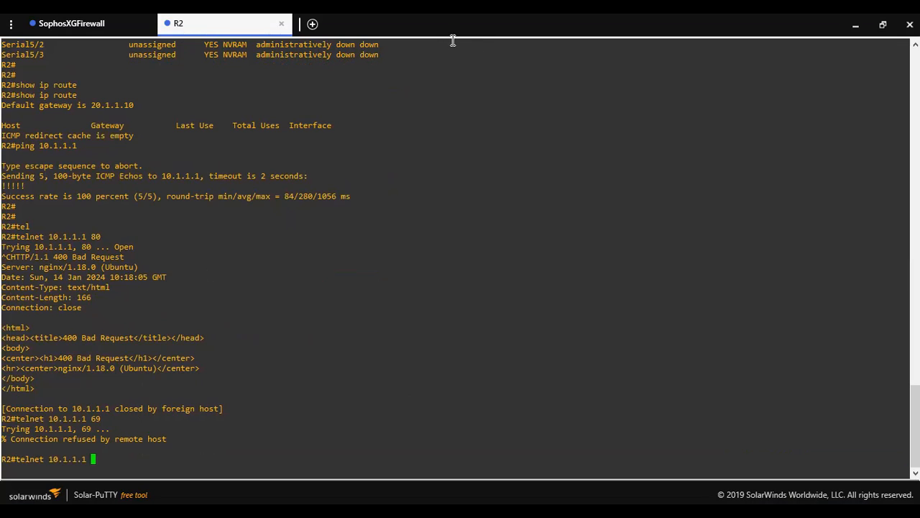
{"action": "mouse_move", "coordinate": [325, 294]}
{"action": "type", "text": " 23"}
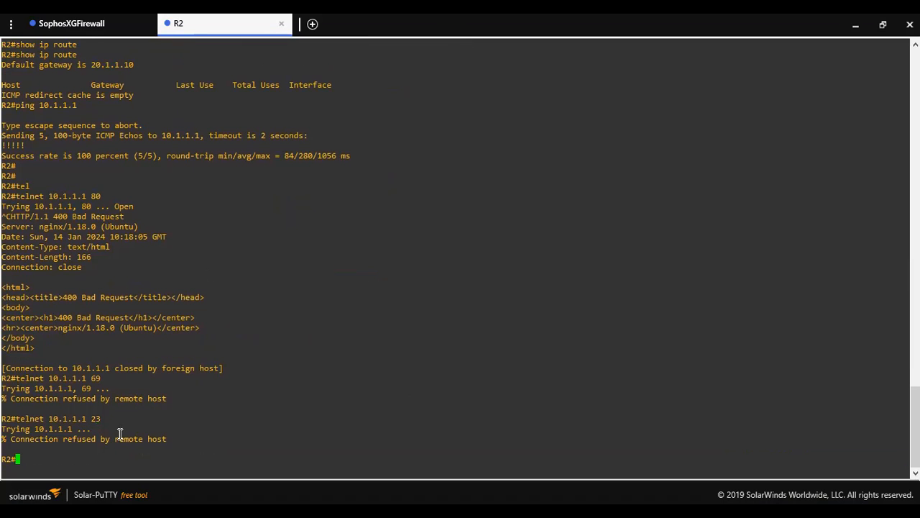
{"action": "mouse_move", "coordinate": [107, 428]}
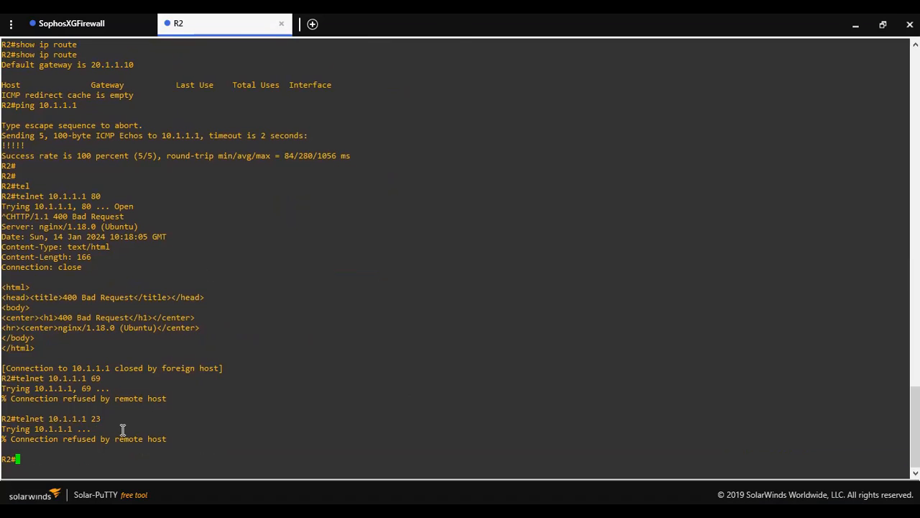
{"action": "mouse_move", "coordinate": [473, 274]}
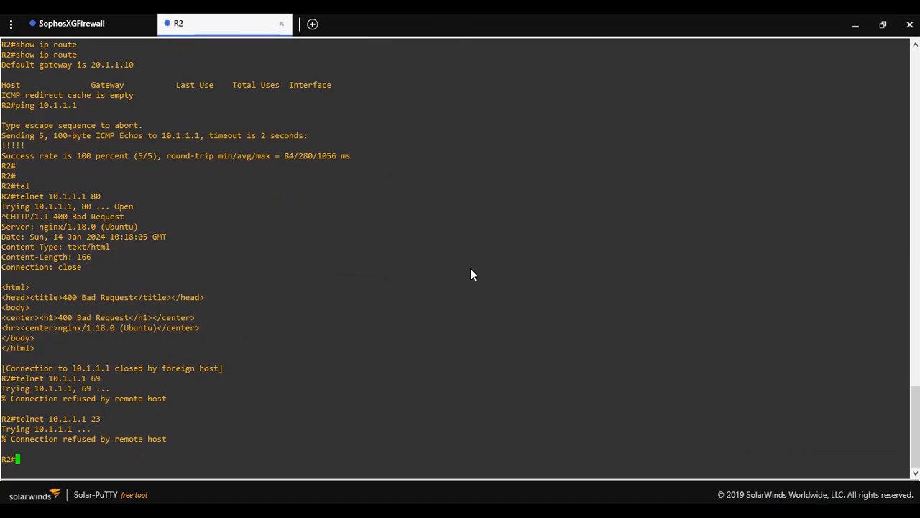
{"action": "type", "text": "telnet 10.1.1.1 23"}
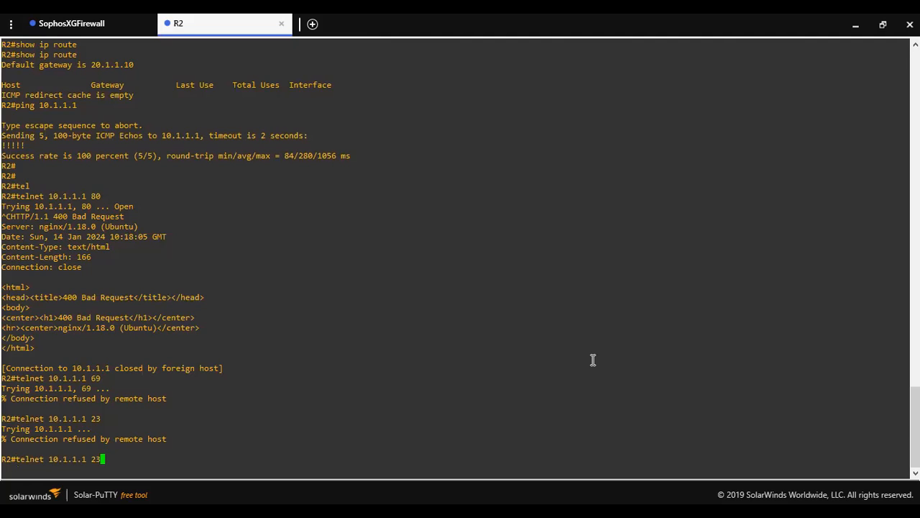
{"action": "key", "text": "Backspace"}
{"action": "type", "text": "514"}
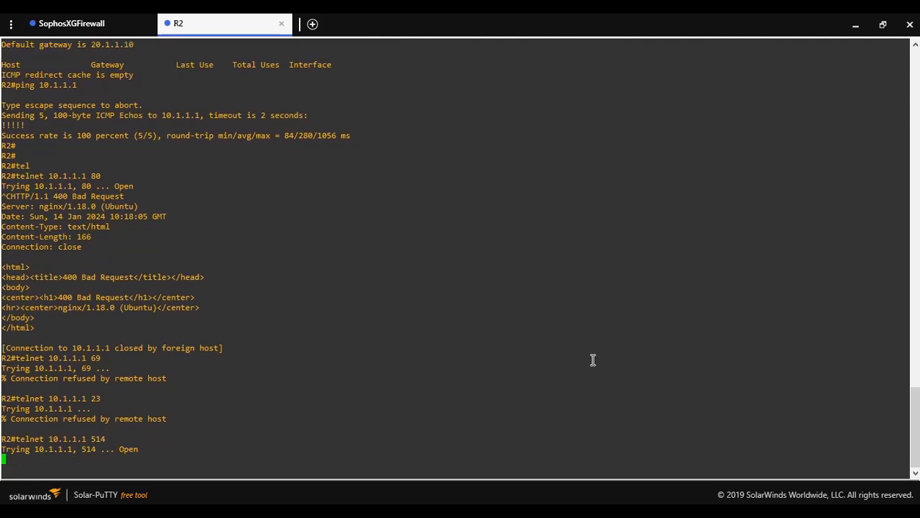
{"action": "mouse_move", "coordinate": [240, 371]}
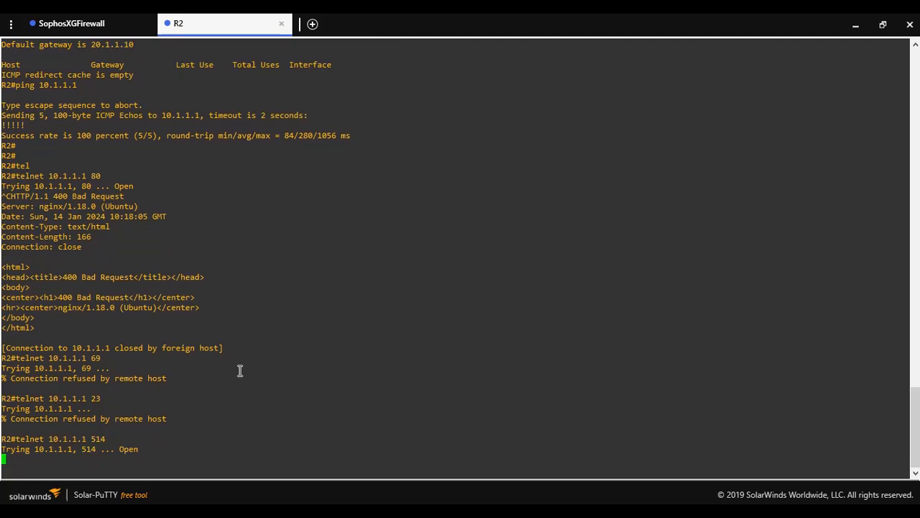
{"action": "mouse_move", "coordinate": [549, 62]}
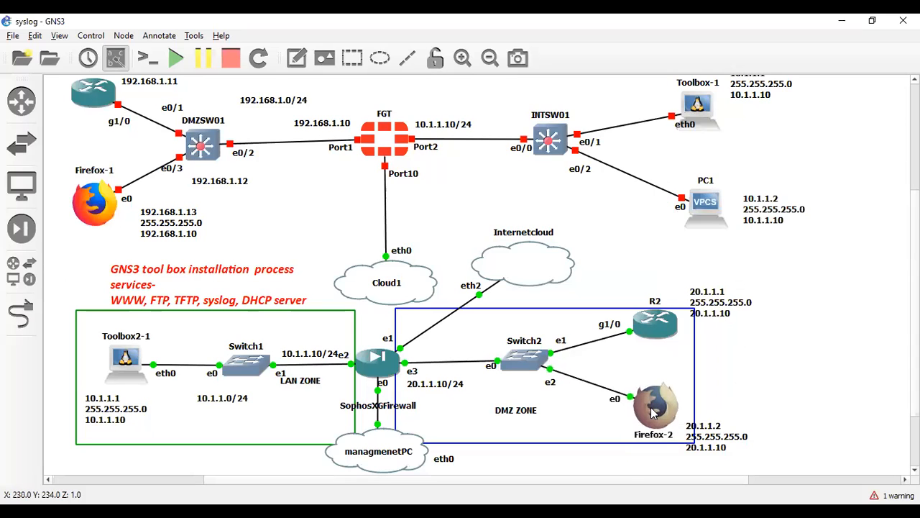
{"action": "mouse_move", "coordinate": [702, 420]}
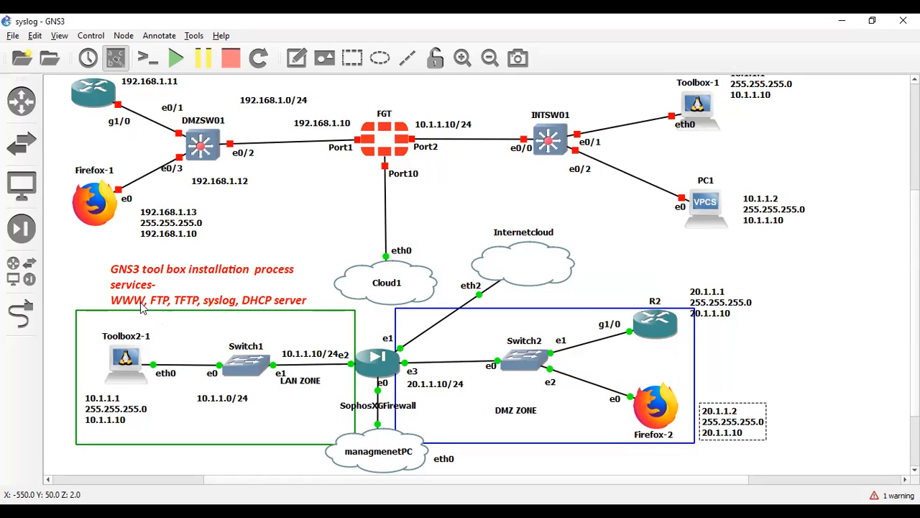
{"action": "mouse_move", "coordinate": [523, 417]}
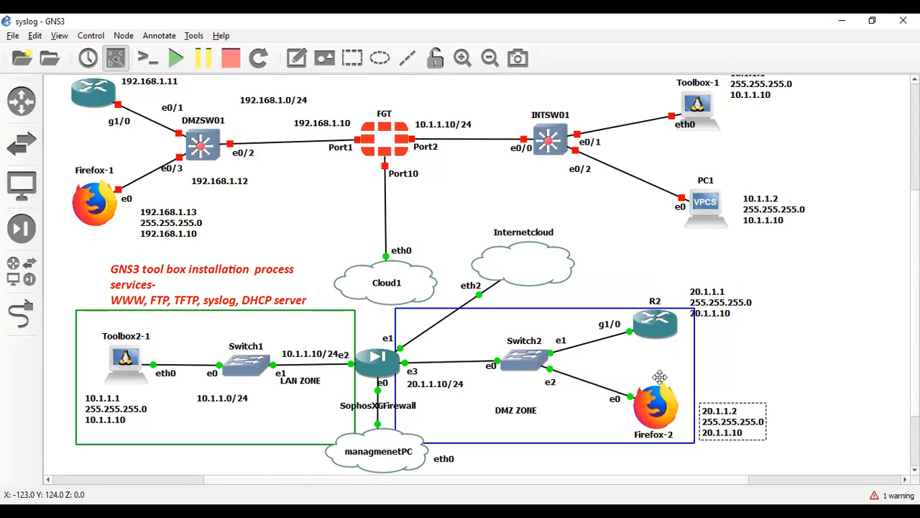
{"action": "mouse_move", "coordinate": [660, 376]}
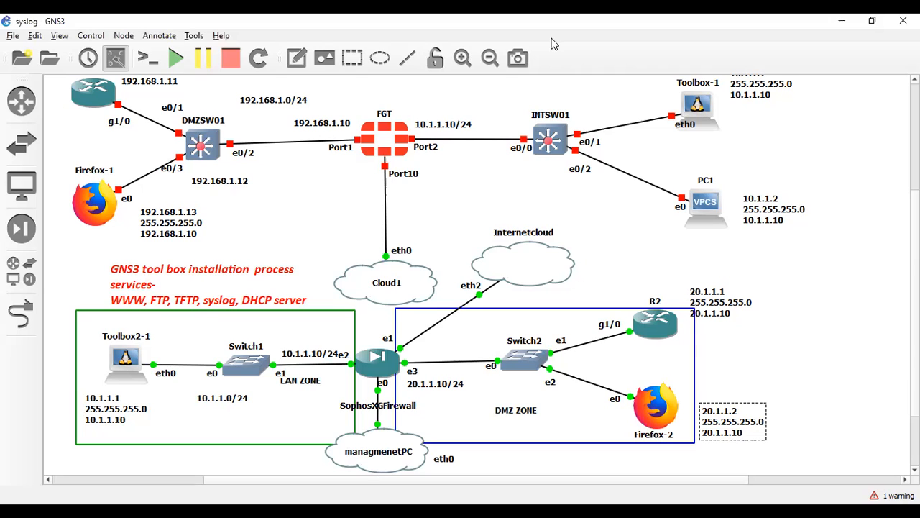
{"action": "mouse_move", "coordinate": [466, 118]}
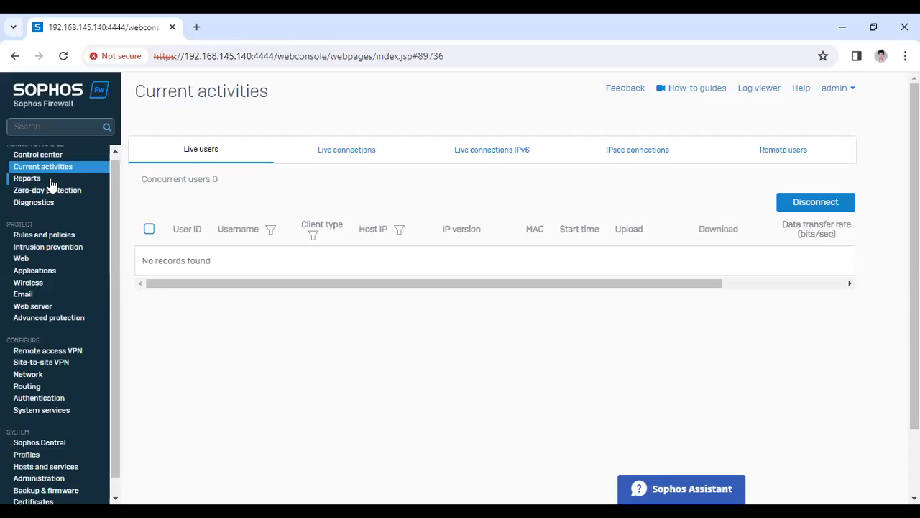
{"action": "scroll", "scroll_direction": "up", "scroll_amount": 3}
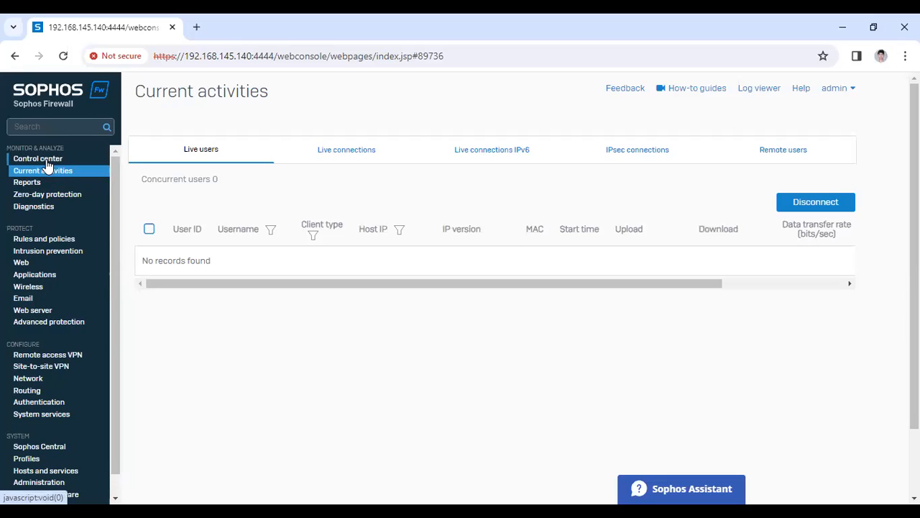
{"action": "left_click", "coordinate": [38, 158]}
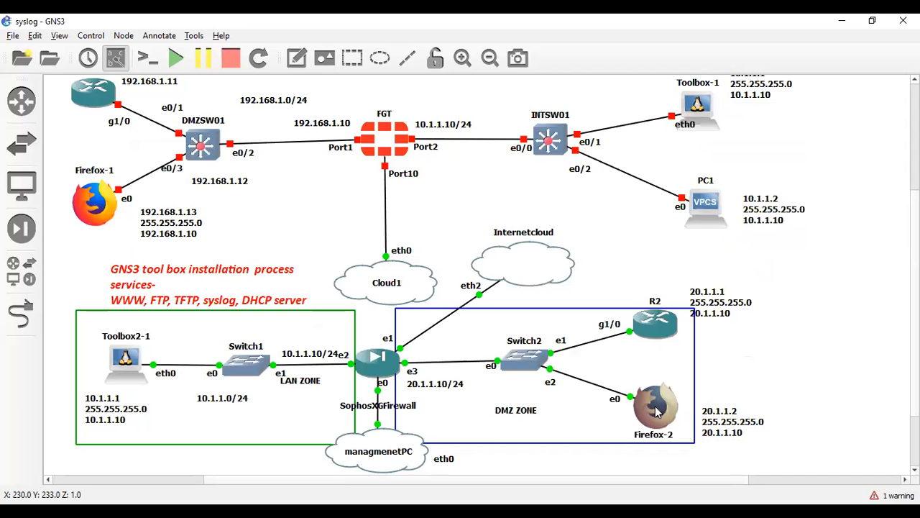
{"action": "mouse_move", "coordinate": [655, 405]}
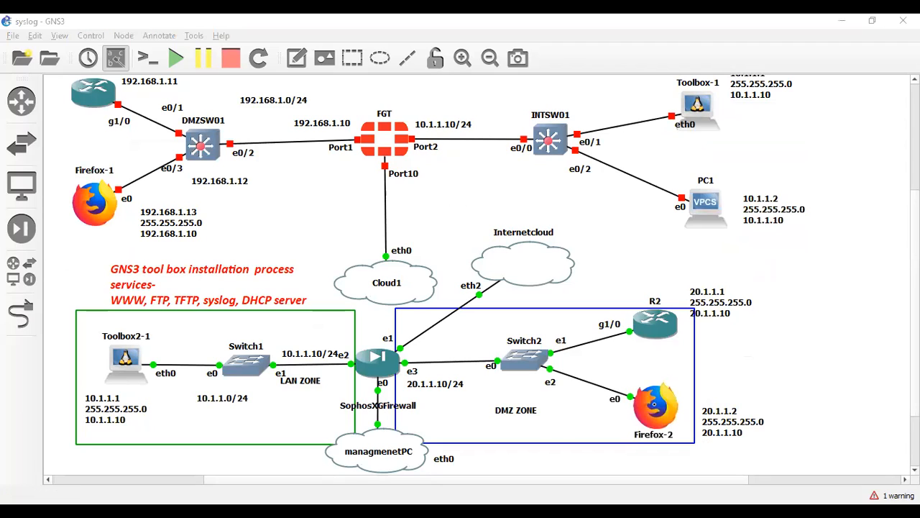
Bring up Firefox-2's TightVNC desktop, briefly starting and closing the editor
{"action": "double_click", "coordinate": [653, 408]}
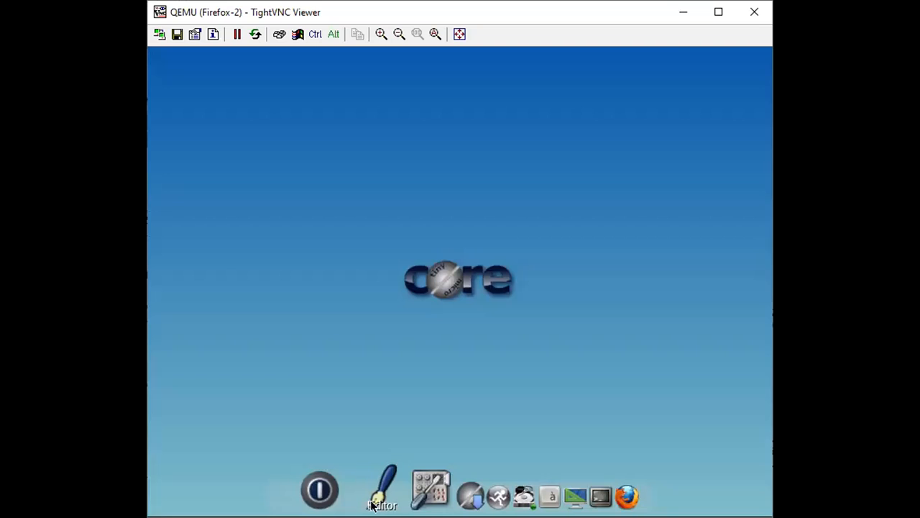
{"action": "left_click", "coordinate": [383, 489]}
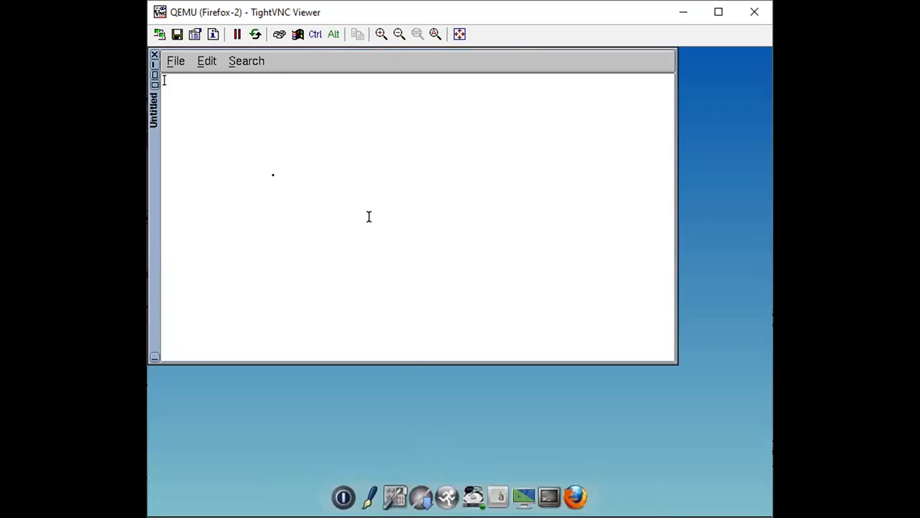
{"action": "left_click", "coordinate": [153, 54]}
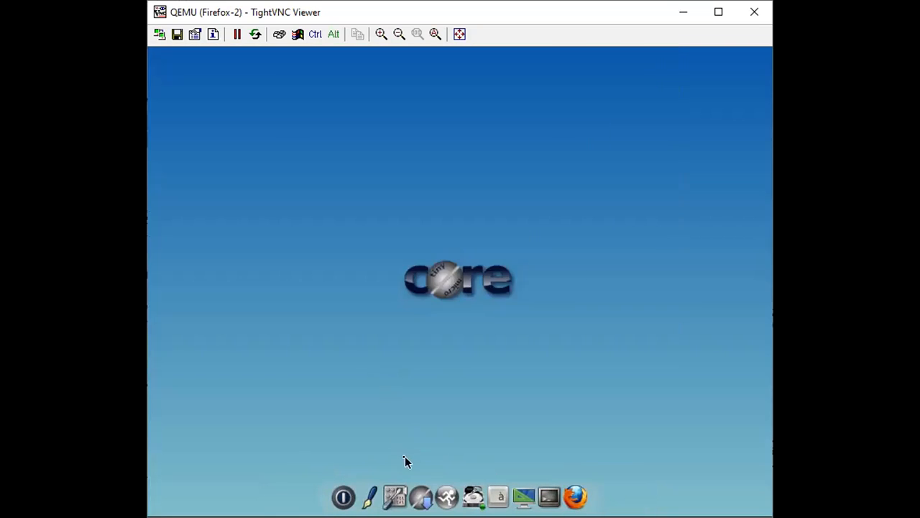
{"action": "mouse_move", "coordinate": [394, 496]}
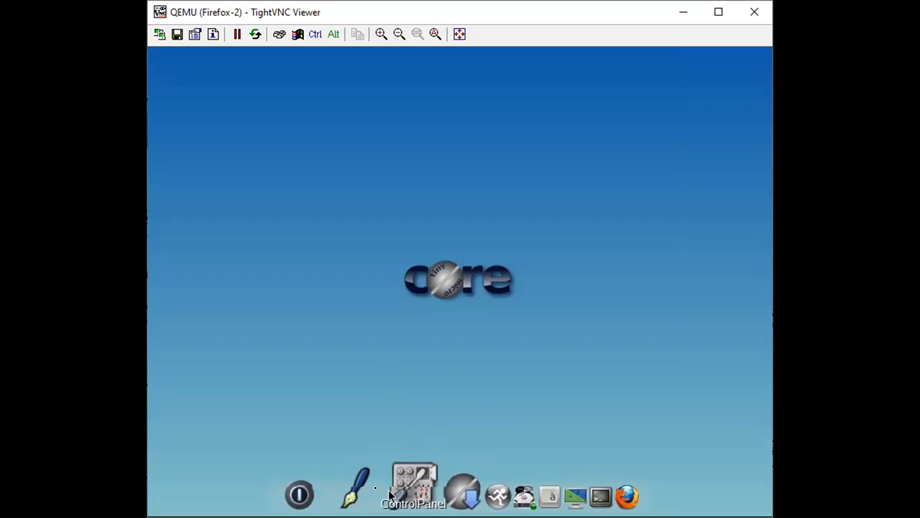
Give eth0 static IP 20.1.1.2, mask 255.255.255.0, broadcast 20.1.1.255, gateway 20.1.1.10 and apply
{"action": "left_click", "coordinate": [414, 488]}
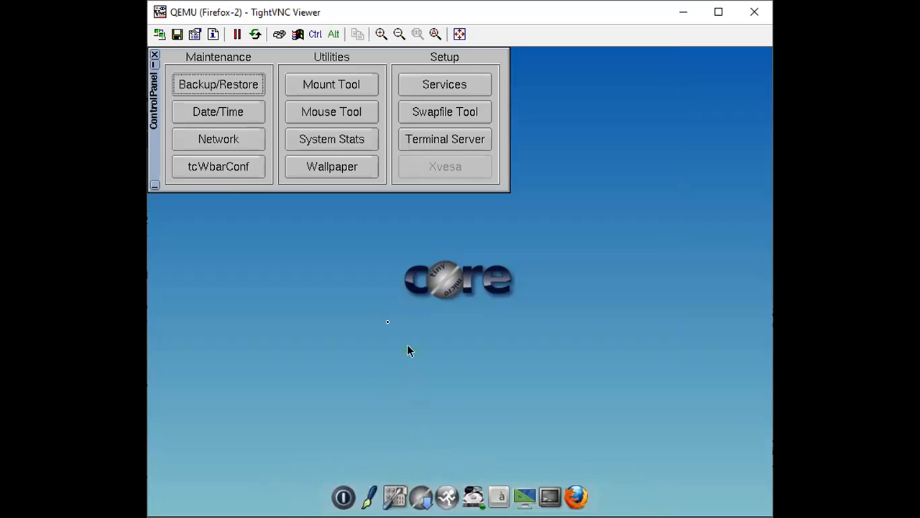
{"action": "left_click", "coordinate": [219, 138]}
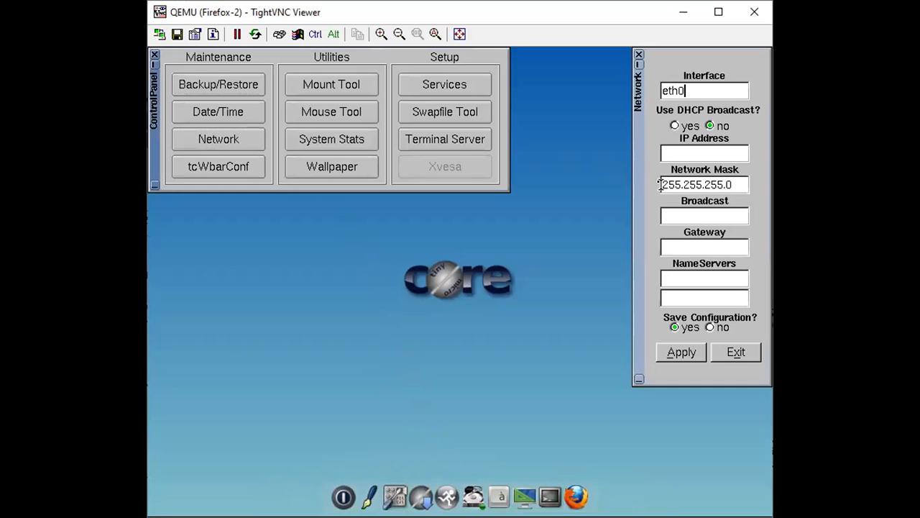
{"action": "left_click", "coordinate": [577, 496]}
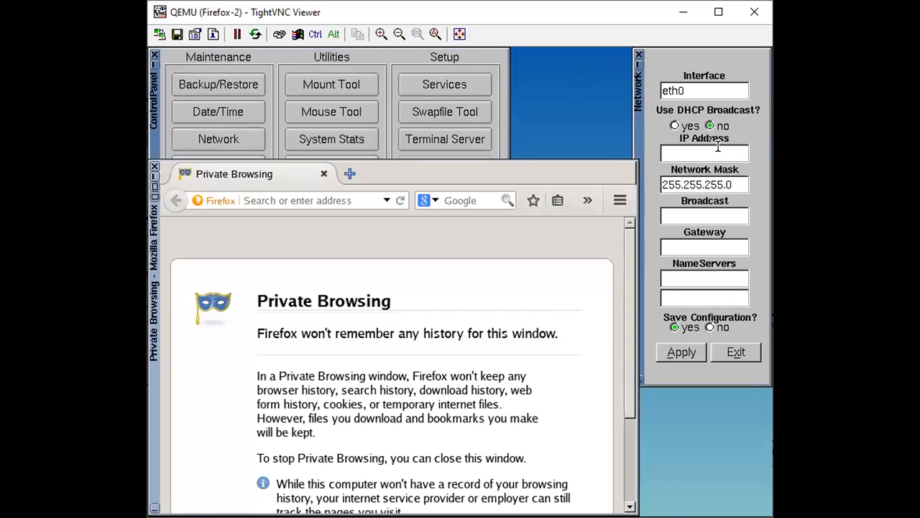
{"action": "left_click", "coordinate": [704, 152]}
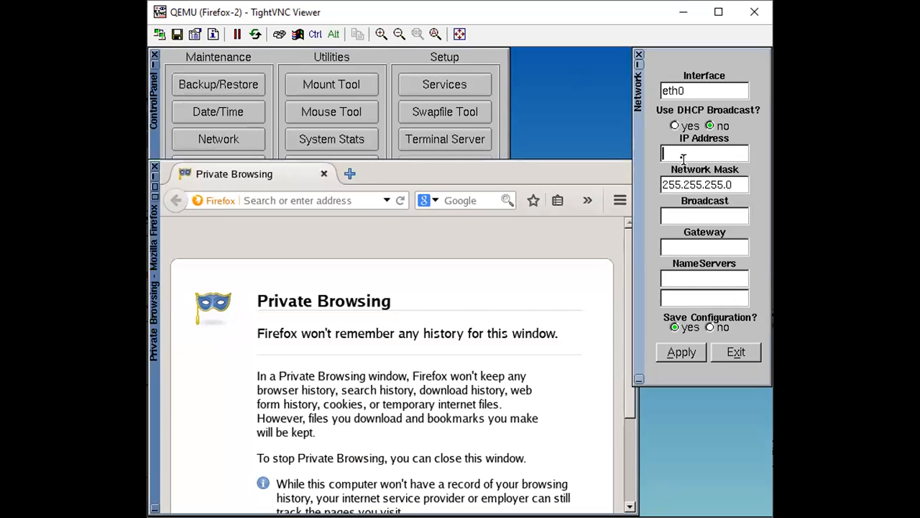
{"action": "type", "text": "20.1.1.2"}
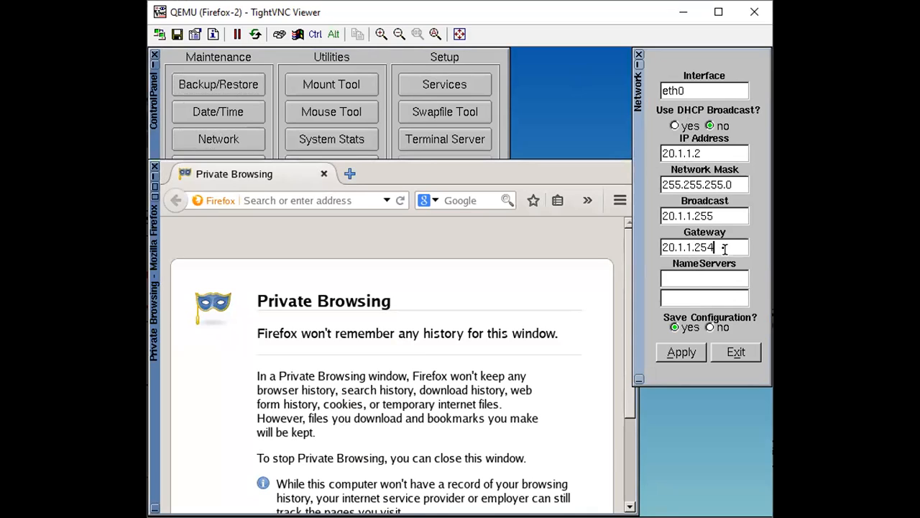
{"action": "type", "text": "20.1.1.10"}
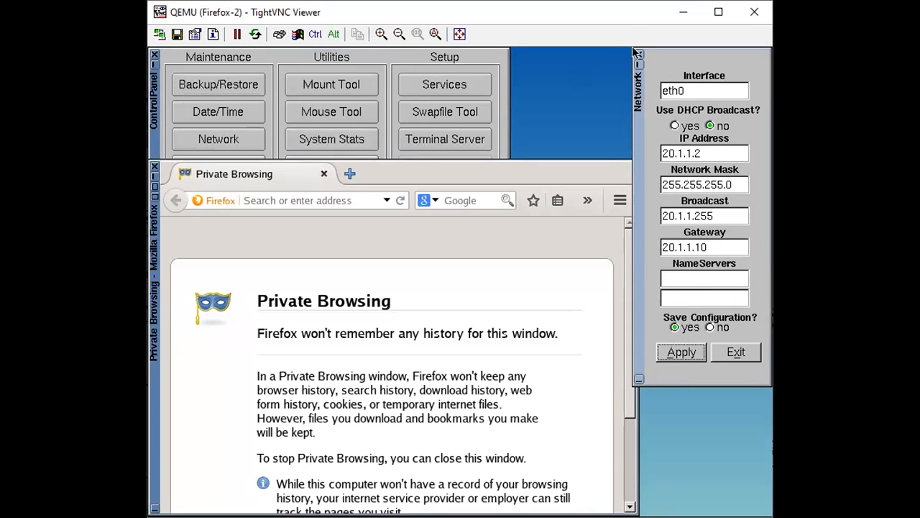
{"action": "mouse_move", "coordinate": [443, 250]}
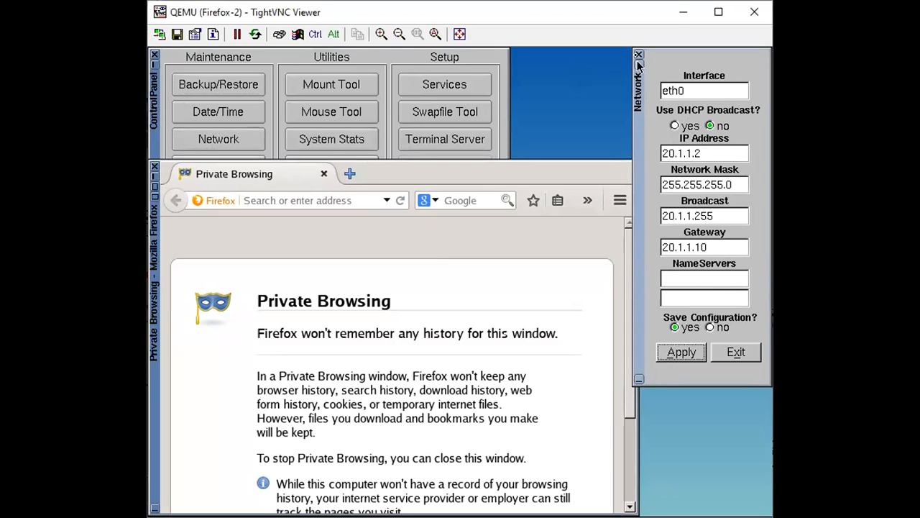
{"action": "left_click", "coordinate": [638, 55]}
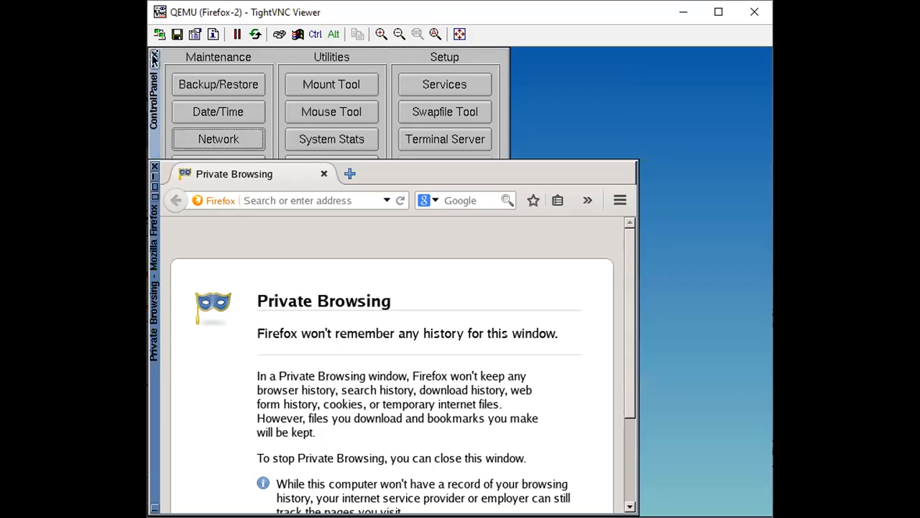
{"action": "left_click", "coordinate": [154, 57]}
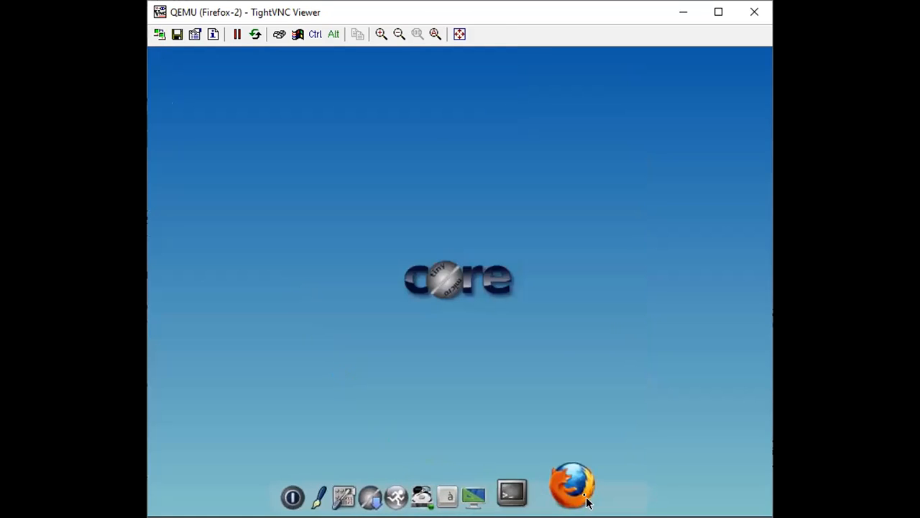
{"action": "mouse_move", "coordinate": [352, 139]}
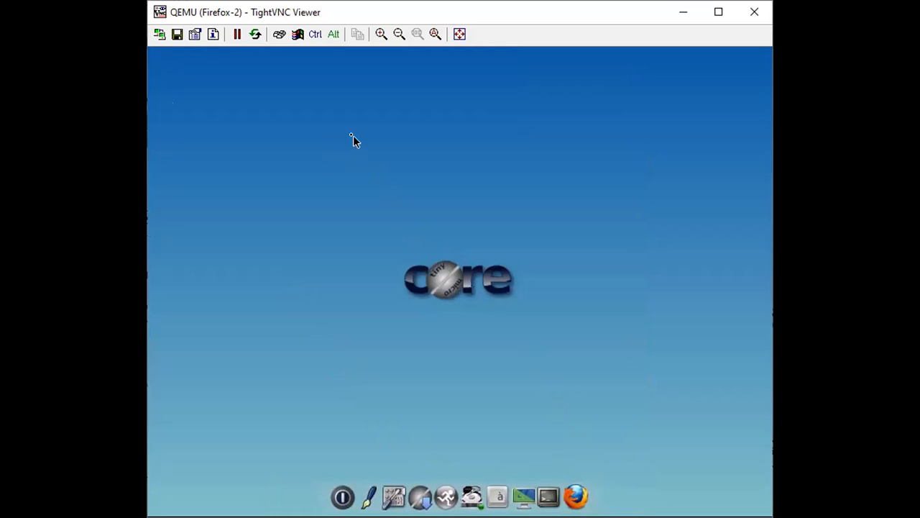
Launch the browser on Firefox-2 and load the page at 10.1.1.1
{"action": "left_click", "coordinate": [575, 497]}
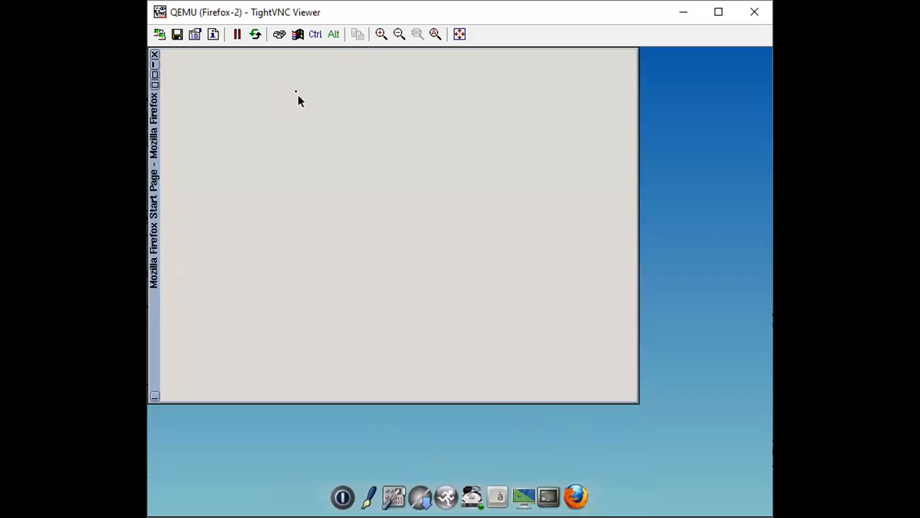
{"action": "type", "text": "http://"}
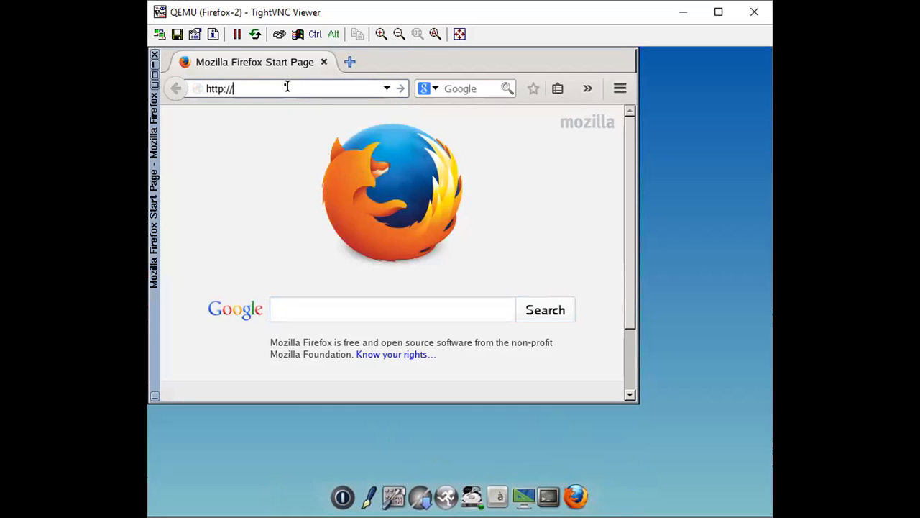
{"action": "type", "text": "10.1.1.1"}
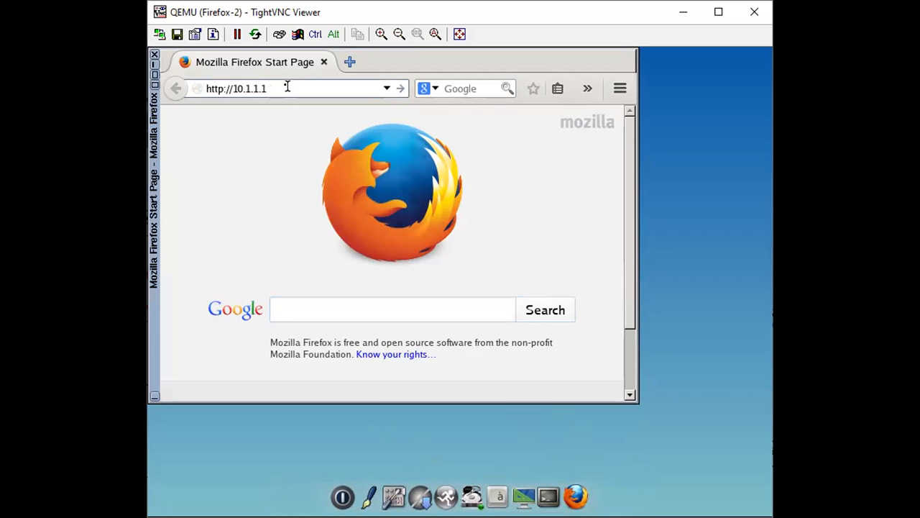
{"action": "key", "text": "Return"}
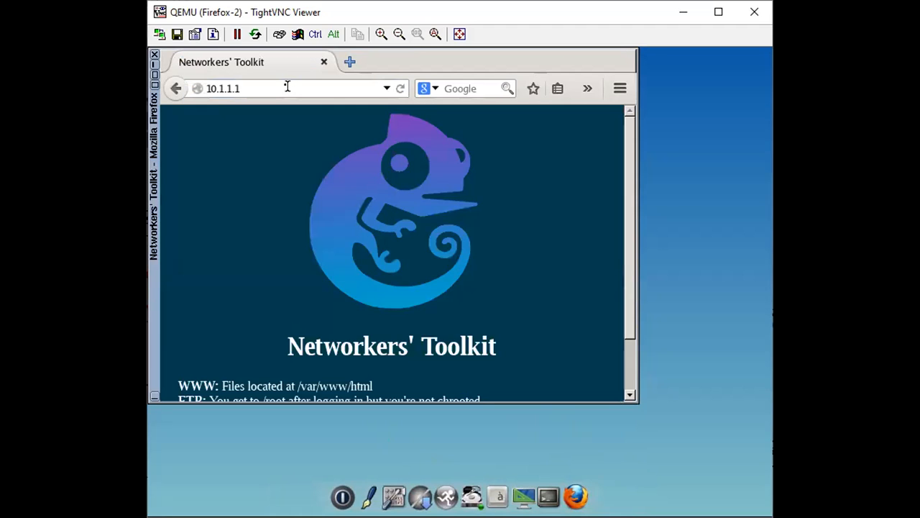
{"action": "mouse_move", "coordinate": [649, 239]}
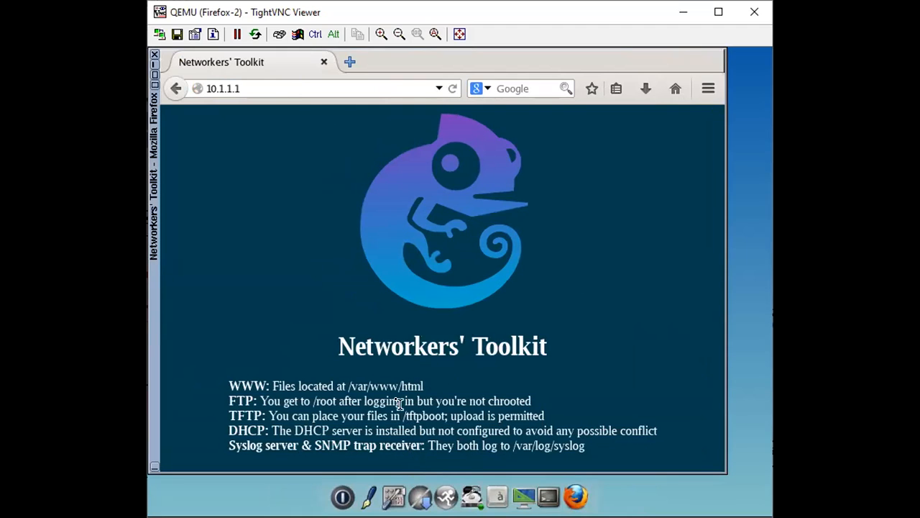
{"action": "mouse_move", "coordinate": [265, 402]}
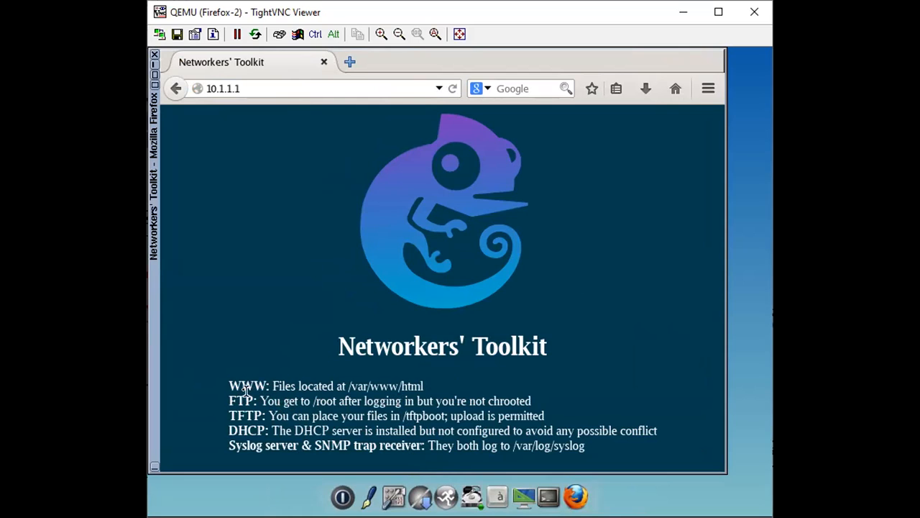
{"action": "mouse_move", "coordinate": [250, 416]}
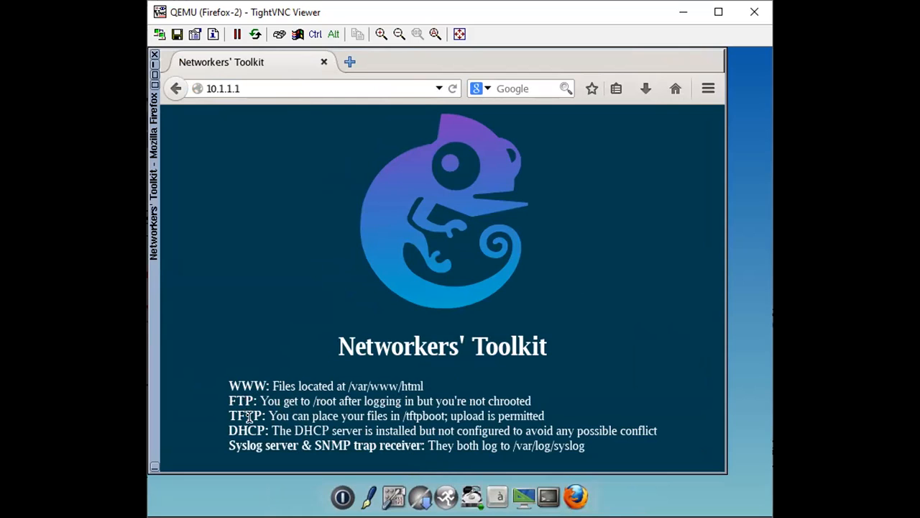
{"action": "mouse_move", "coordinate": [334, 443]}
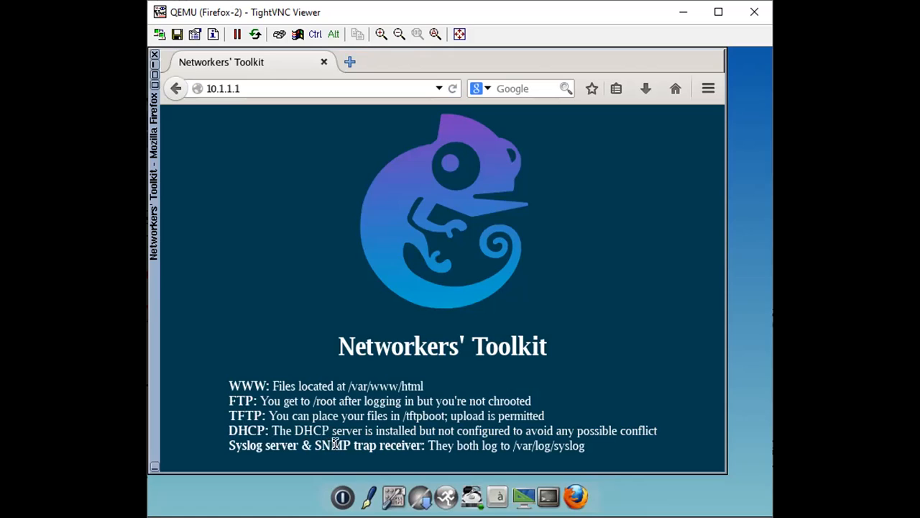
{"action": "mouse_move", "coordinate": [366, 443]}
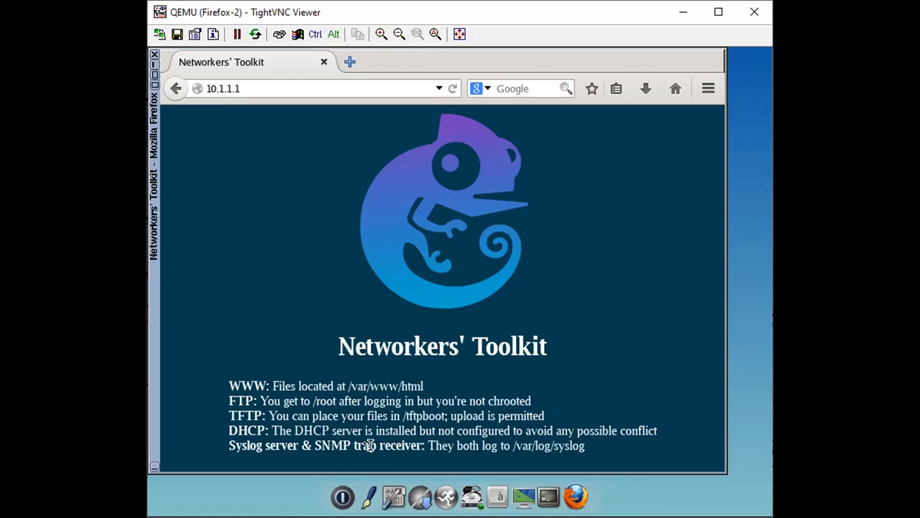
{"action": "mouse_move", "coordinate": [343, 408]}
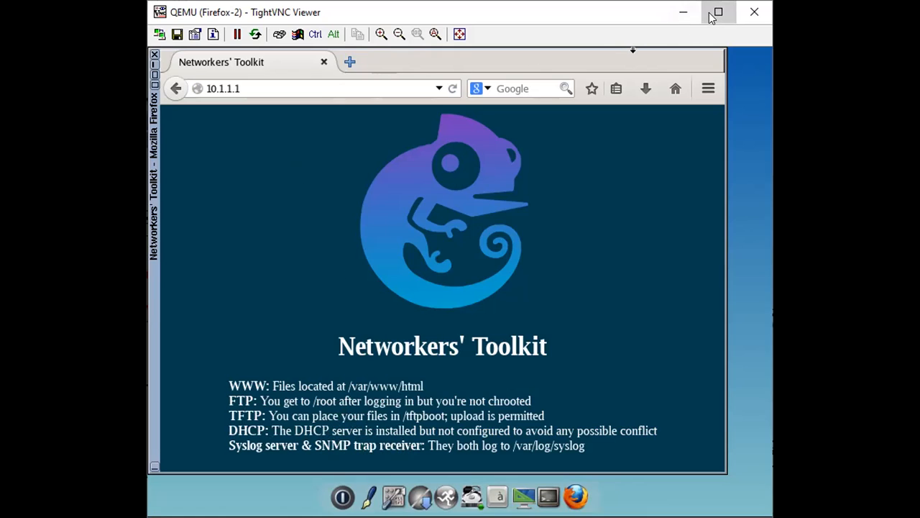
Maximize the TightVNC Viewer window so the Toolkit page fills the screen
{"action": "left_click", "coordinate": [718, 12]}
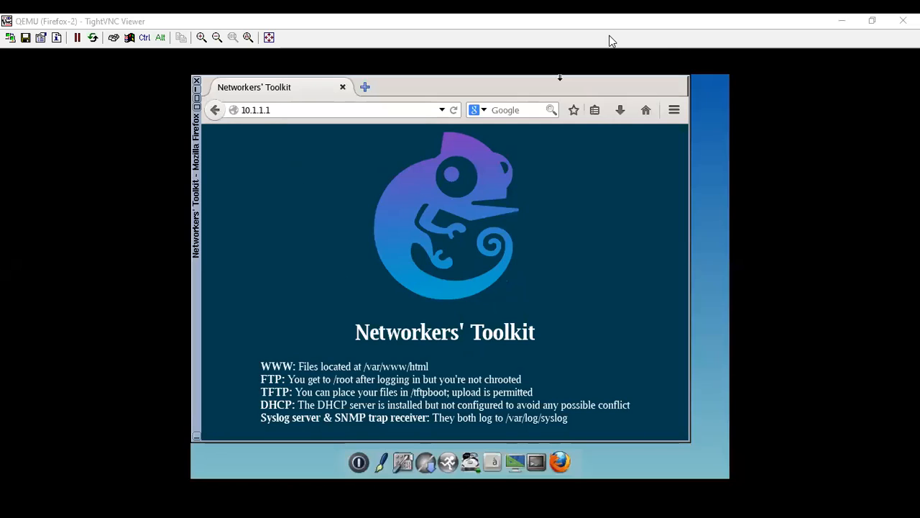
{"action": "mouse_move", "coordinate": [371, 285]}
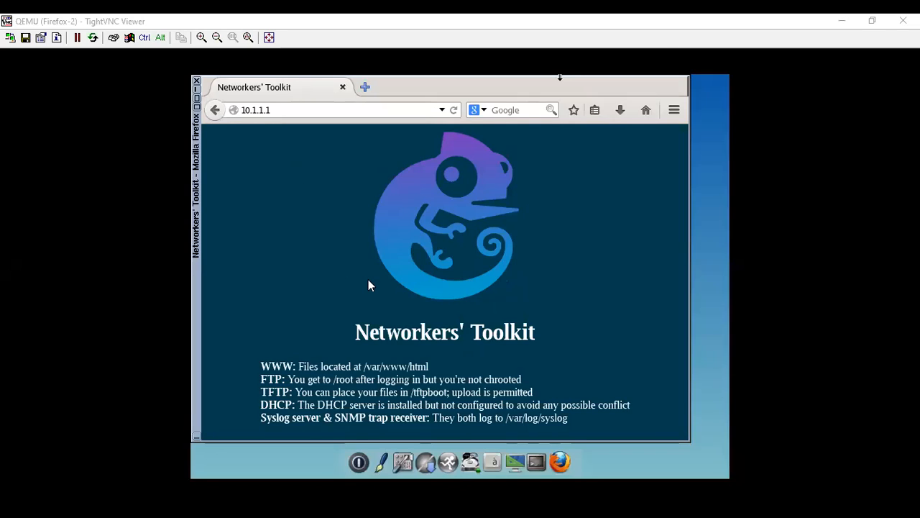
{"action": "mouse_move", "coordinate": [624, 78]}
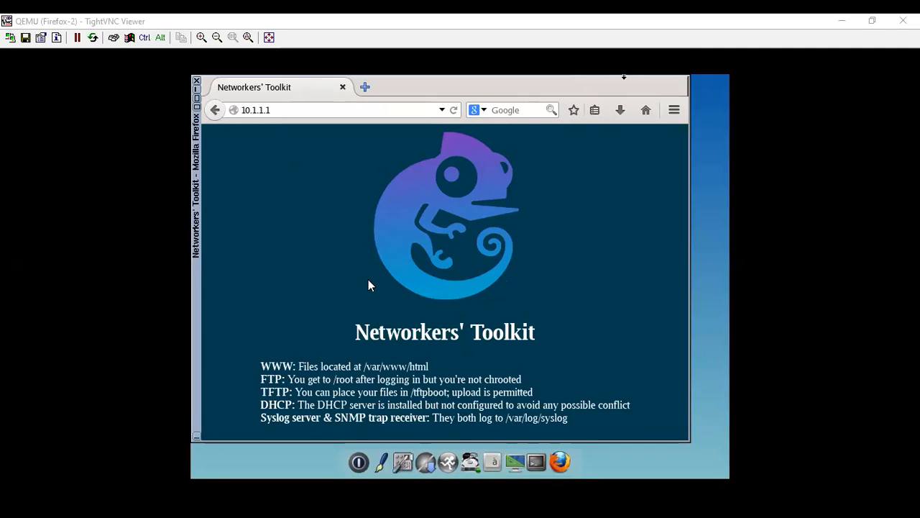
{"action": "mouse_move", "coordinate": [555, 175]}
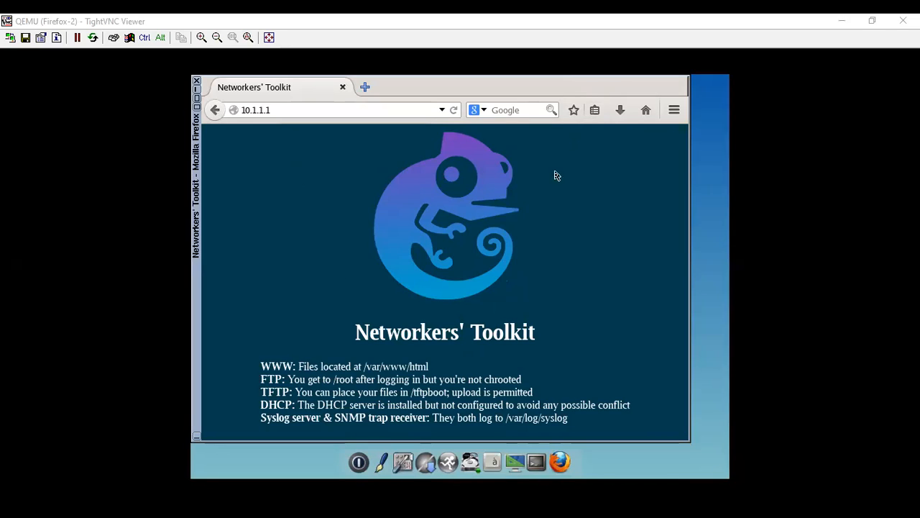
{"action": "mouse_move", "coordinate": [540, 187]}
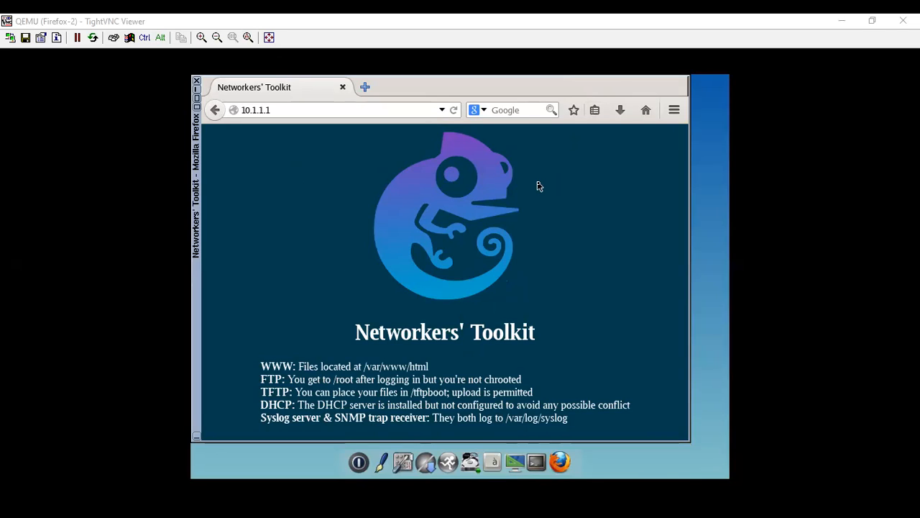
{"action": "mouse_move", "coordinate": [538, 184]}
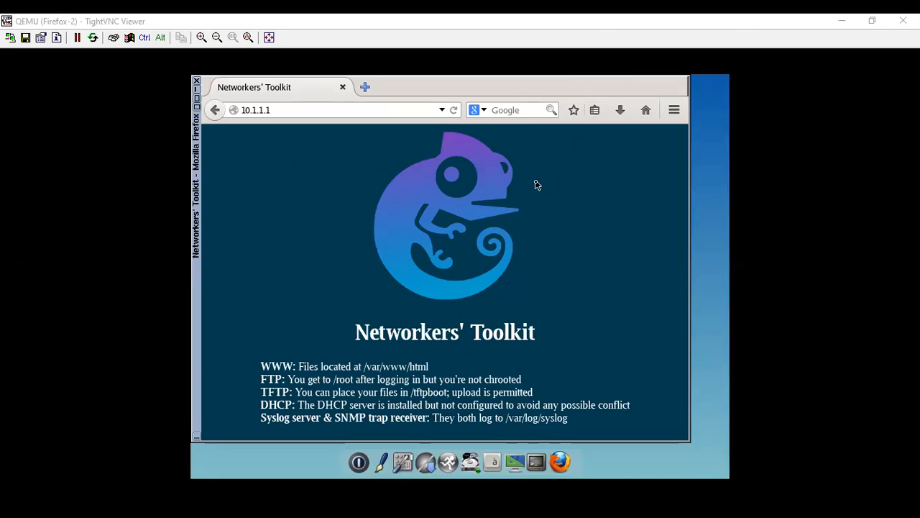
{"action": "mouse_move", "coordinate": [563, 41]}
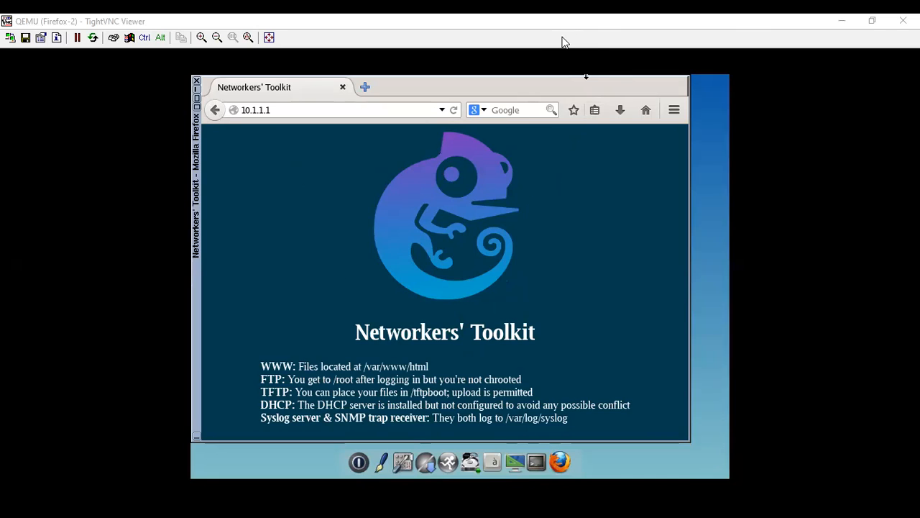